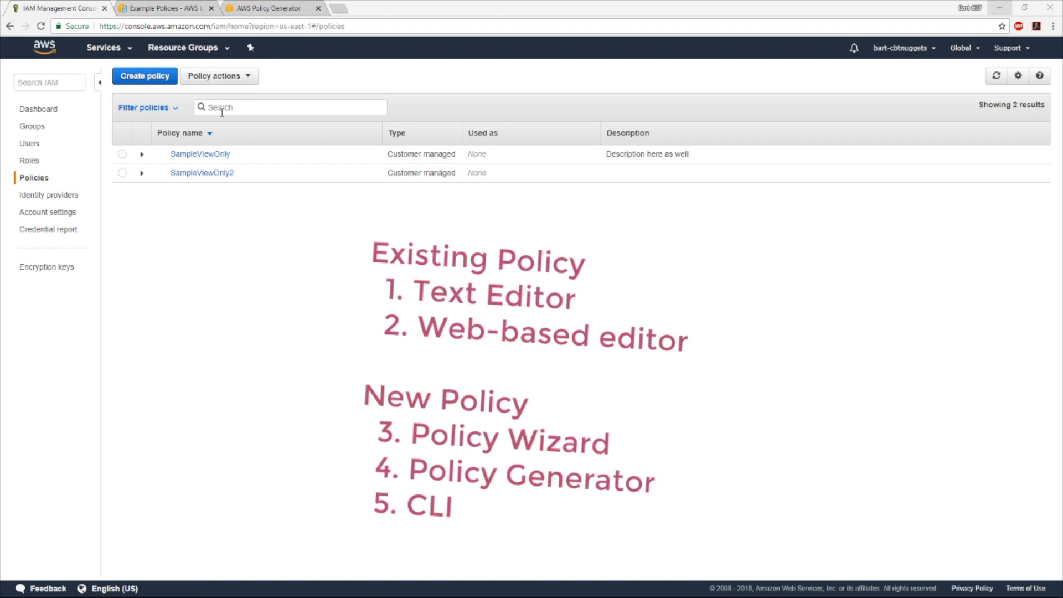
{"action": "mouse_move", "coordinate": [224, 101]}
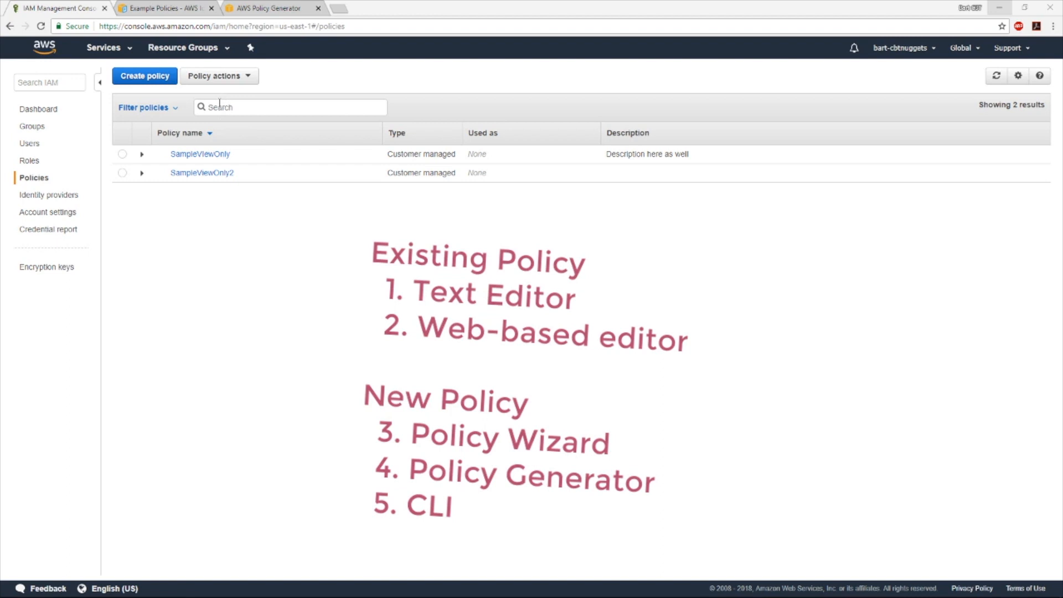
{"action": "mouse_move", "coordinate": [584, 321]}
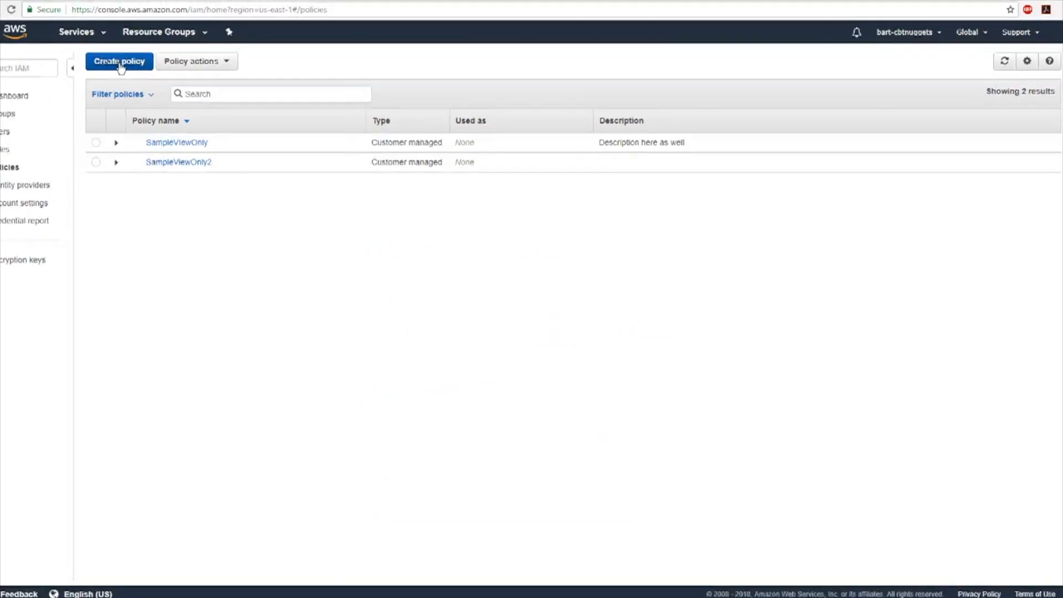
Step: Begin a new IAM policy and bring up the list of services to choose from
{"action": "left_click", "coordinate": [120, 61]}
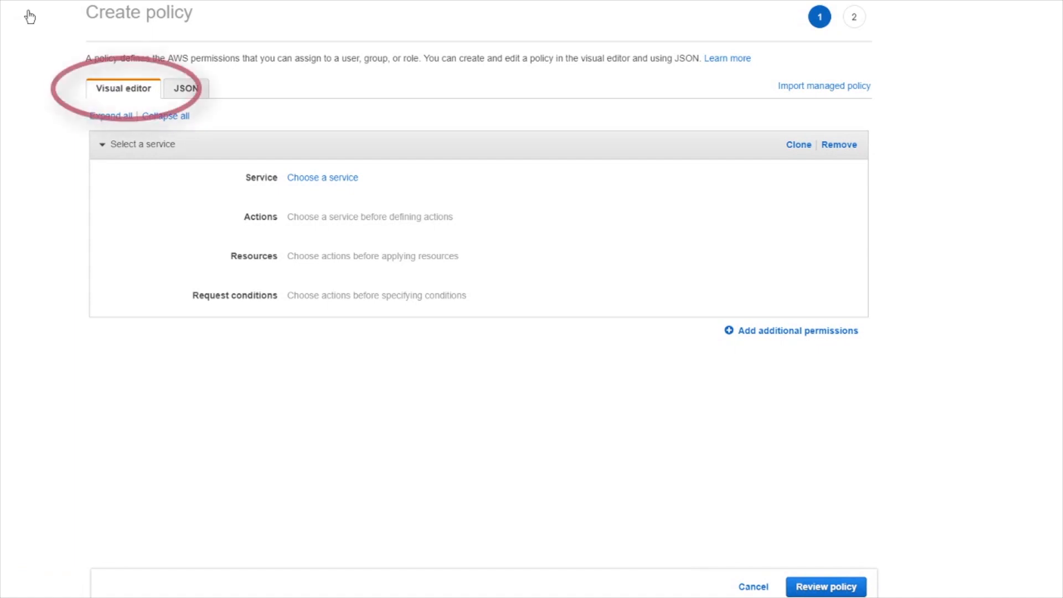
{"action": "mouse_move", "coordinate": [275, 177]}
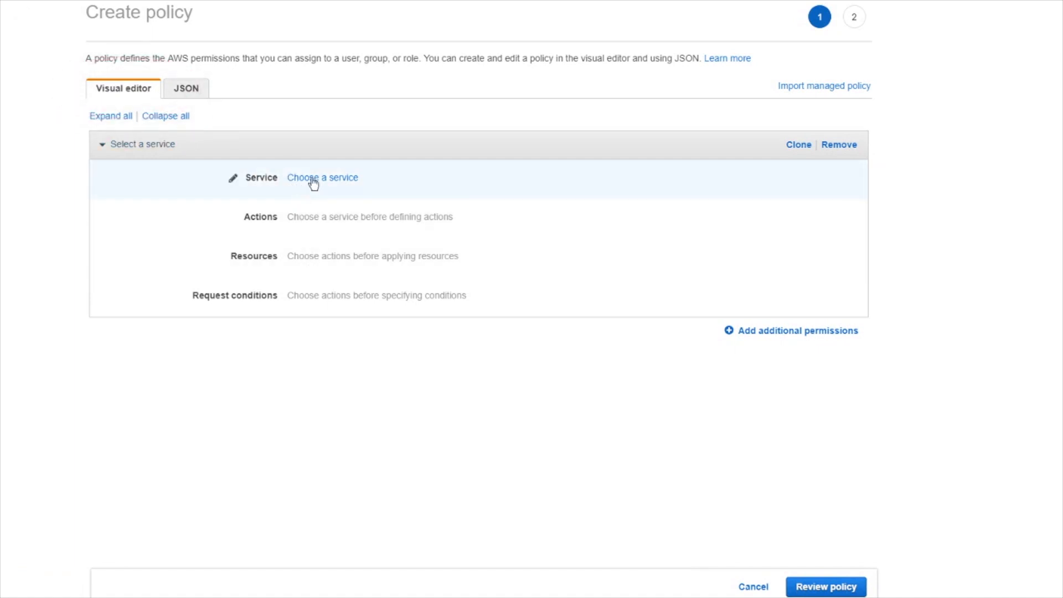
{"action": "left_click", "coordinate": [322, 177]}
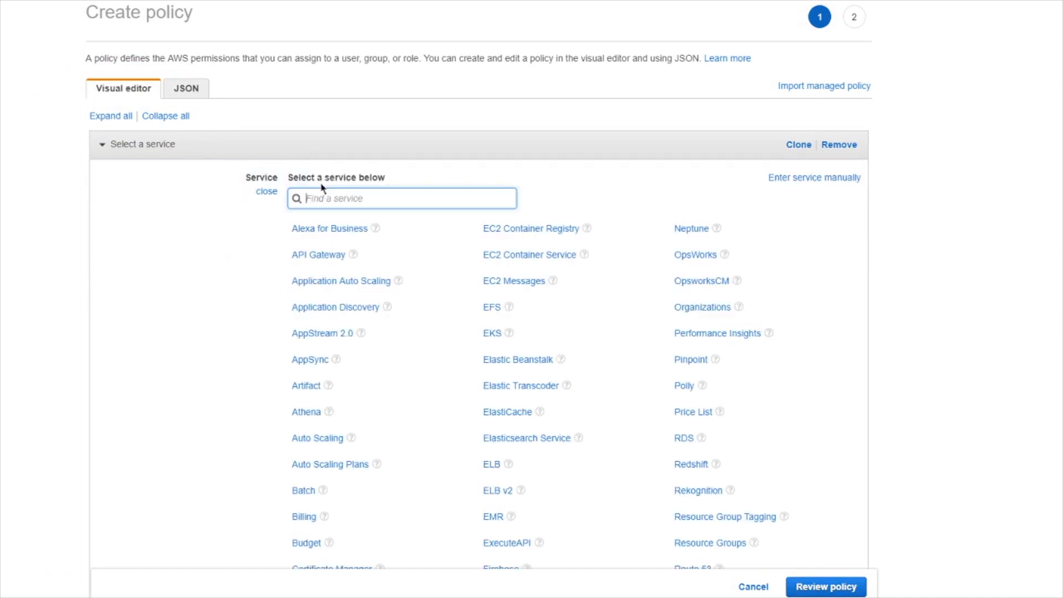
{"action": "scroll", "scroll_direction": "down", "scroll_amount": 3}
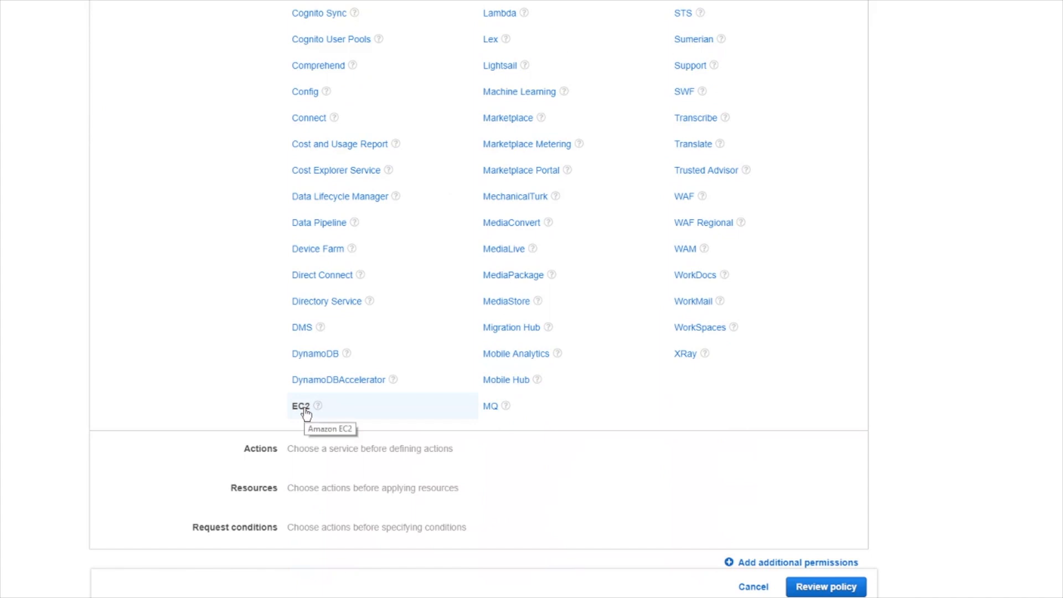
{"action": "scroll", "scroll_direction": "up", "scroll_amount": 3}
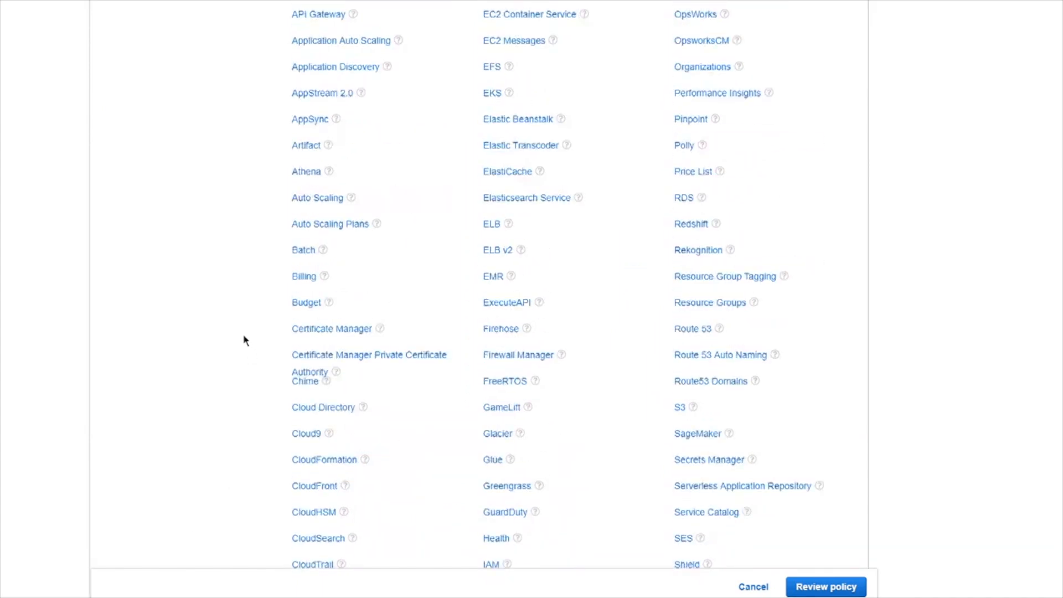
Step: Search for ec2 and choose EC2 as the policy's service
{"action": "type", "text": "ec"}
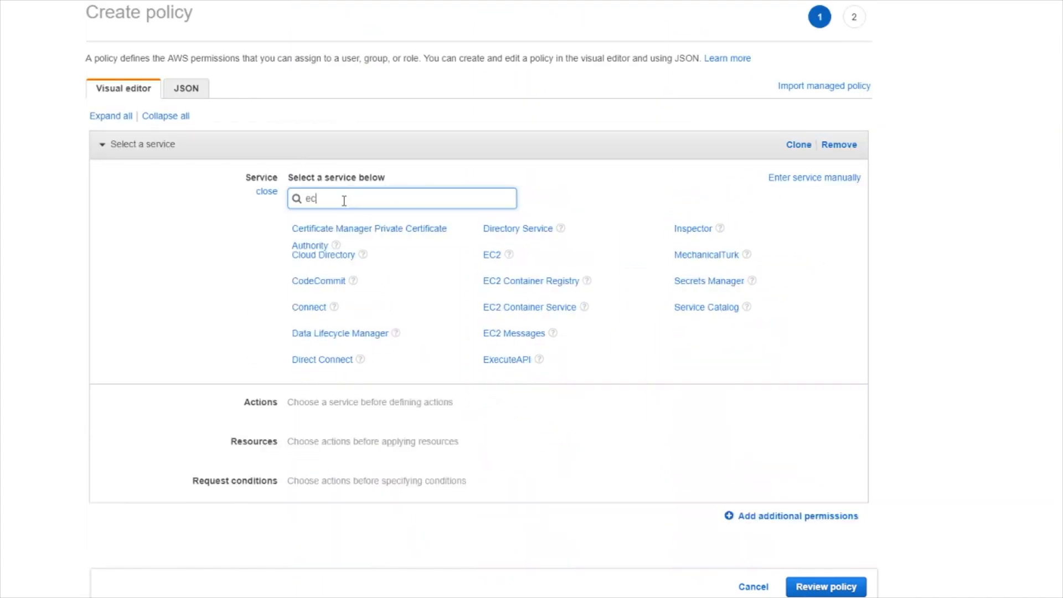
{"action": "type", "text": "2"}
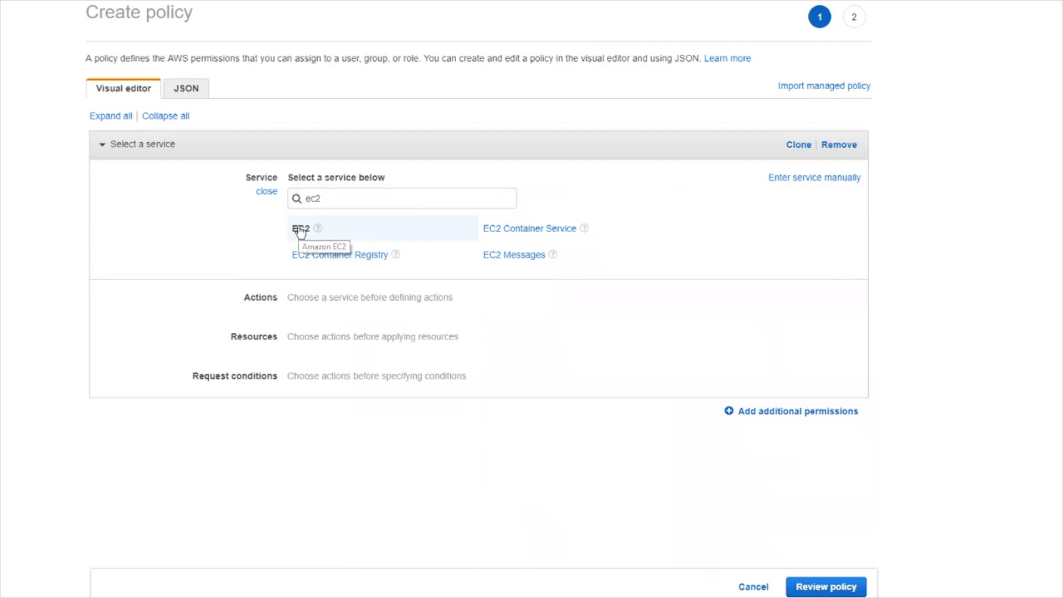
{"action": "left_click", "coordinate": [301, 228]}
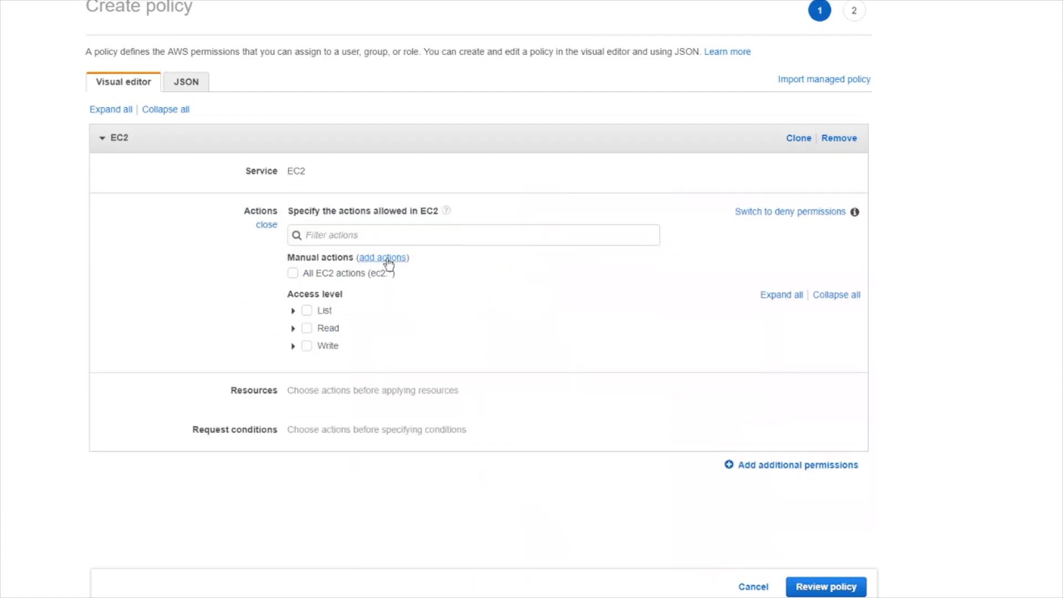
Step: Add the manual action describeInstances to the EC2 permissions
{"action": "left_click", "coordinate": [382, 257]}
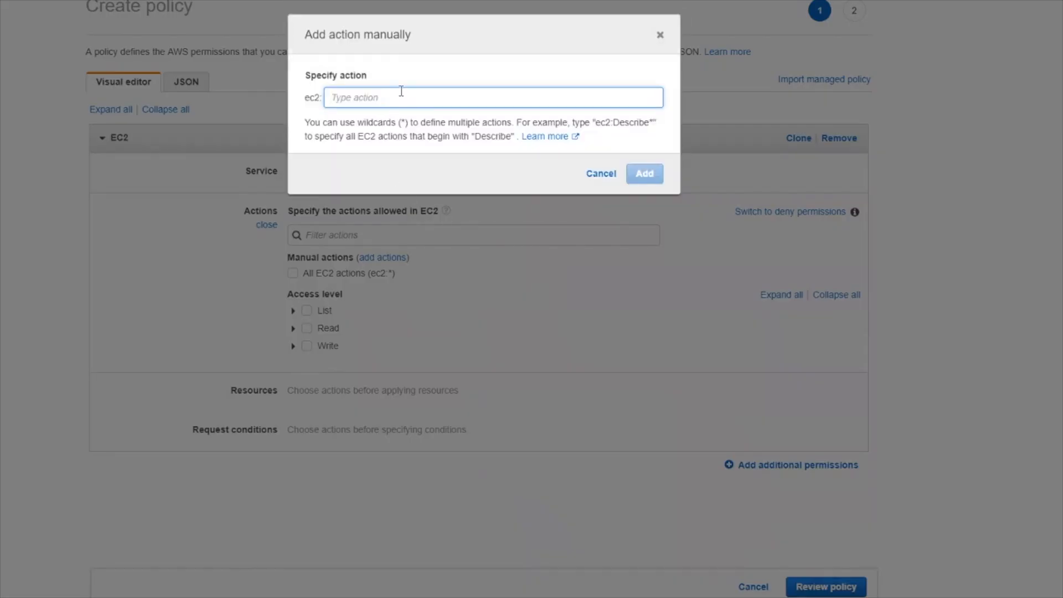
{"action": "mouse_move", "coordinate": [485, 117]}
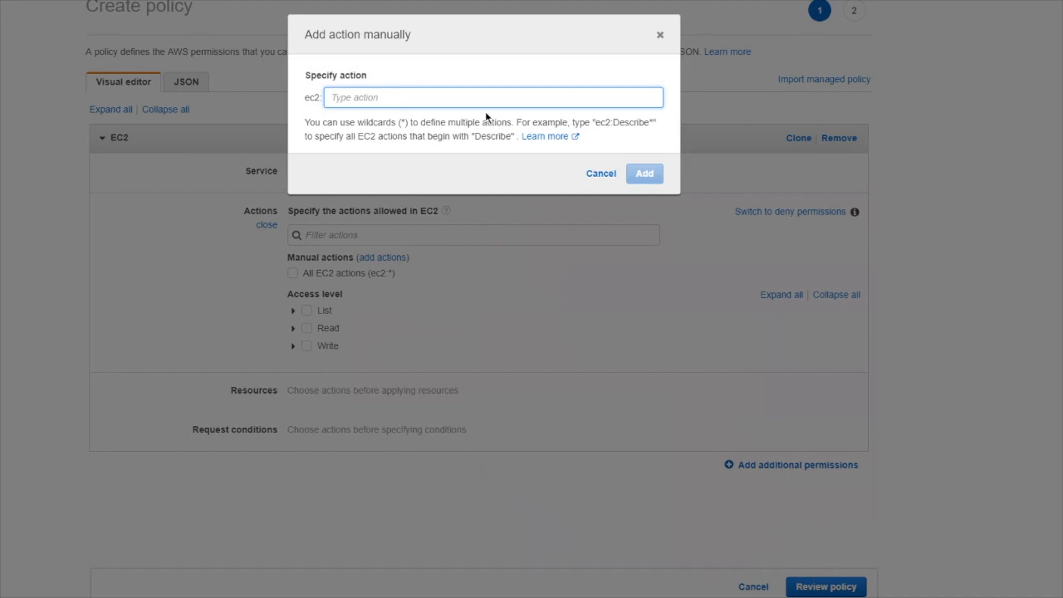
{"action": "type", "text": "describe"}
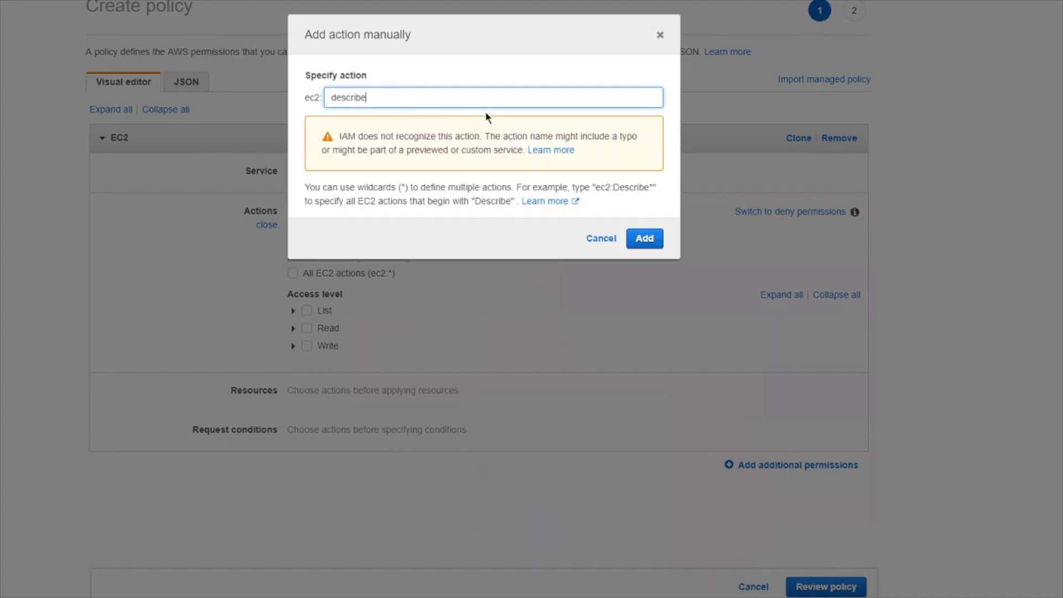
{"action": "type", "text": "Instance"}
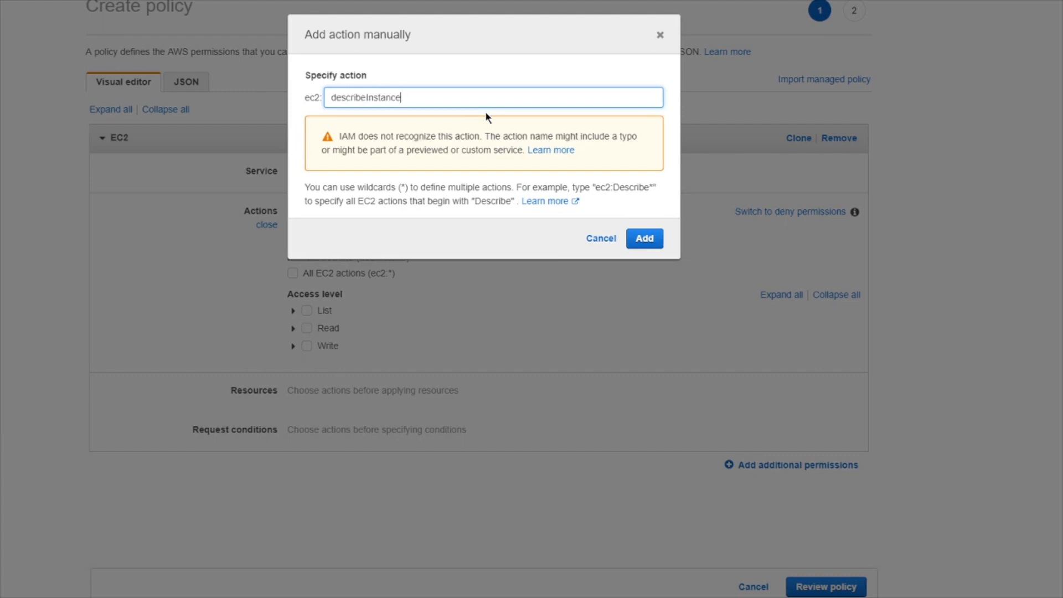
{"action": "left_click", "coordinate": [643, 238]}
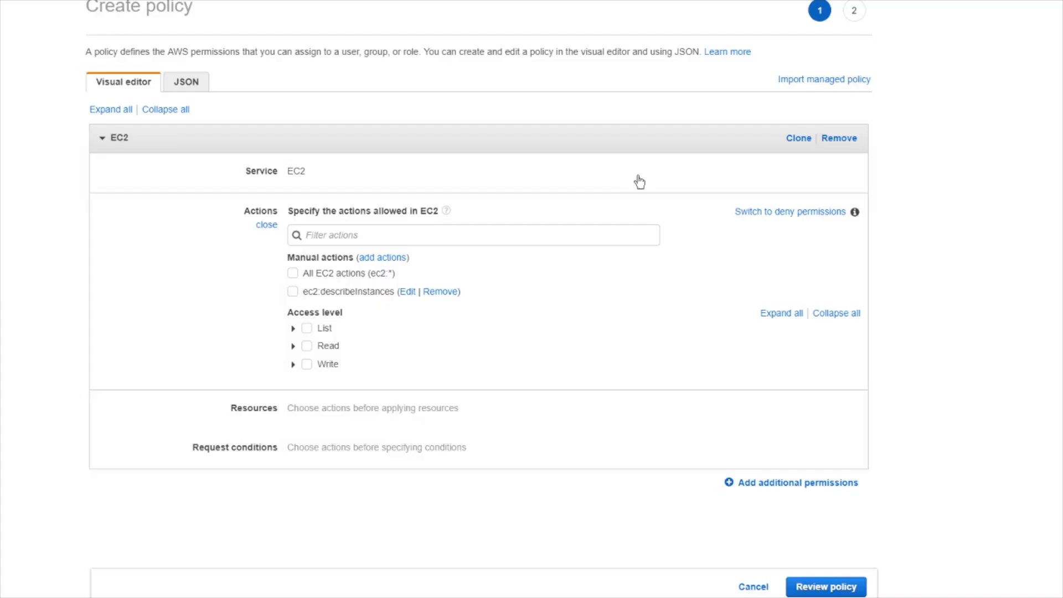
Step: Allow ec2:describeInstances and expand the List access level to browse its actions
{"action": "left_click", "coordinate": [292, 291]}
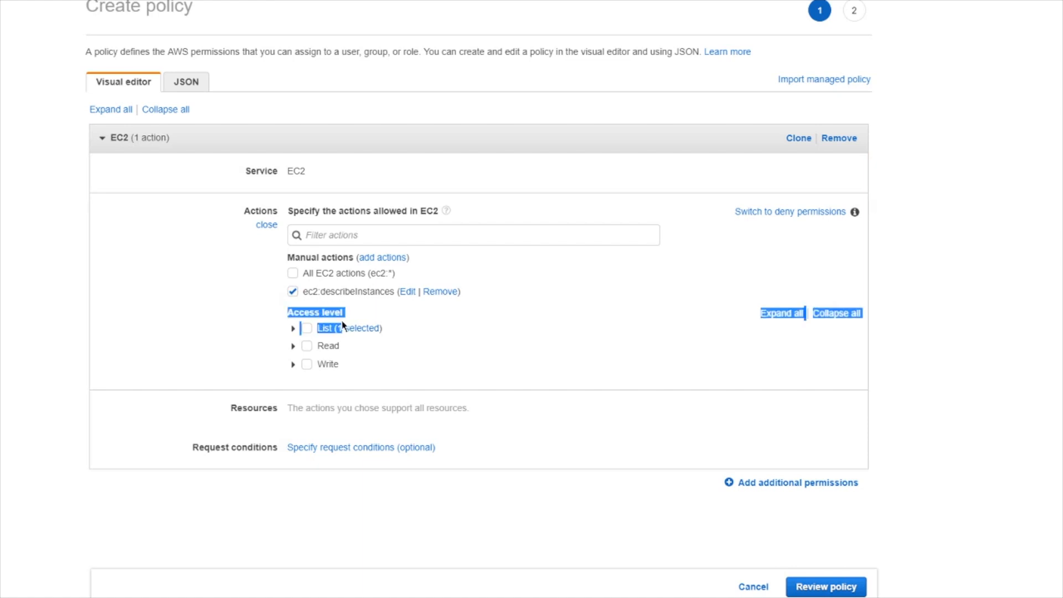
{"action": "left_click", "coordinate": [293, 328]}
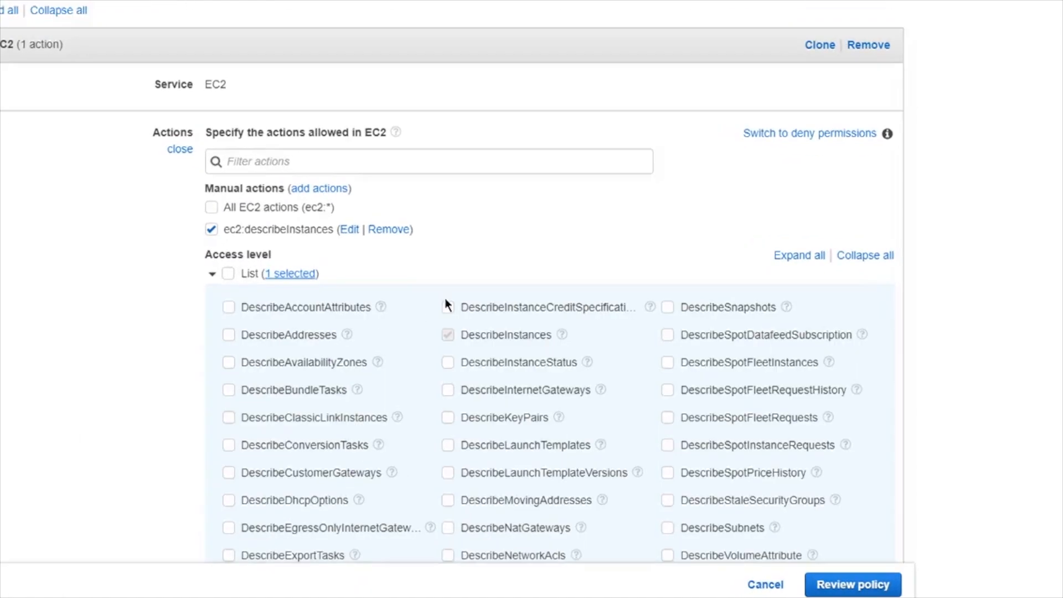
{"action": "scroll", "scroll_direction": "down", "scroll_amount": 3}
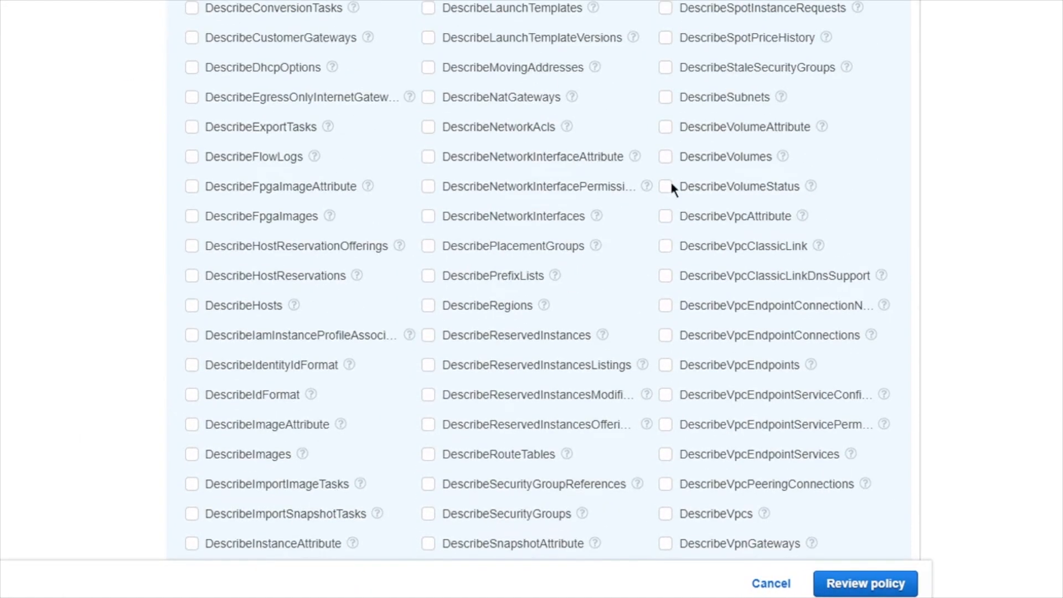
{"action": "scroll", "scroll_direction": "down", "scroll_amount": 3}
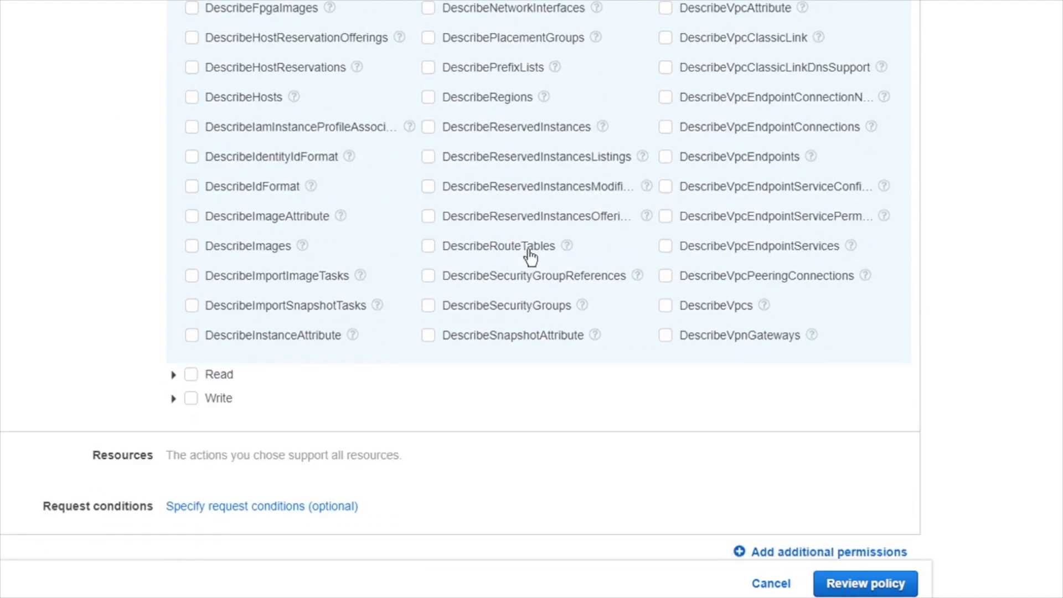
{"action": "mouse_move", "coordinate": [728, 309]}
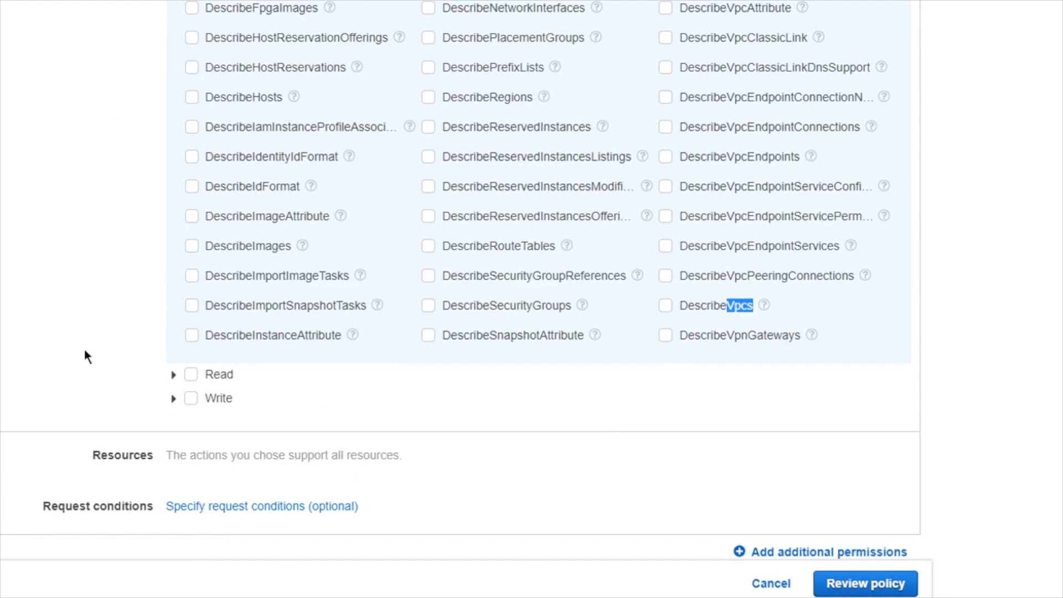
Step: Browse the Read and Write access levels, then collapse the expanded action lists
{"action": "left_click", "coordinate": [174, 373]}
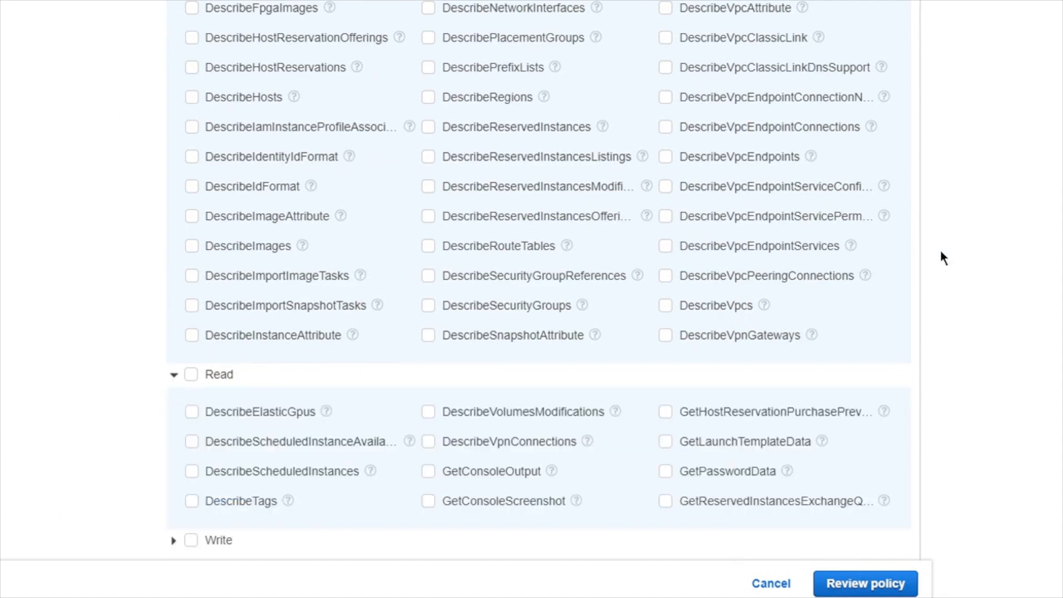
{"action": "scroll", "scroll_direction": "down", "scroll_amount": 3}
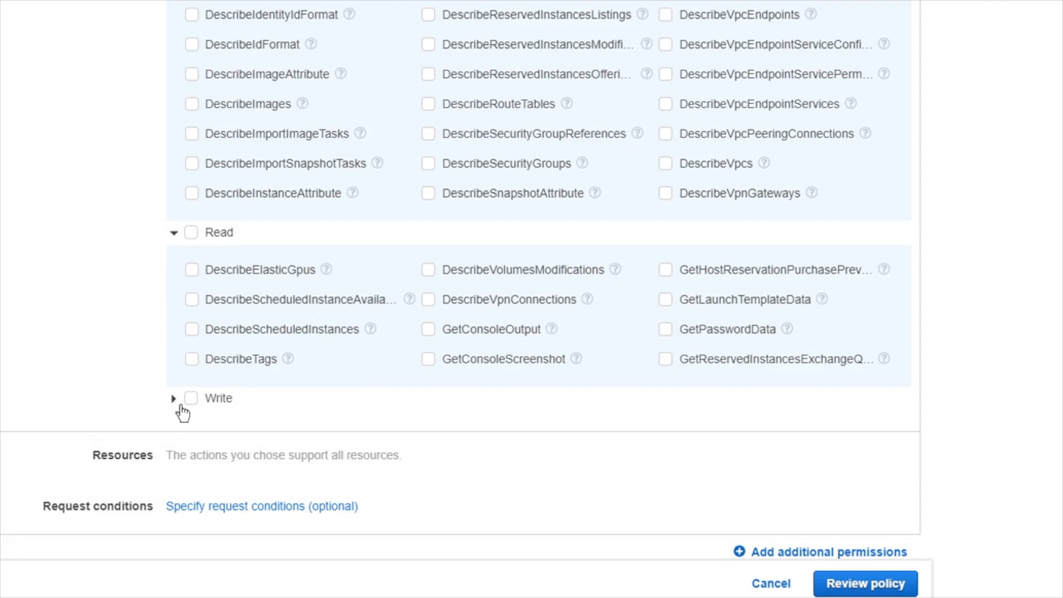
{"action": "left_click", "coordinate": [173, 399]}
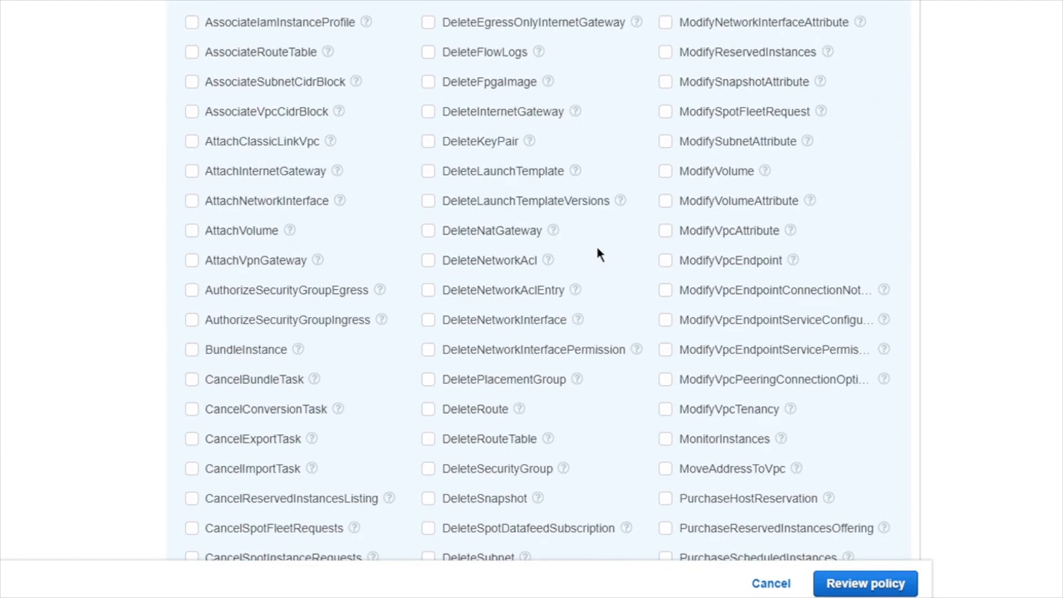
{"action": "mouse_move", "coordinate": [620, 201]}
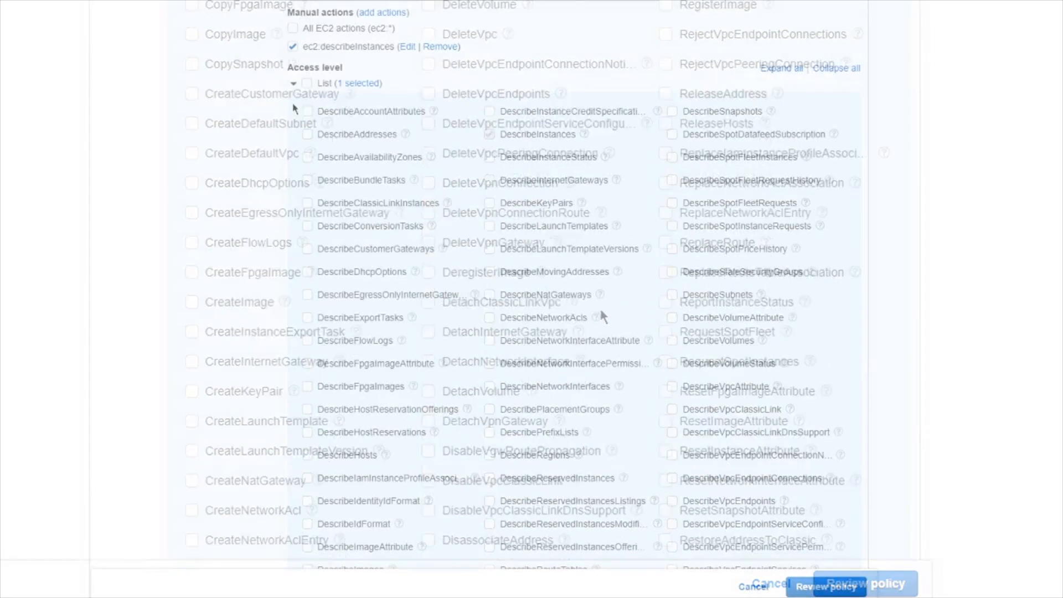
{"action": "left_click", "coordinate": [292, 83]}
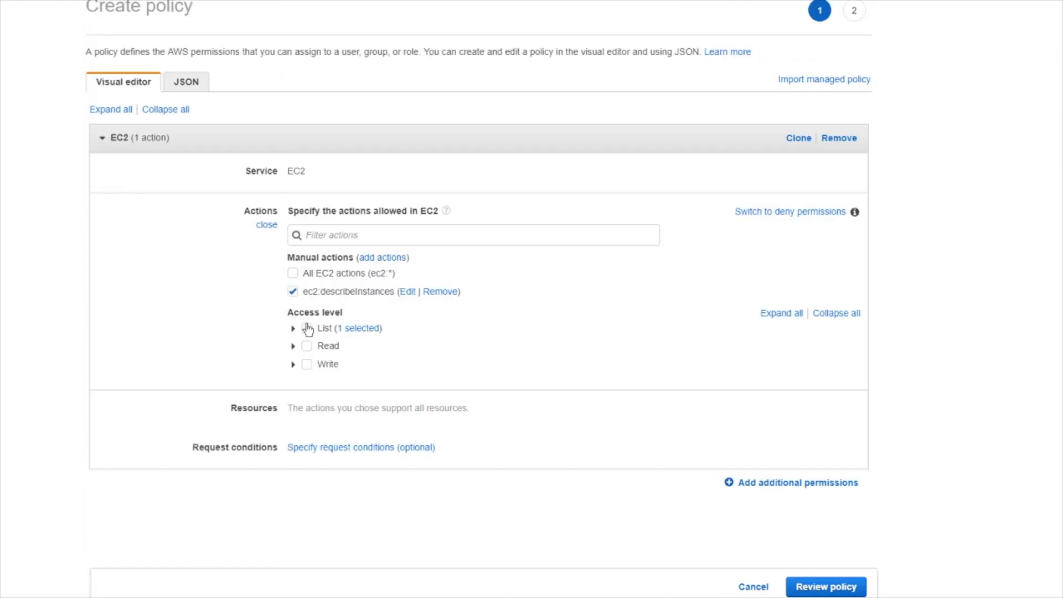
Step: Allow every List-level EC2 action, bringing the policy to 84 List and Read actions
{"action": "left_click", "coordinate": [307, 345]}
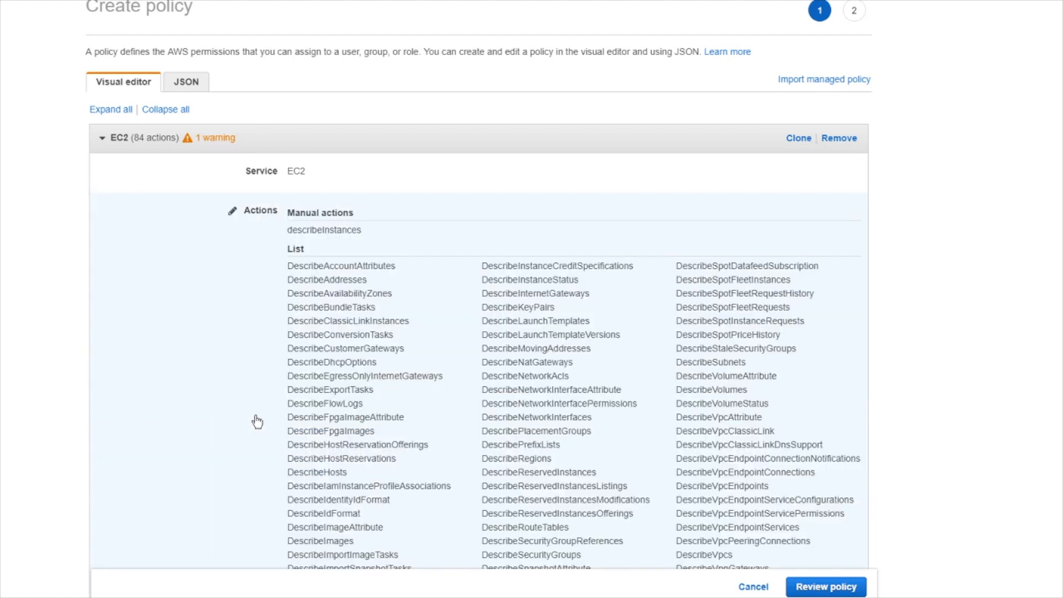
{"action": "scroll", "scroll_direction": "down", "scroll_amount": 3}
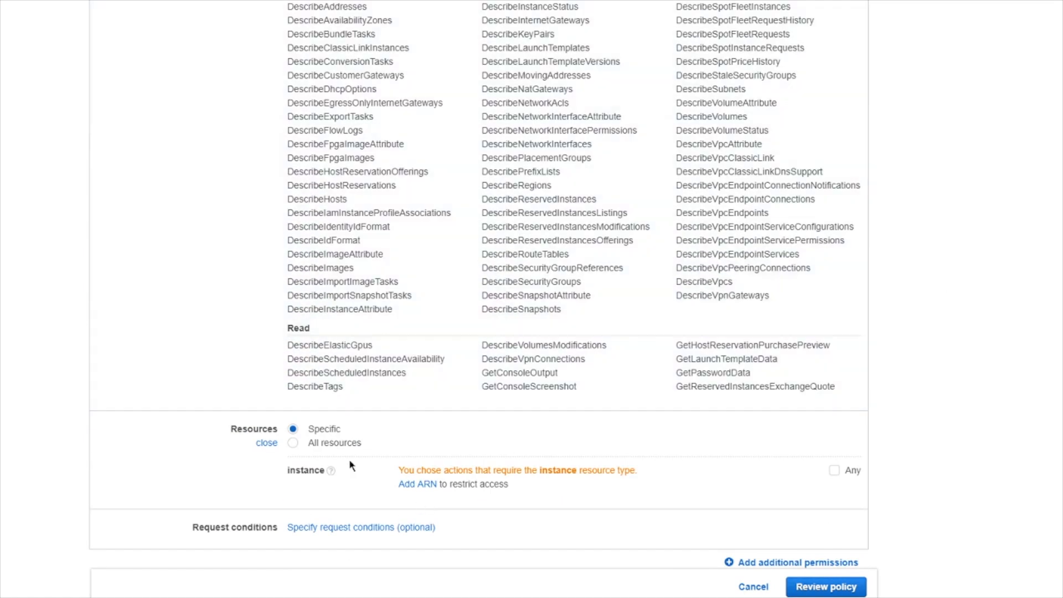
{"action": "mouse_move", "coordinate": [418, 484]}
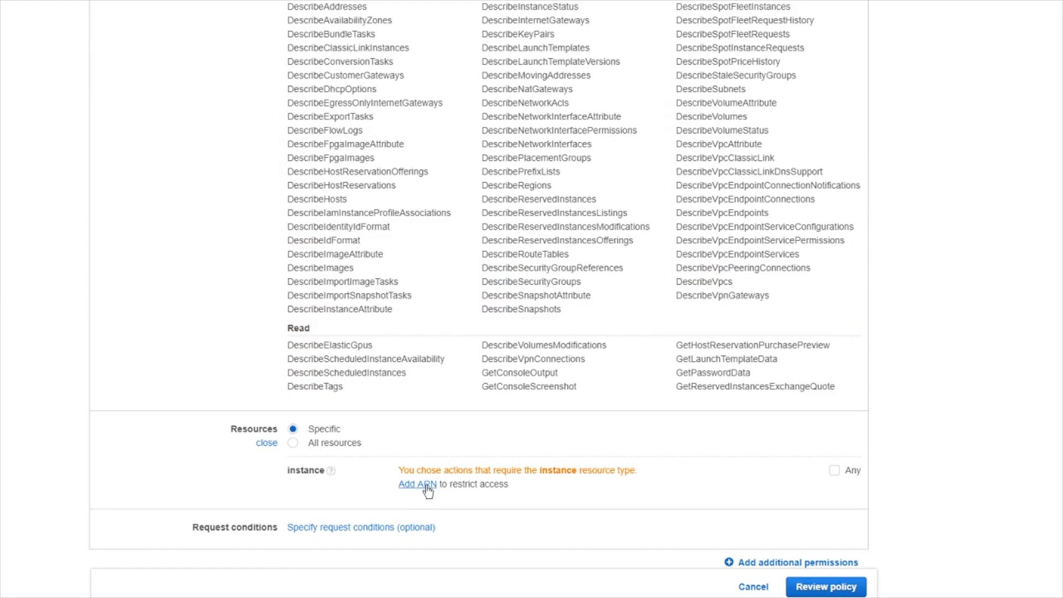
Step: Add an instance ARN with Any region, Any account and Any instance id as the resource
{"action": "left_click", "coordinate": [418, 484]}
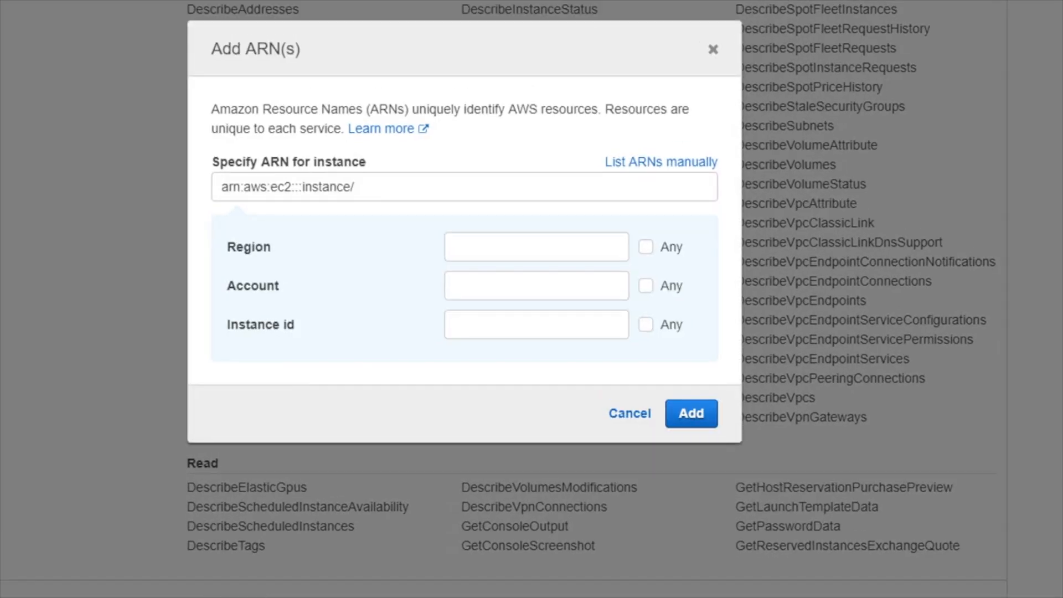
{"action": "mouse_move", "coordinate": [313, 409]}
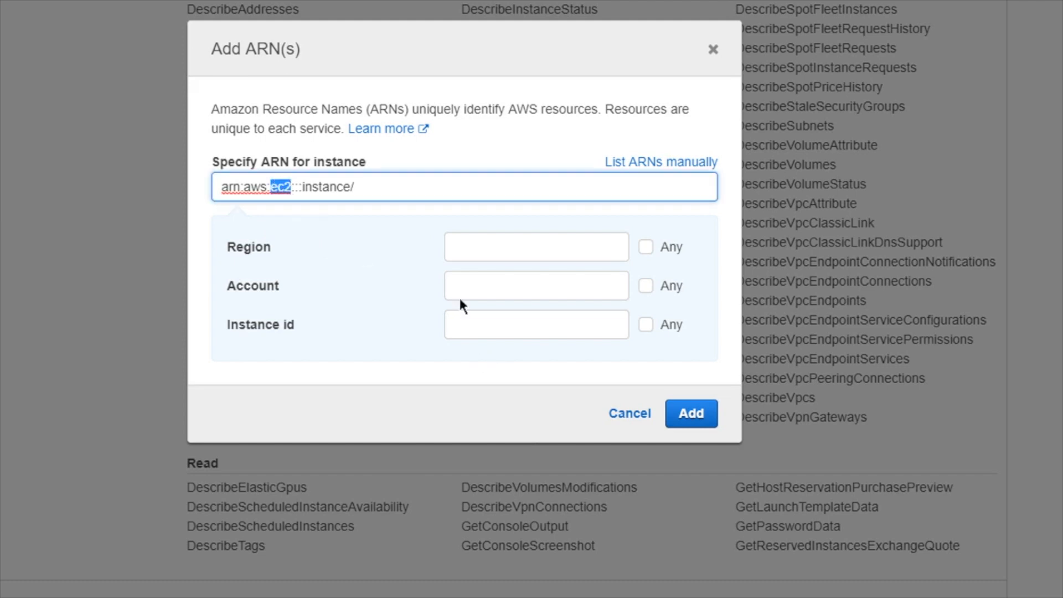
{"action": "left_click", "coordinate": [536, 246]}
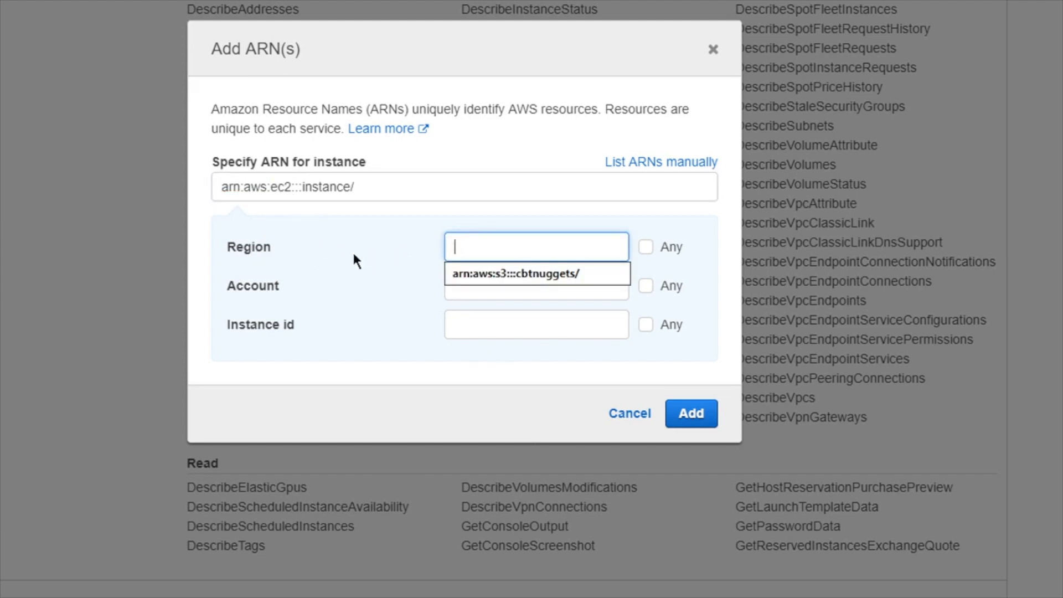
{"action": "mouse_move", "coordinate": [559, 298]}
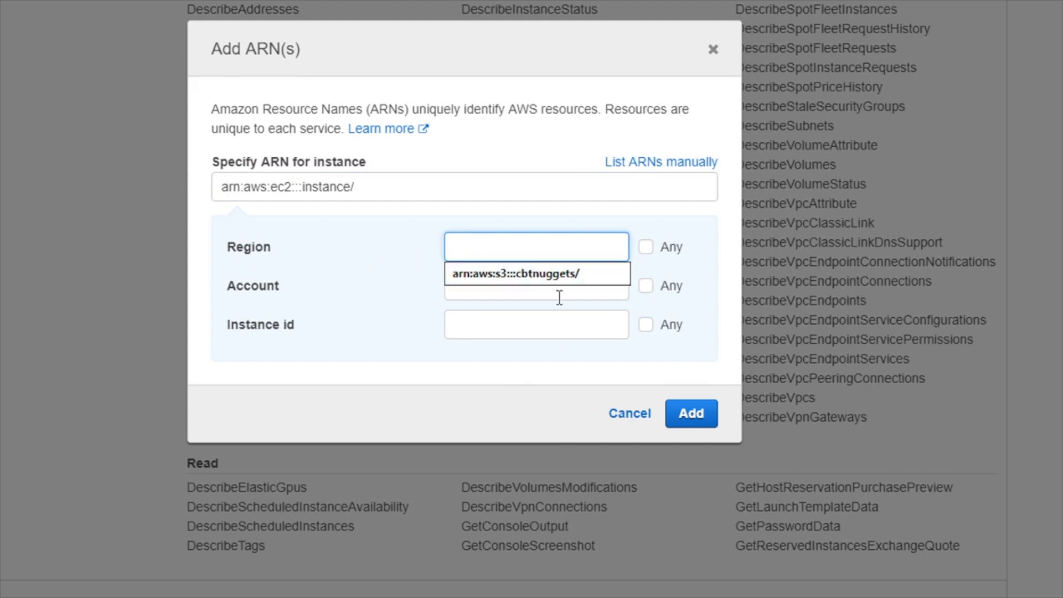
{"action": "left_click", "coordinate": [536, 285]}
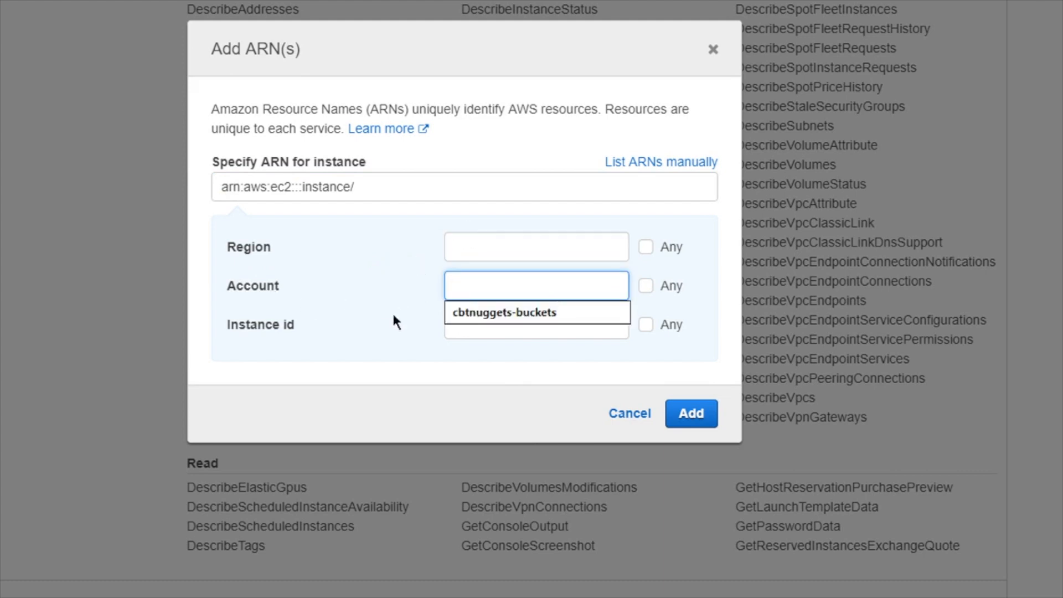
{"action": "left_click", "coordinate": [536, 325]}
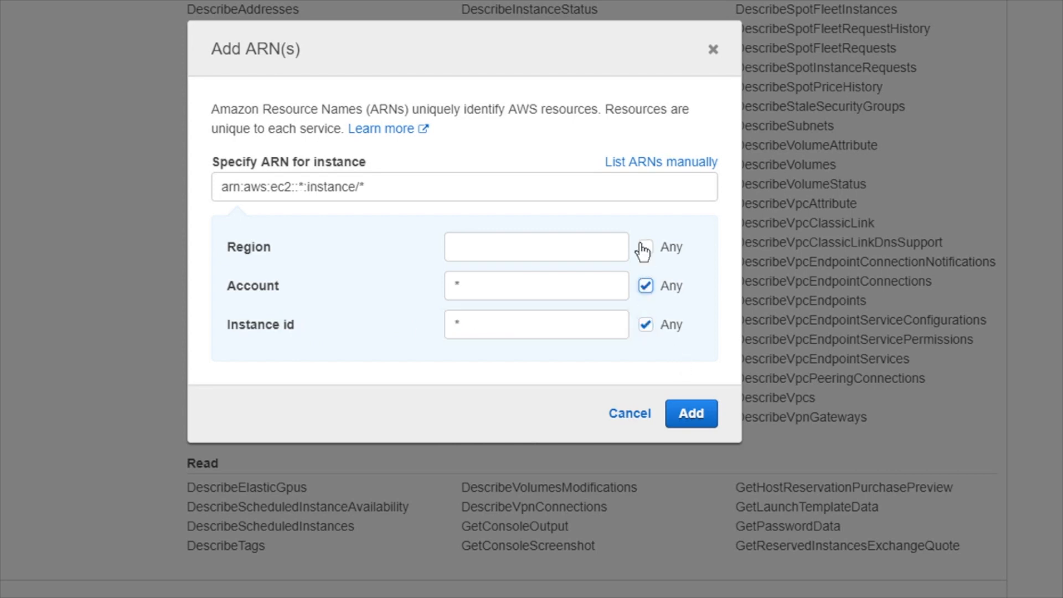
{"action": "left_click", "coordinate": [645, 246]}
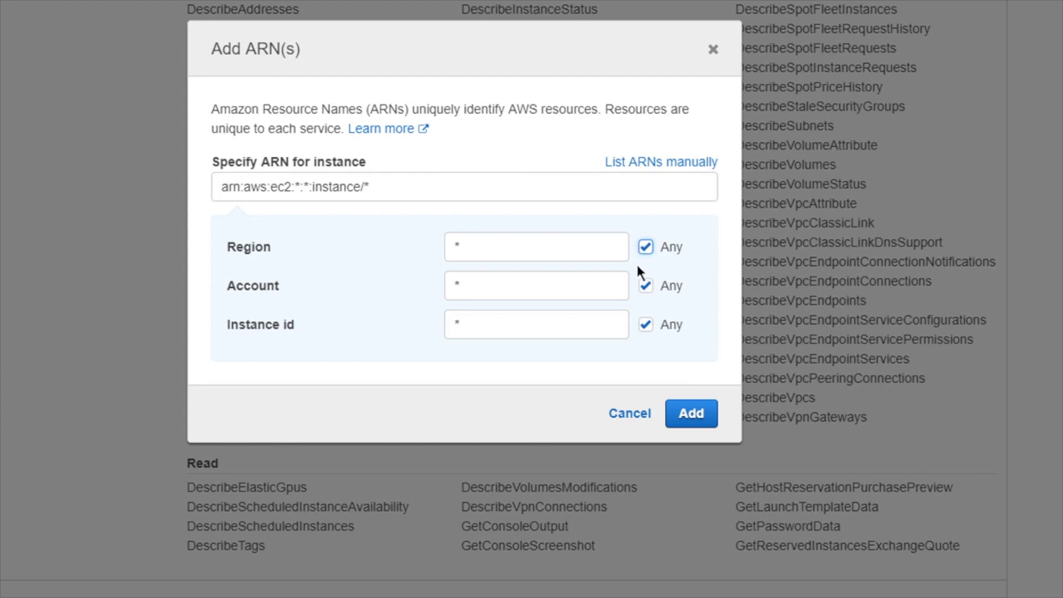
{"action": "left_click", "coordinate": [690, 413]}
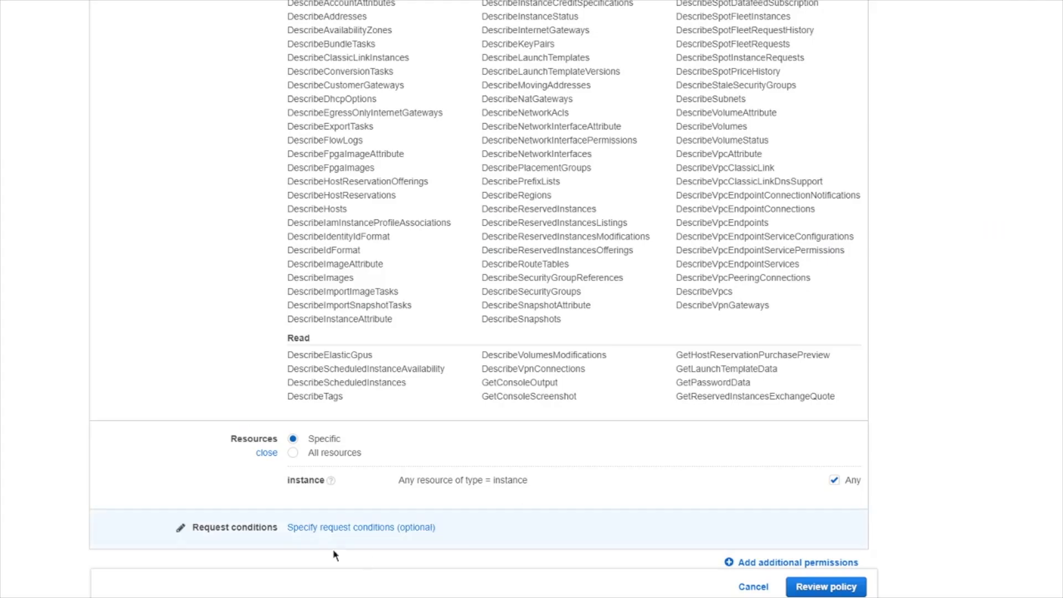
Step: Add a Source IP request condition of 210.75.12.75 and proceed to review the policy
{"action": "left_click", "coordinate": [361, 527]}
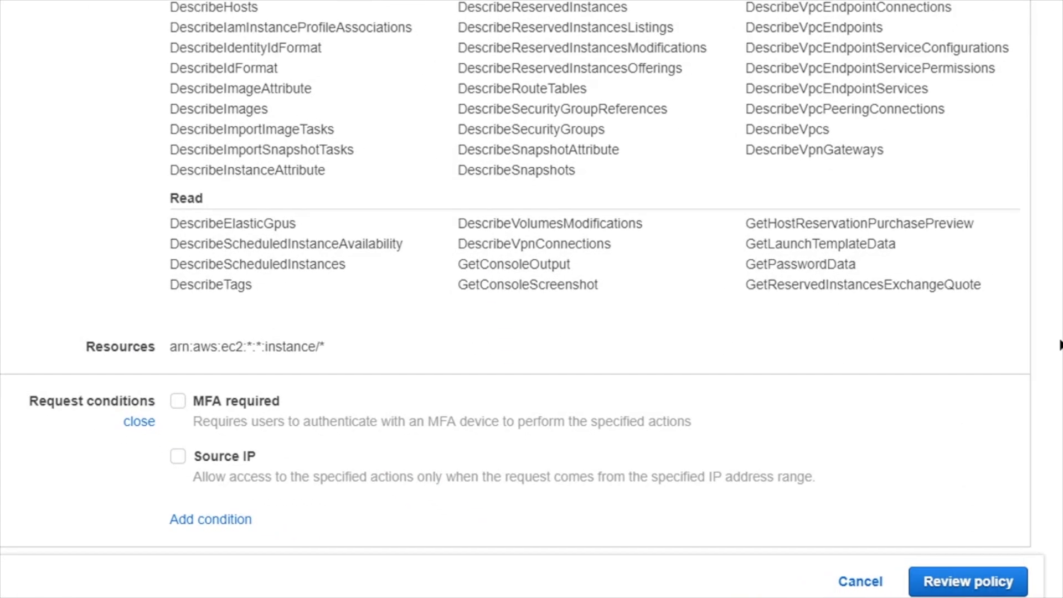
{"action": "mouse_move", "coordinate": [274, 538]}
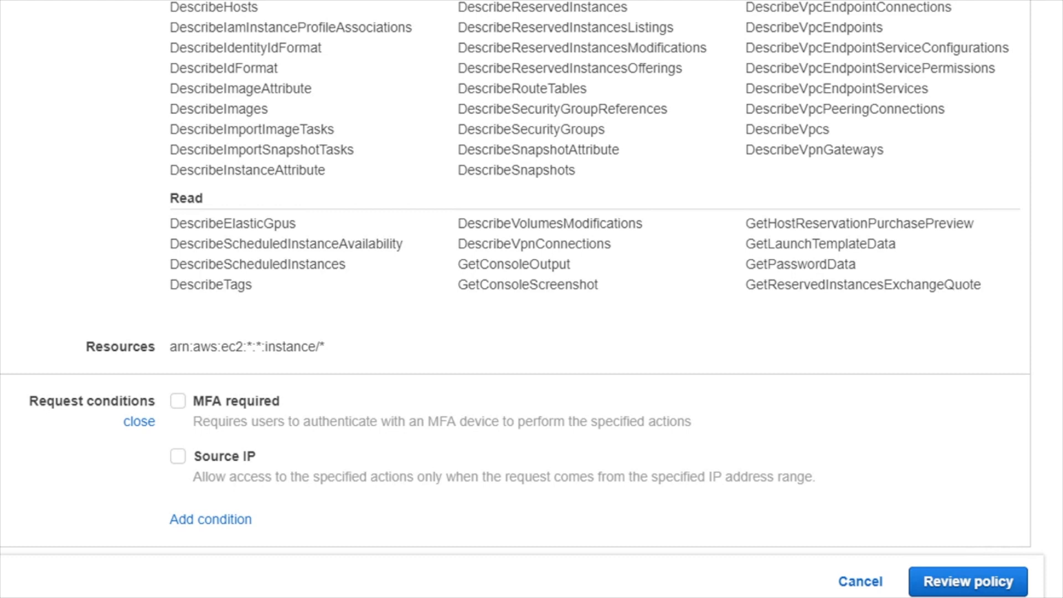
{"action": "mouse_move", "coordinate": [259, 487]}
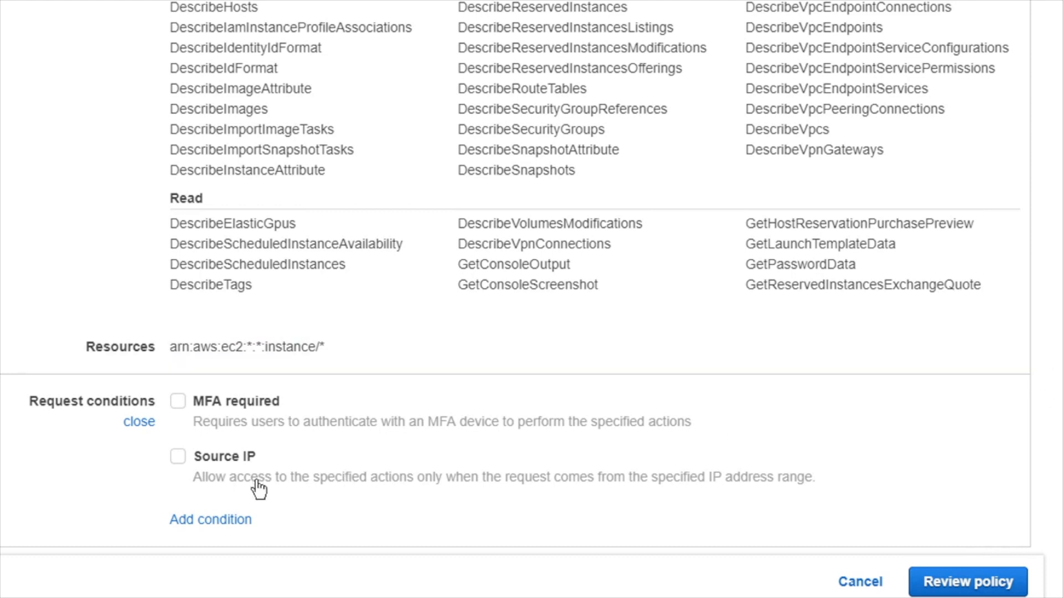
{"action": "left_click", "coordinate": [177, 455]}
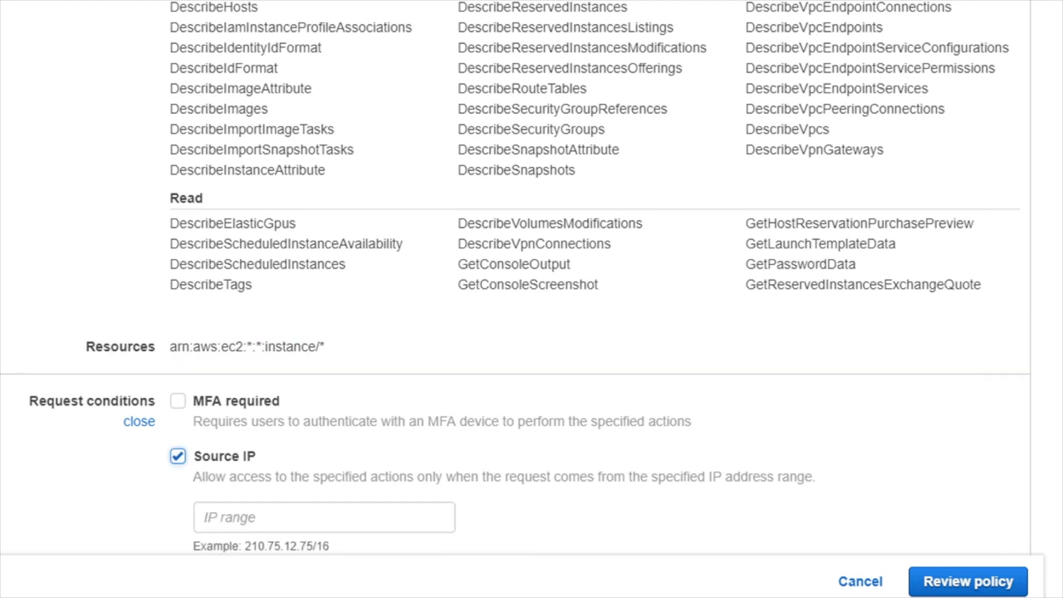
{"action": "type", "text": "210.75.12.75"}
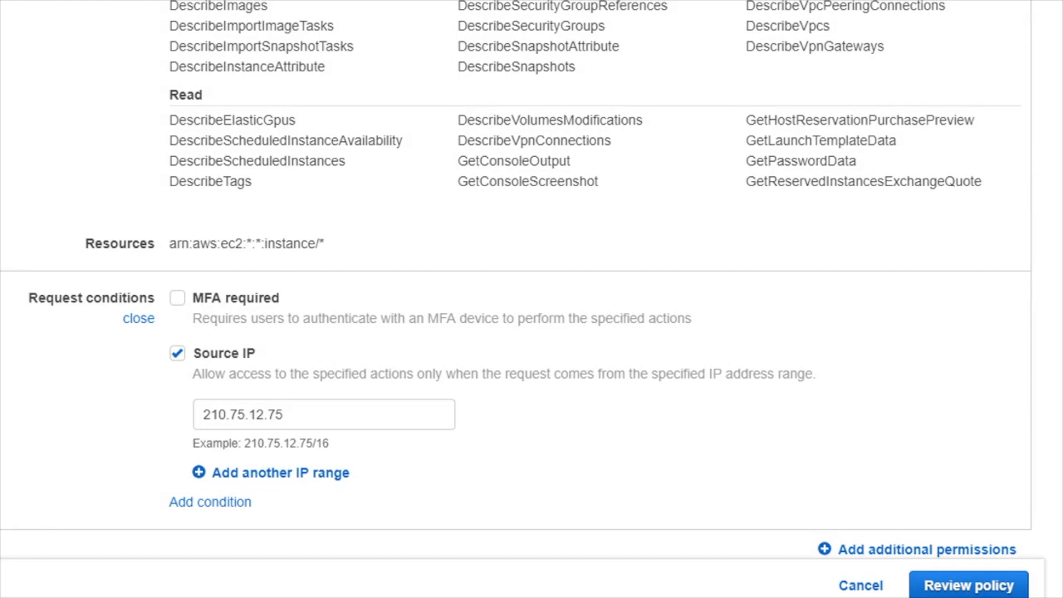
{"action": "mouse_move", "coordinate": [950, 372]}
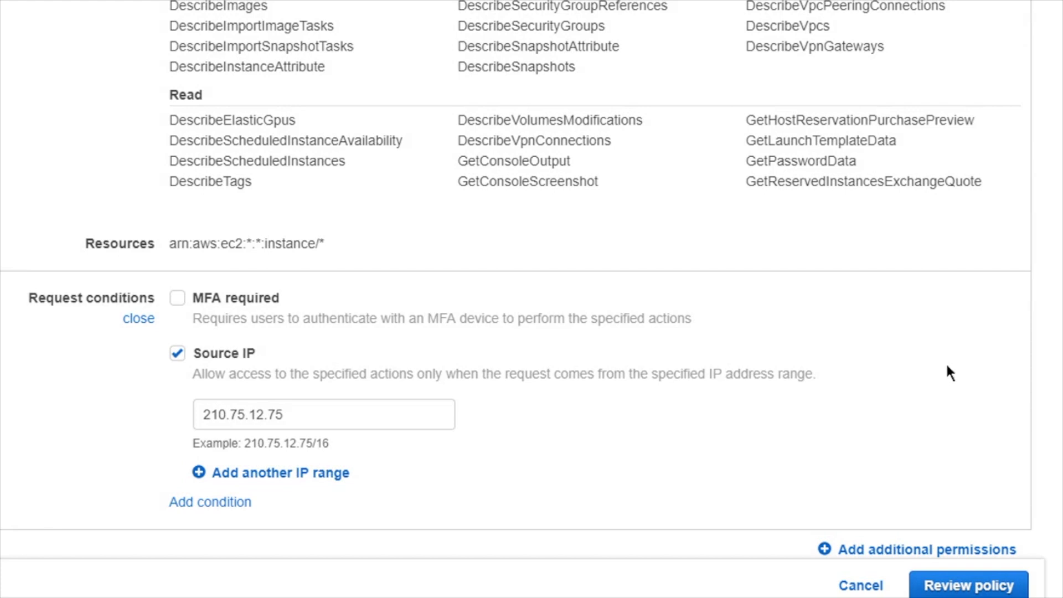
{"action": "left_click", "coordinate": [967, 584]}
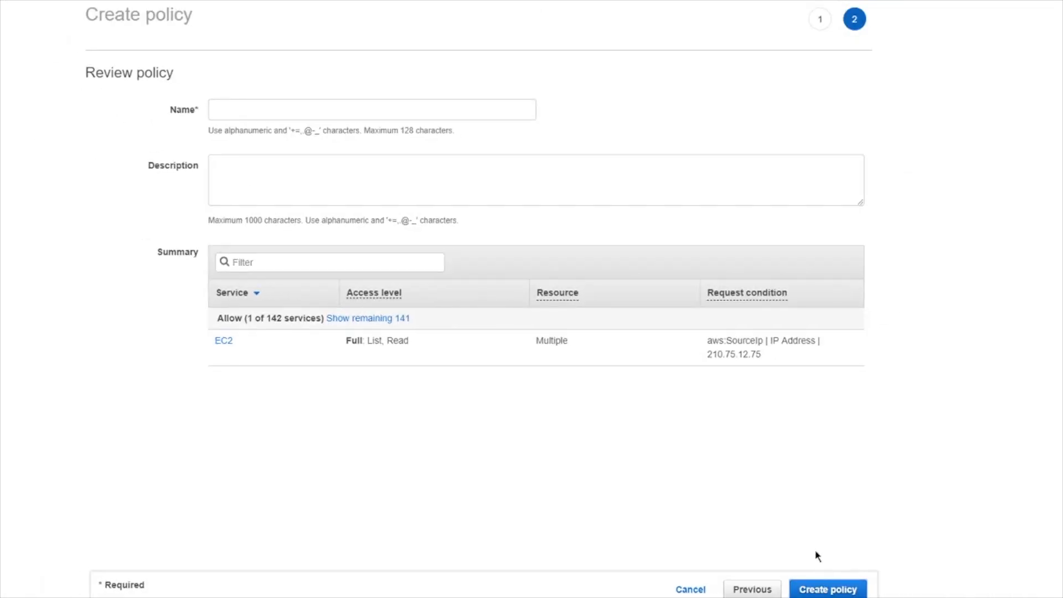
Step: Name the reviewed policy sampleViewOnly3 and create it
{"action": "double_click", "coordinate": [372, 340]}
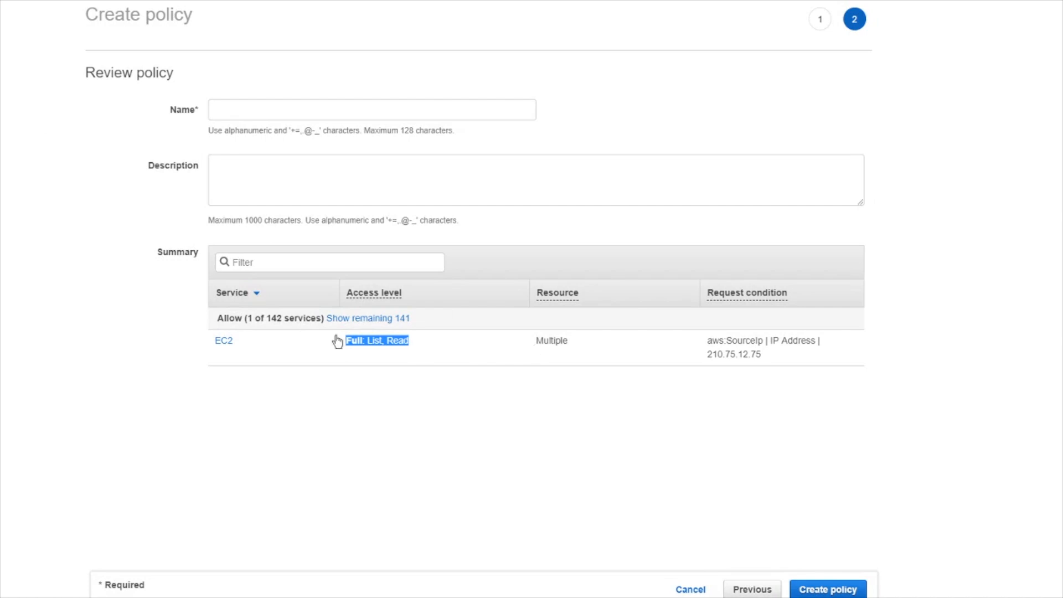
{"action": "mouse_move", "coordinate": [713, 358]}
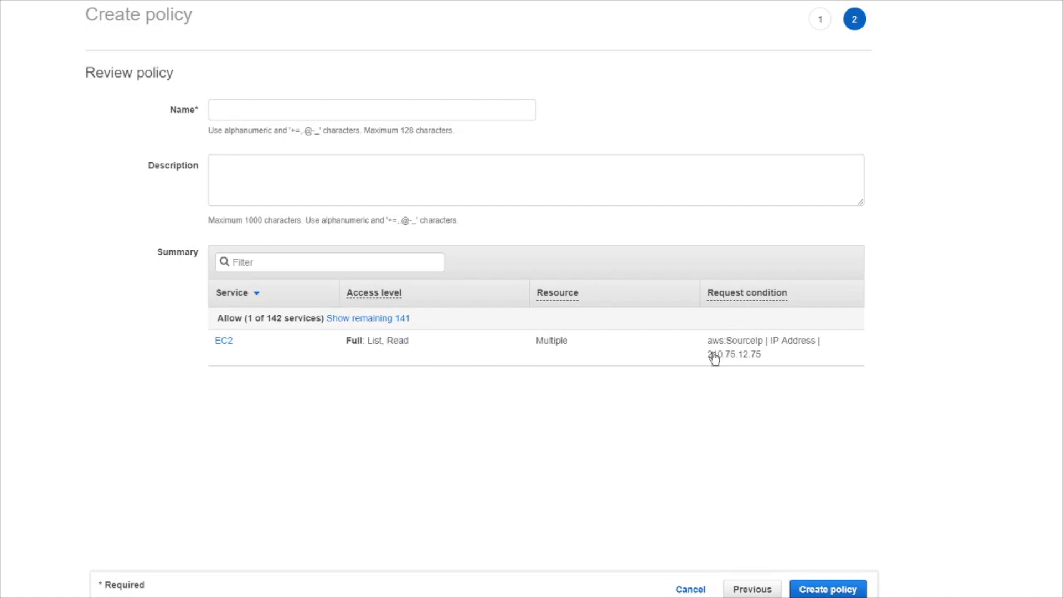
{"action": "double_click", "coordinate": [735, 340]}
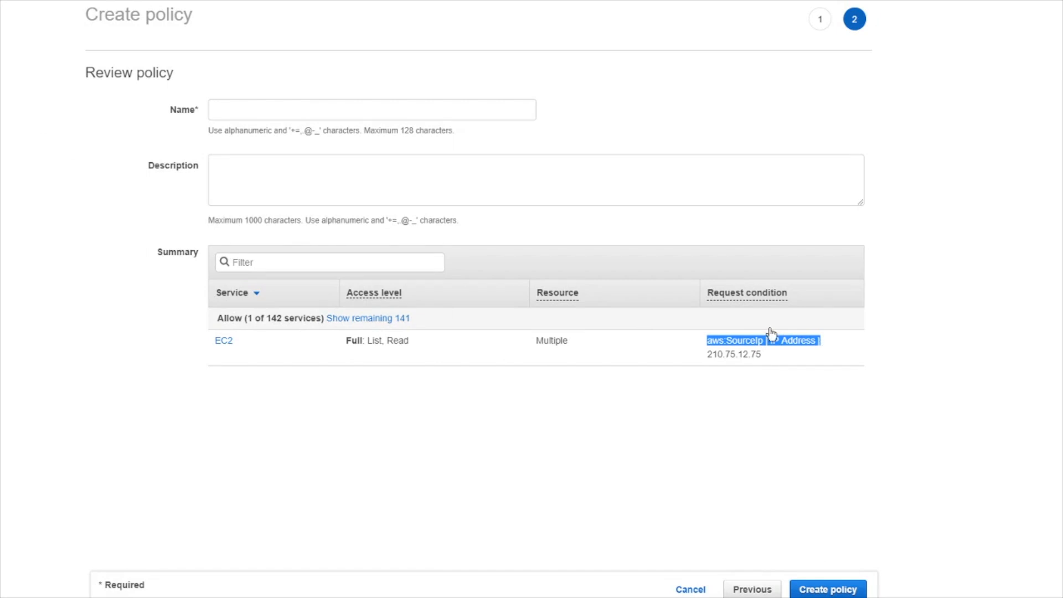
{"action": "type", "text": "sam"}
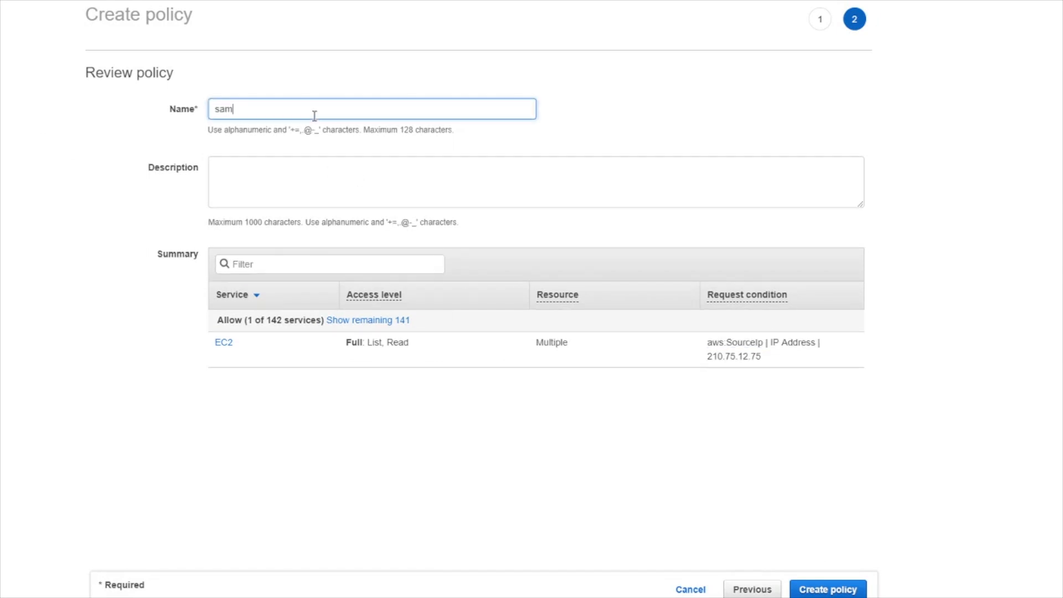
{"action": "type", "text": "pleViewOnly3"}
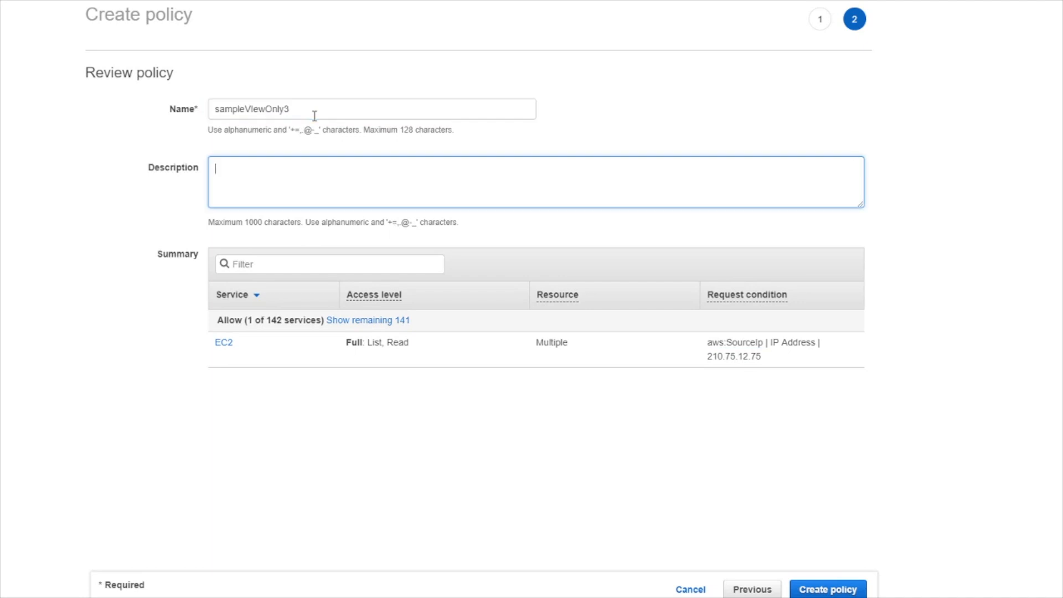
{"action": "left_click", "coordinate": [827, 588]}
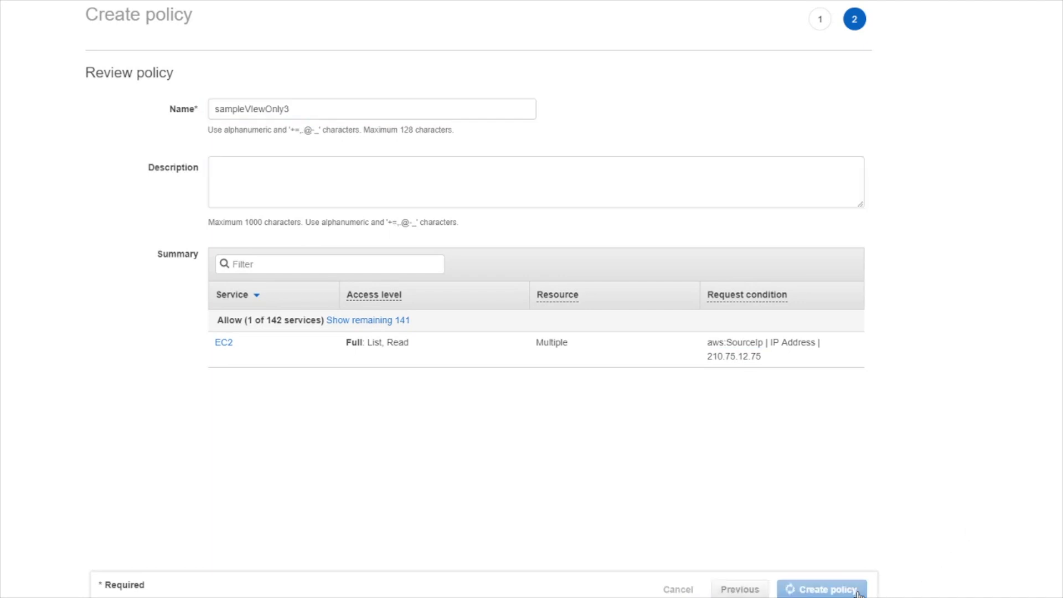
{"action": "left_click", "coordinate": [821, 589]}
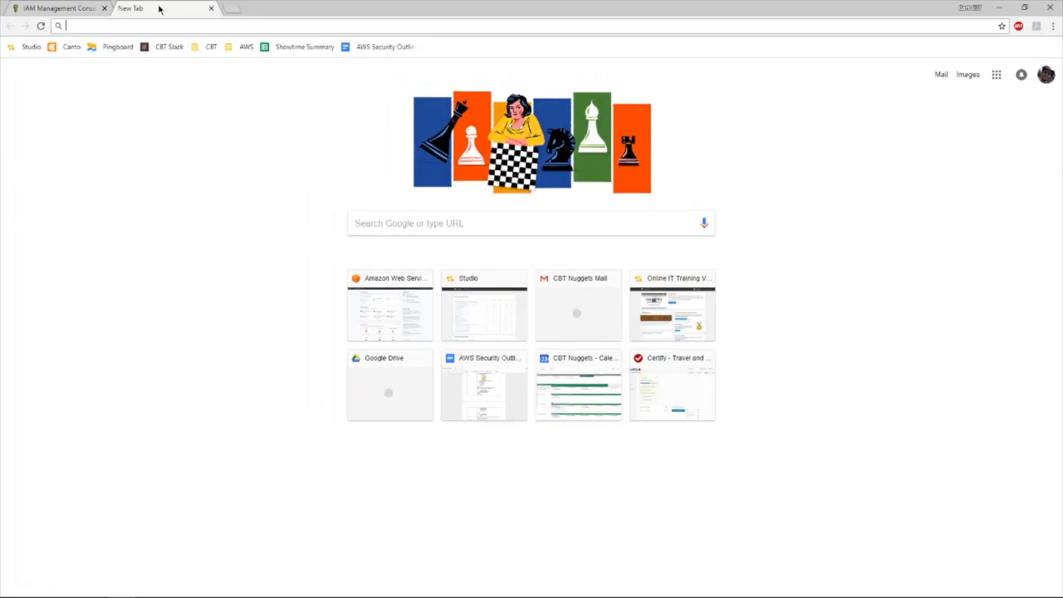
Step: Search the web for 'aws policy generator' and open the AWS Policy Generator result
{"action": "type", "text": "aws policy generator"}
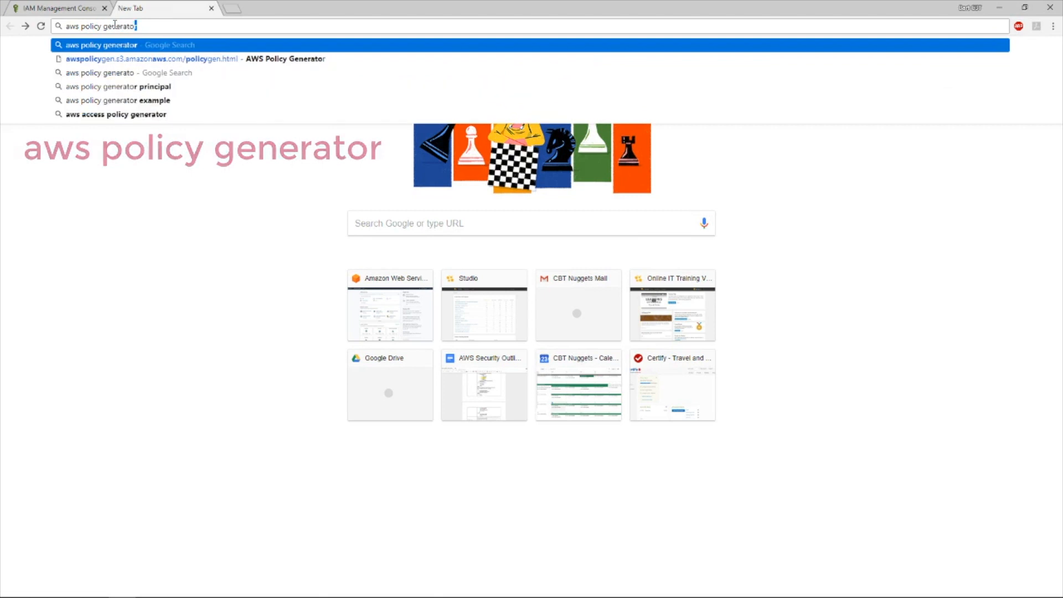
{"action": "key", "text": "Return"}
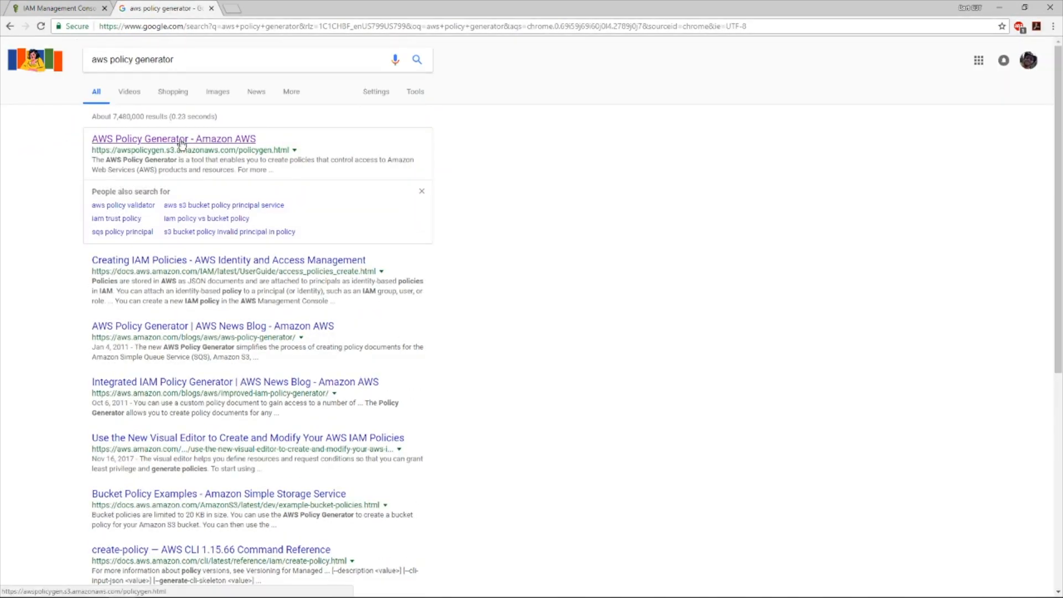
{"action": "left_click", "coordinate": [173, 139]}
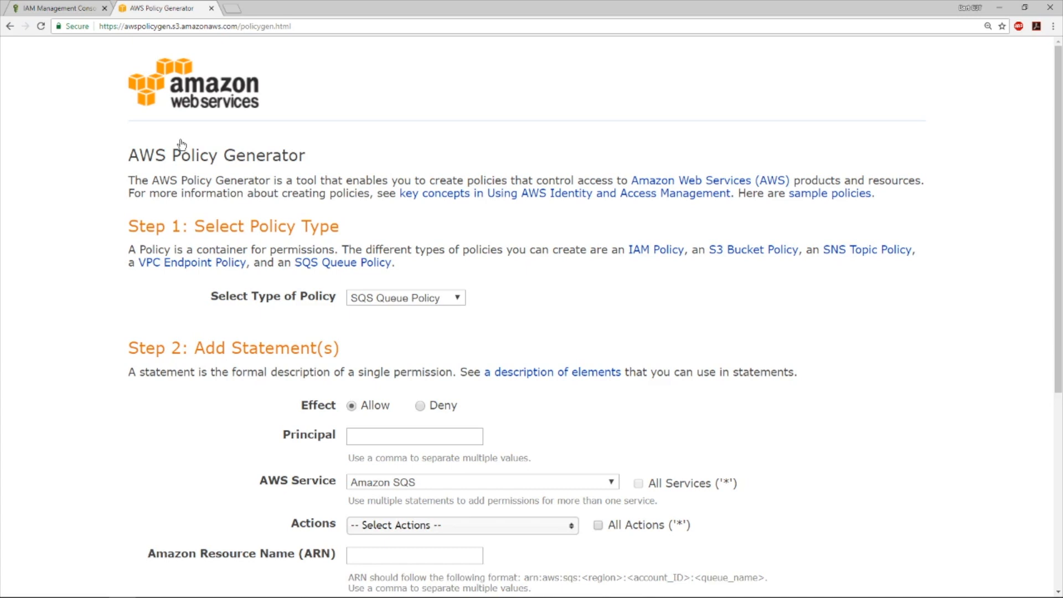
{"action": "mouse_move", "coordinate": [191, 222]}
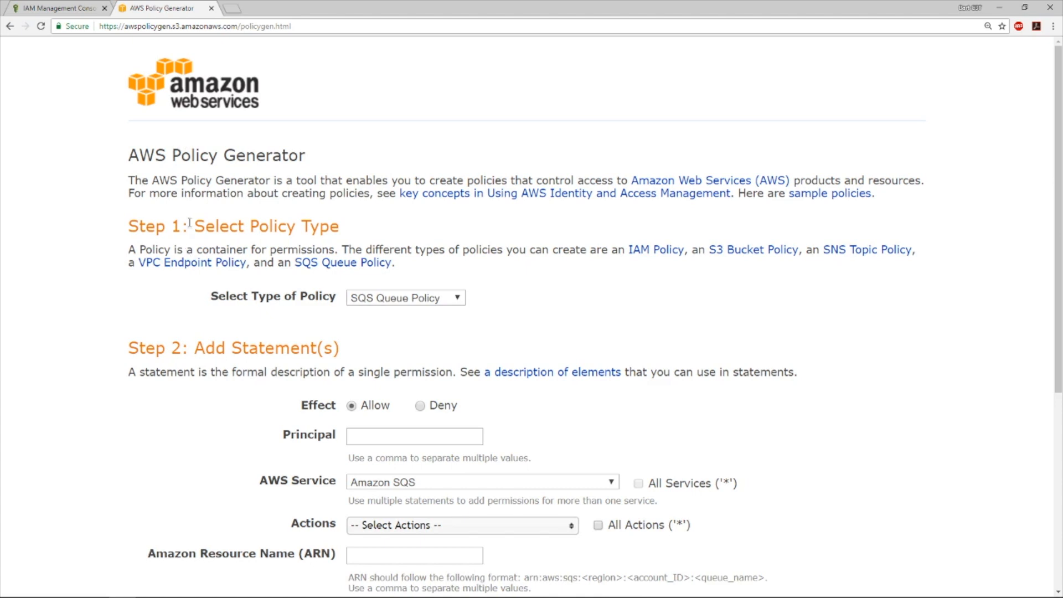
Step: Choose IAM Policy from the Select Type of Policy dropdown
{"action": "double_click", "coordinate": [265, 226]}
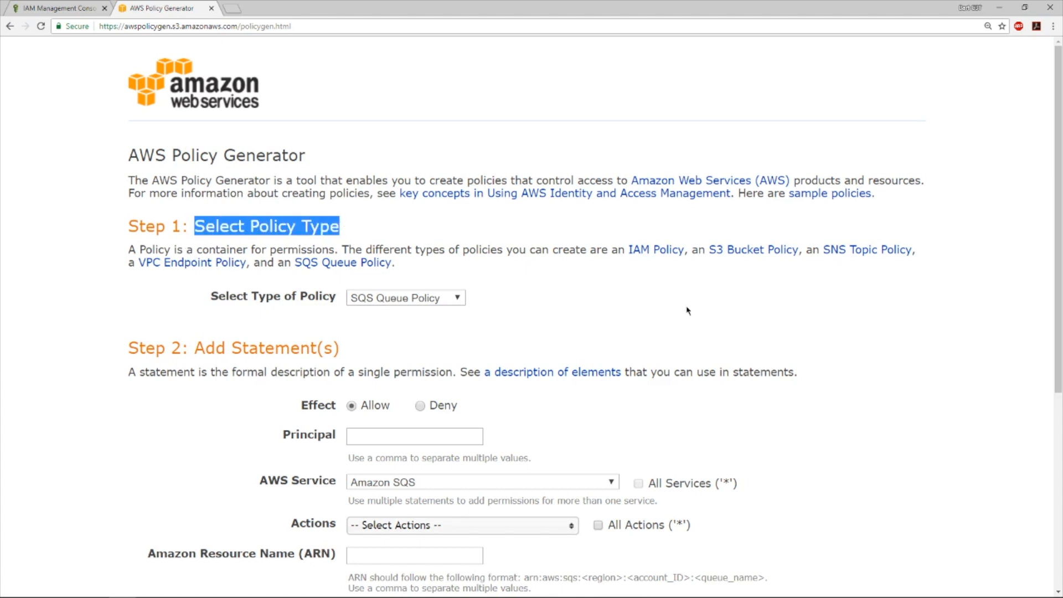
{"action": "left_click", "coordinate": [405, 297]}
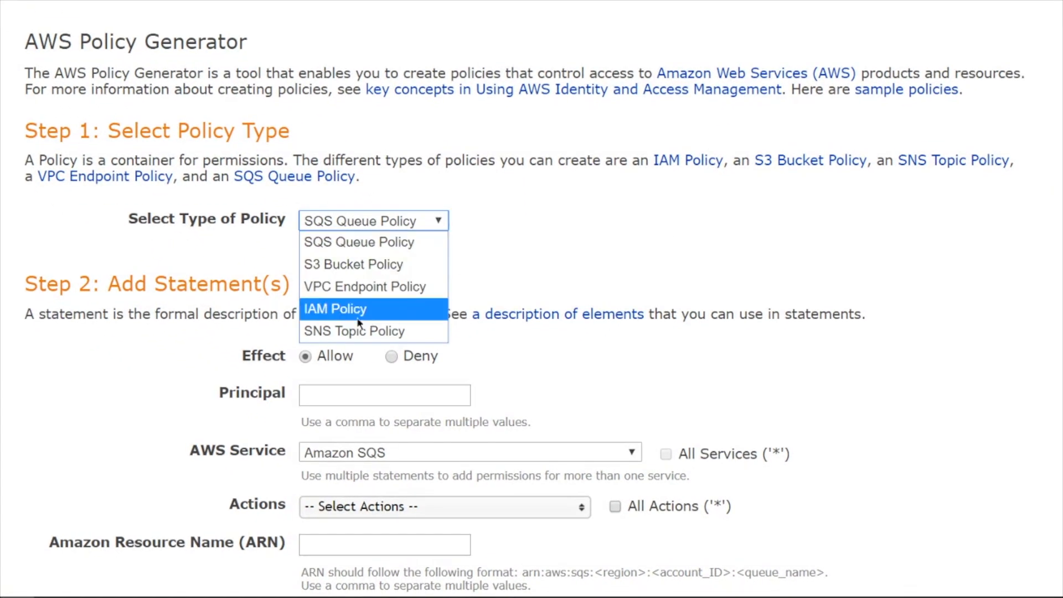
{"action": "mouse_move", "coordinate": [389, 313]}
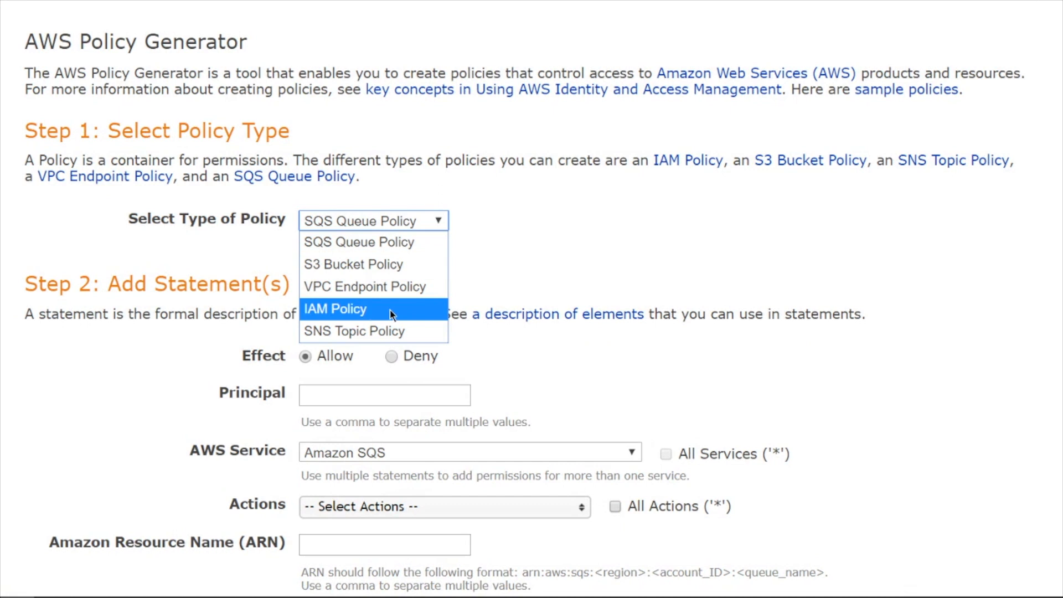
{"action": "mouse_move", "coordinate": [332, 242]}
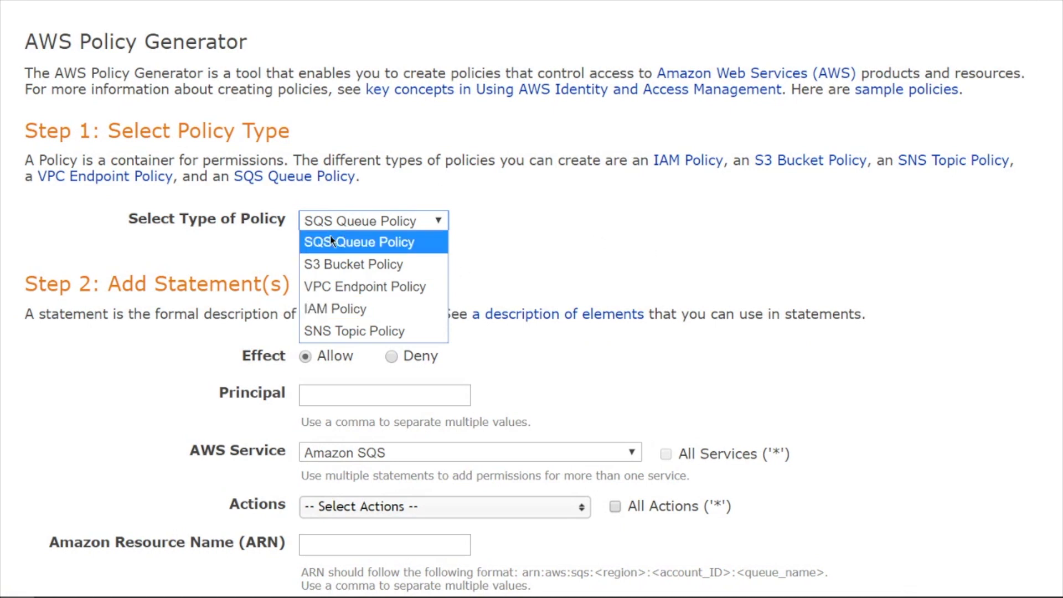
{"action": "mouse_move", "coordinate": [364, 286]}
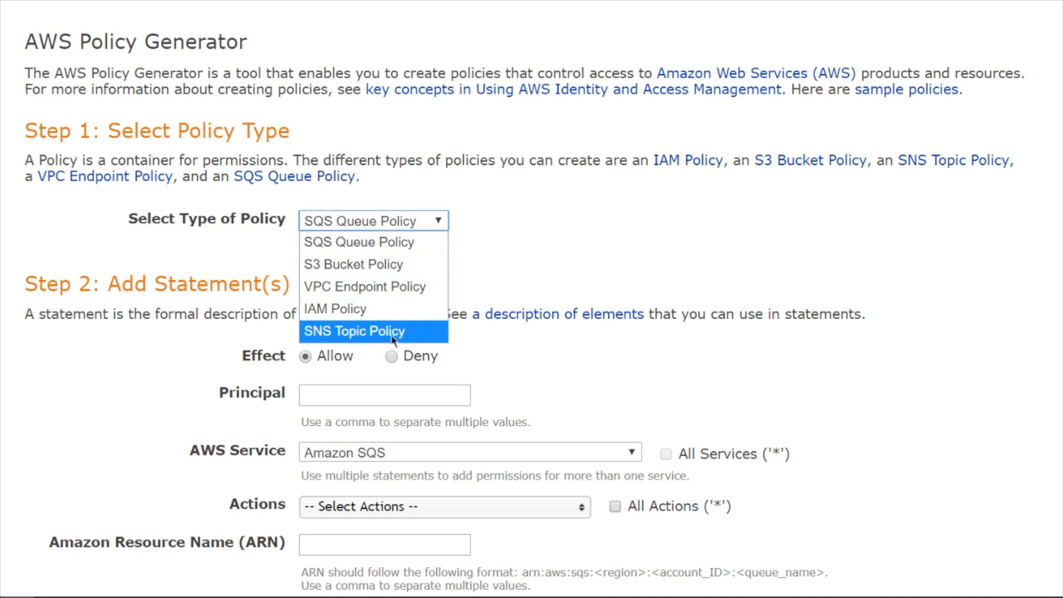
{"action": "mouse_move", "coordinate": [352, 309]}
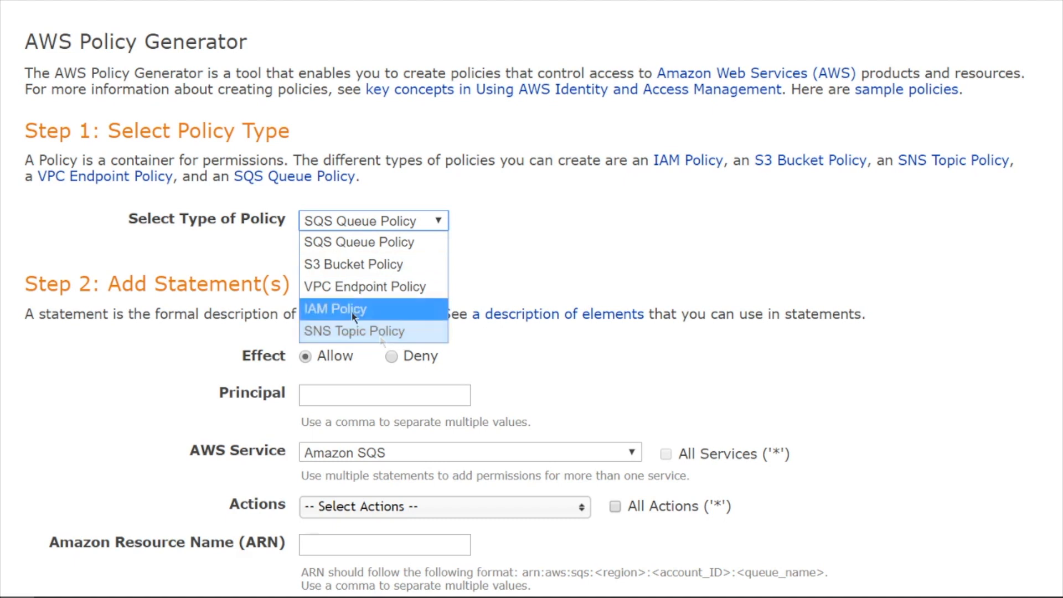
{"action": "left_click", "coordinate": [335, 309]}
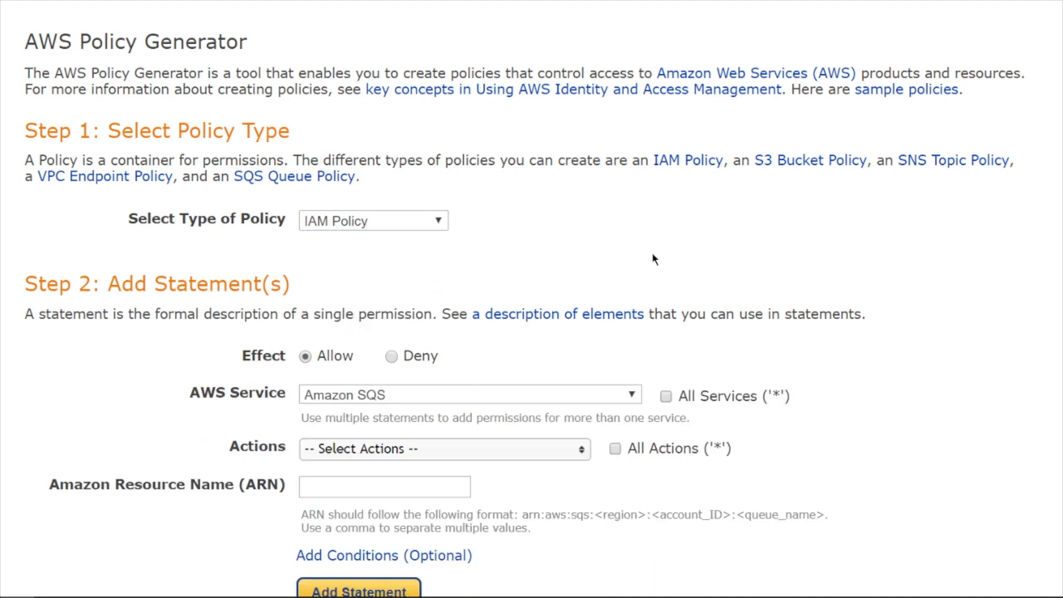
Step: Pick Amazon EC2 in the AWS Service dropdown for the Allow statement
{"action": "scroll", "scroll_direction": "down", "scroll_amount": 3}
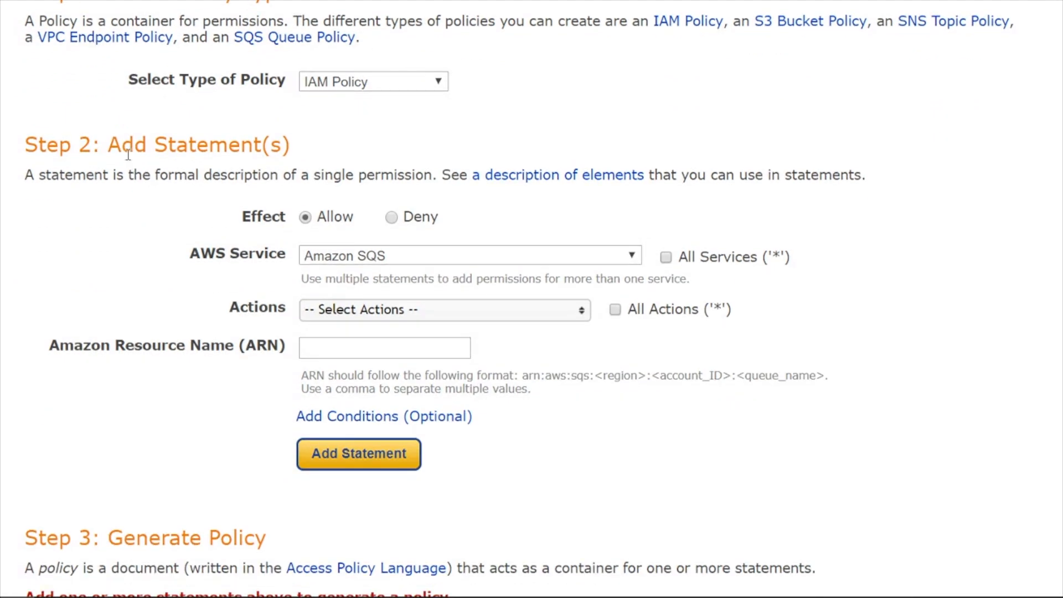
{"action": "double_click", "coordinate": [189, 145]}
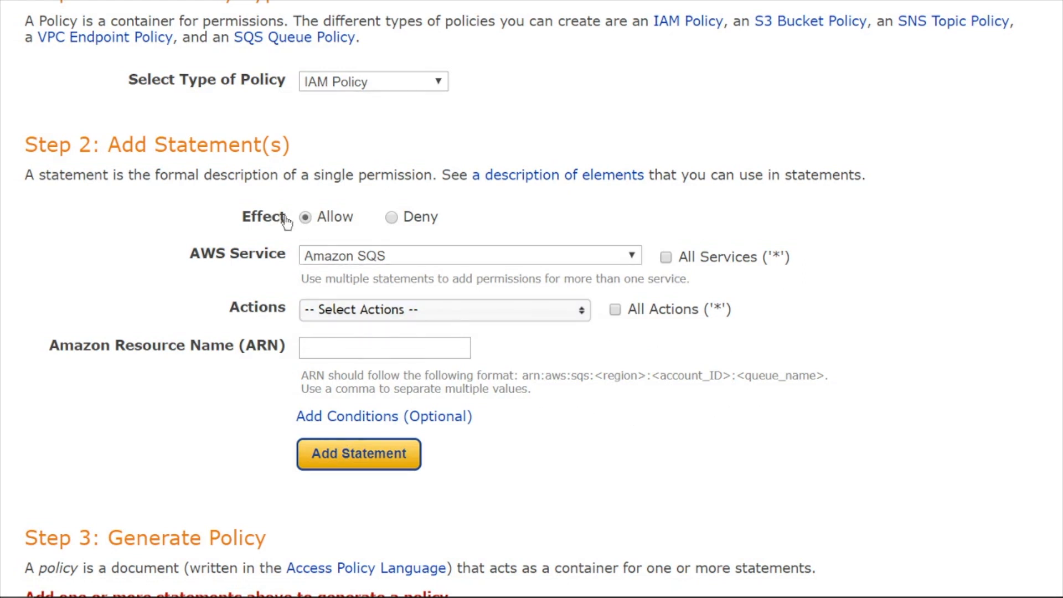
{"action": "double_click", "coordinate": [264, 216]}
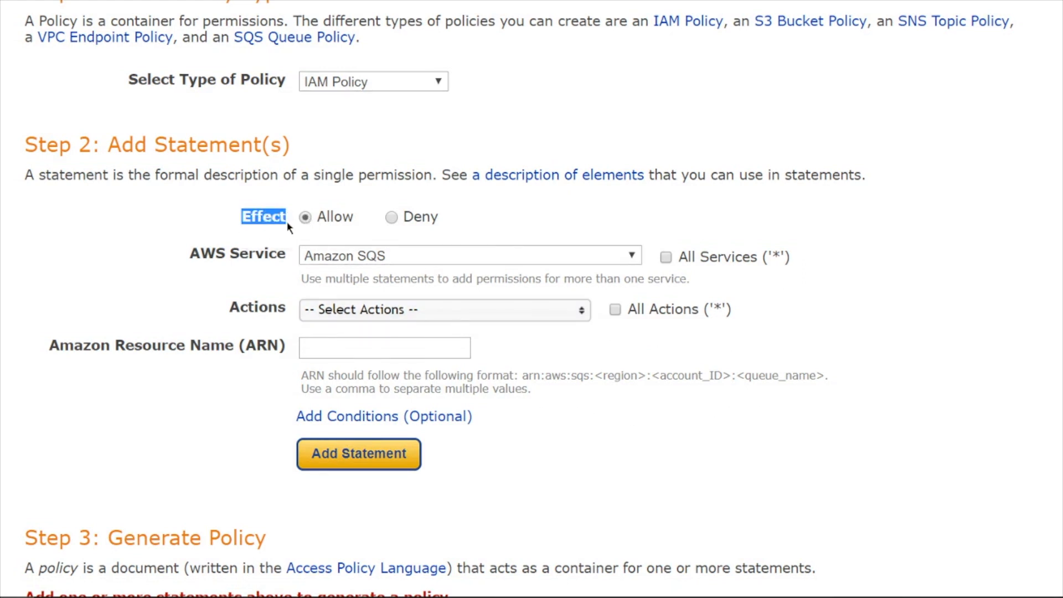
{"action": "mouse_move", "coordinate": [195, 265]}
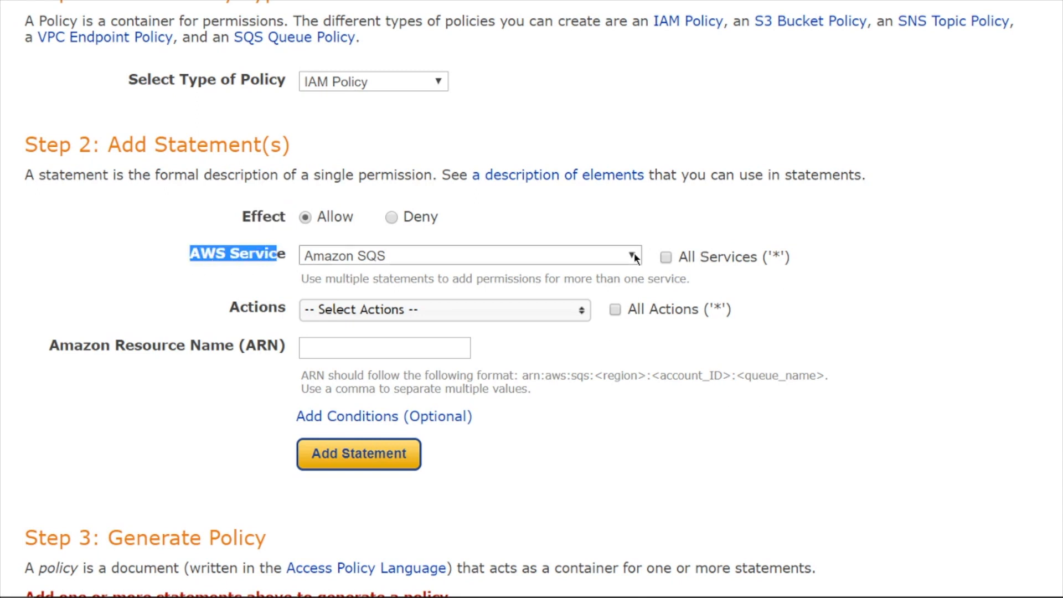
{"action": "left_click", "coordinate": [631, 255]}
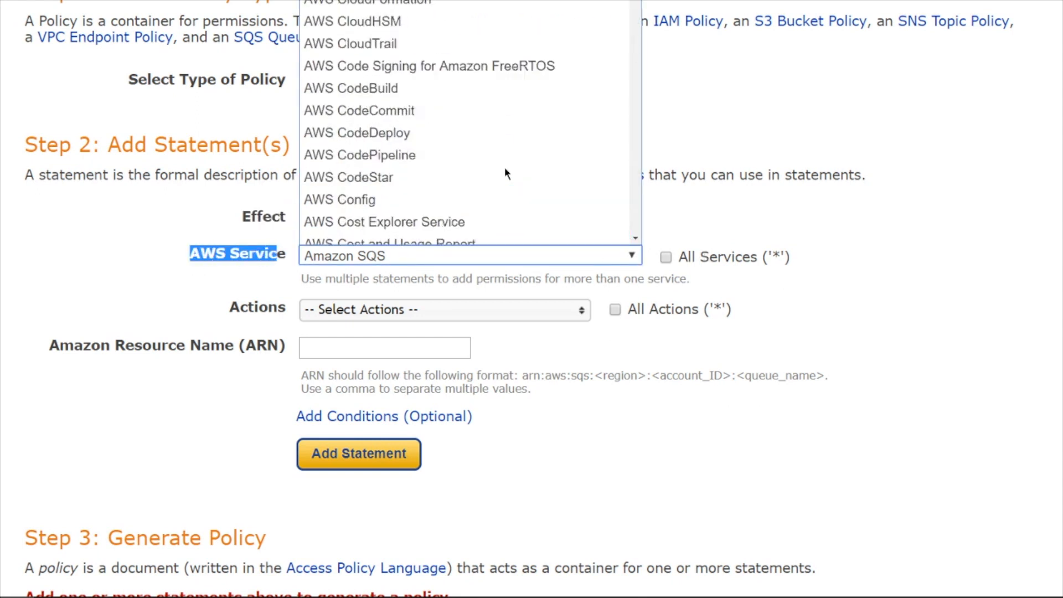
{"action": "scroll", "scroll_direction": "down", "scroll_amount": 3}
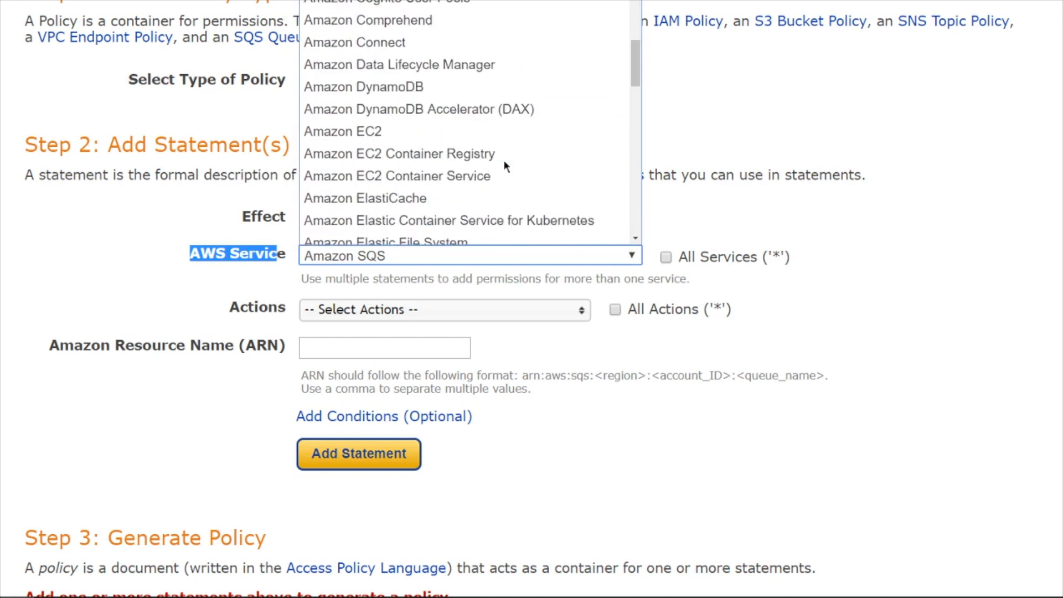
{"action": "left_click", "coordinate": [342, 132]}
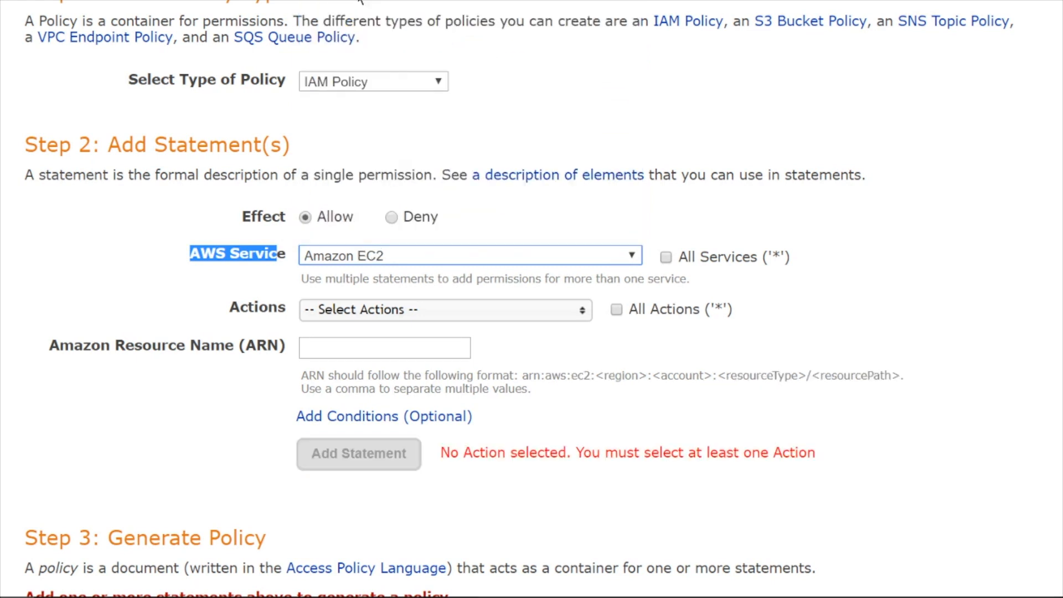
{"action": "mouse_move", "coordinate": [662, 270]}
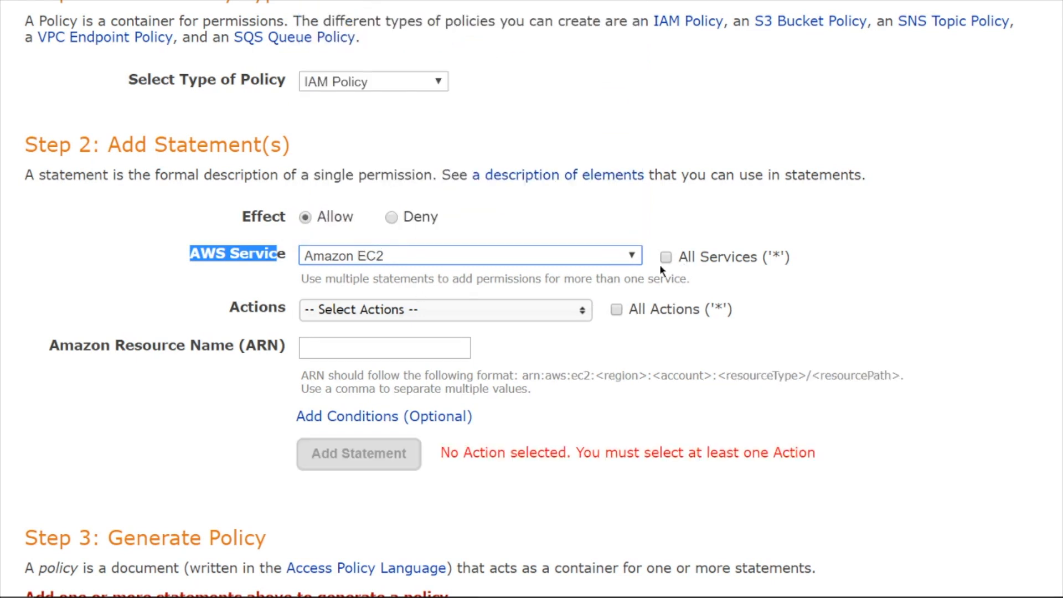
Step: Toggle All Services on and back off so the statement stays limited to Amazon EC2
{"action": "left_click", "coordinate": [666, 257]}
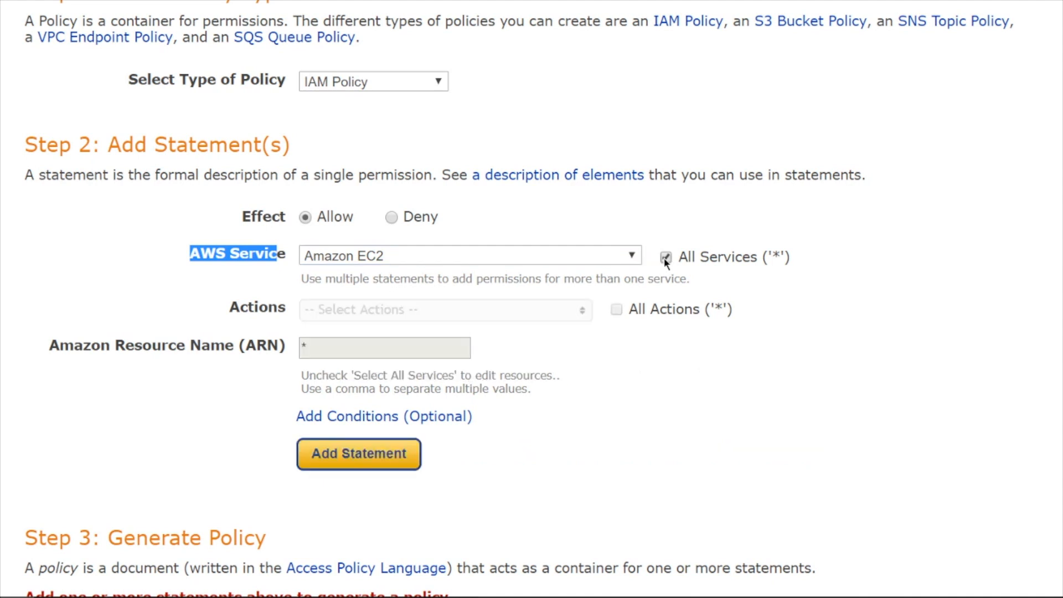
{"action": "left_click", "coordinate": [666, 257]}
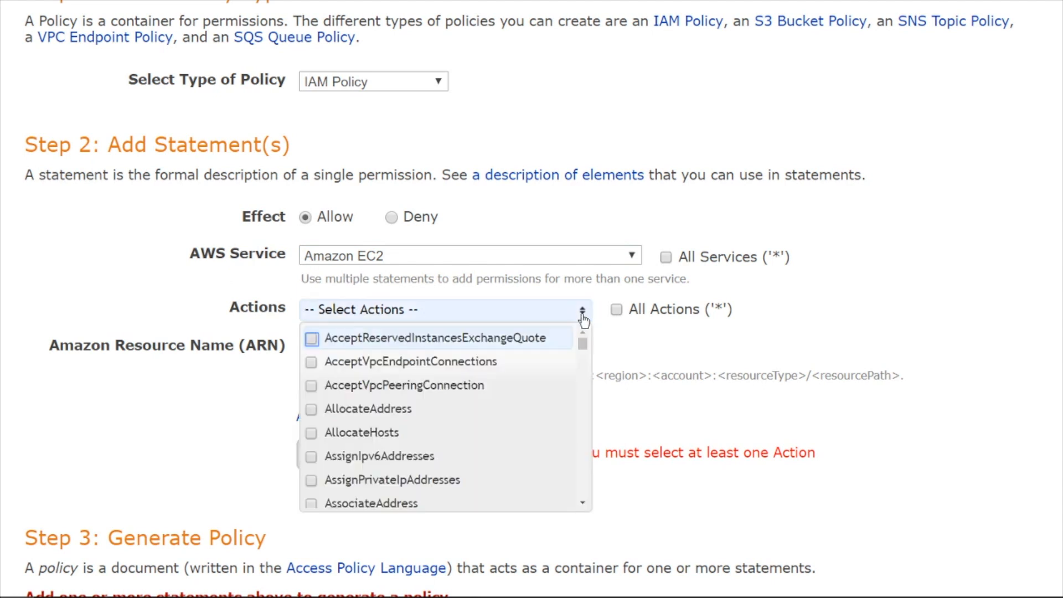
Step: Select one allowed EC2 action for the statement from the Actions list
{"action": "scroll", "scroll_direction": "down", "scroll_amount": 3}
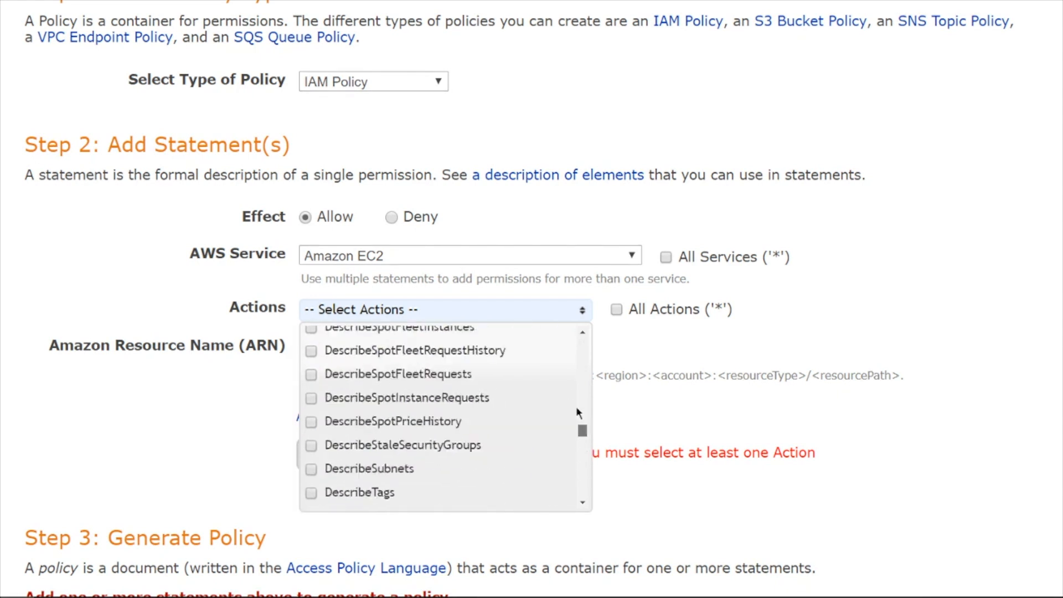
{"action": "left_click", "coordinate": [444, 310]}
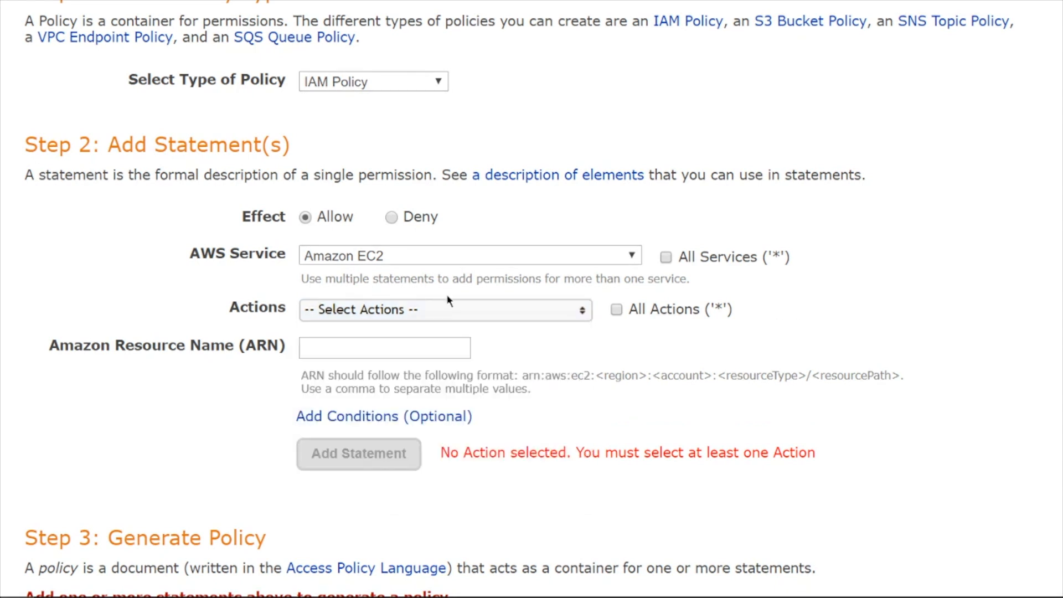
{"action": "mouse_move", "coordinate": [617, 310]}
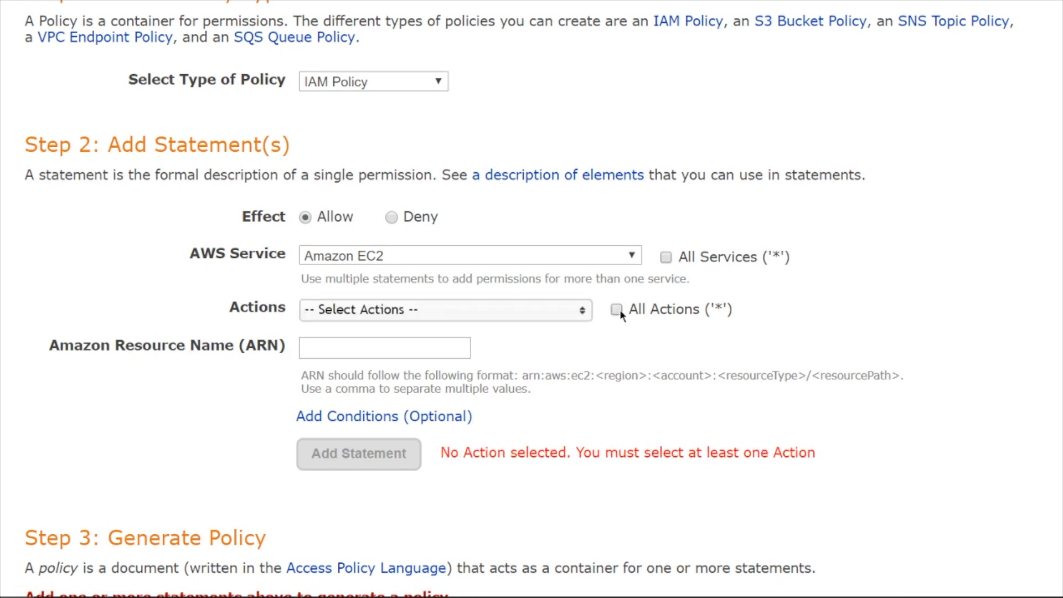
{"action": "left_click", "coordinate": [444, 310]}
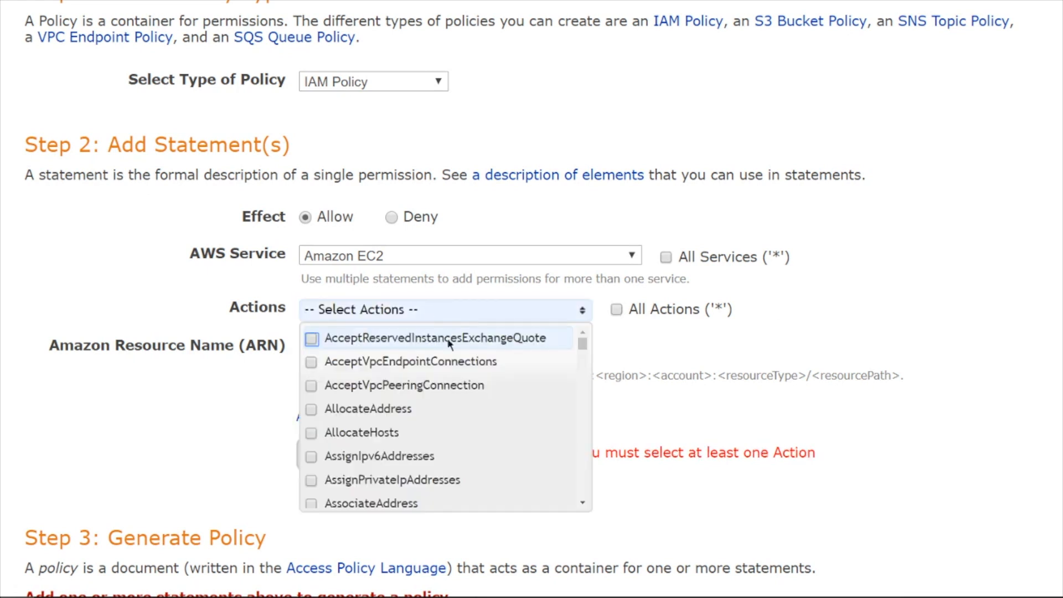
{"action": "scroll", "scroll_direction": "down", "scroll_amount": 3}
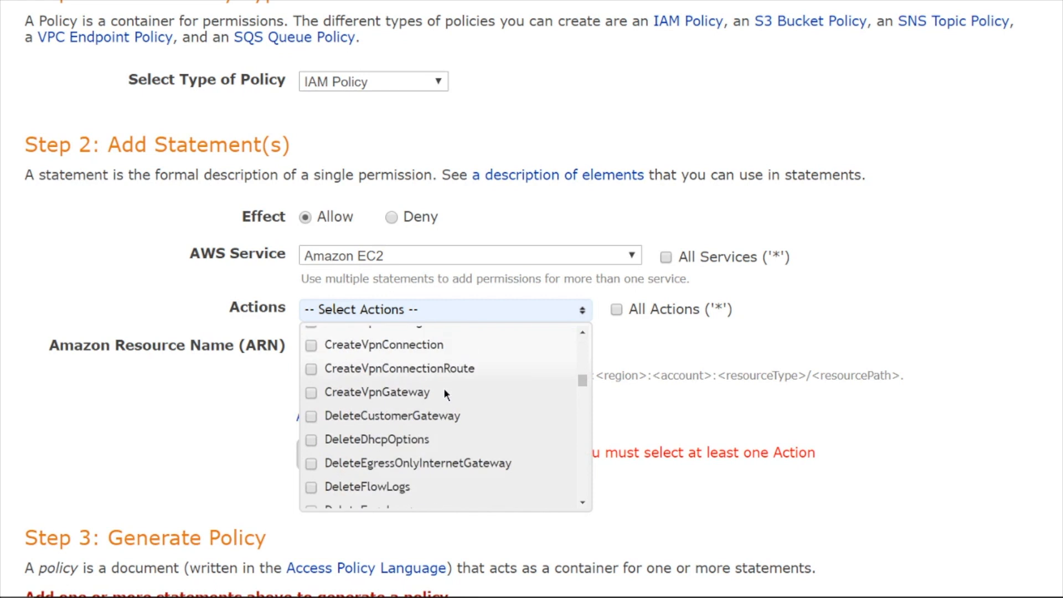
{"action": "scroll", "scroll_direction": "down", "scroll_amount": 3}
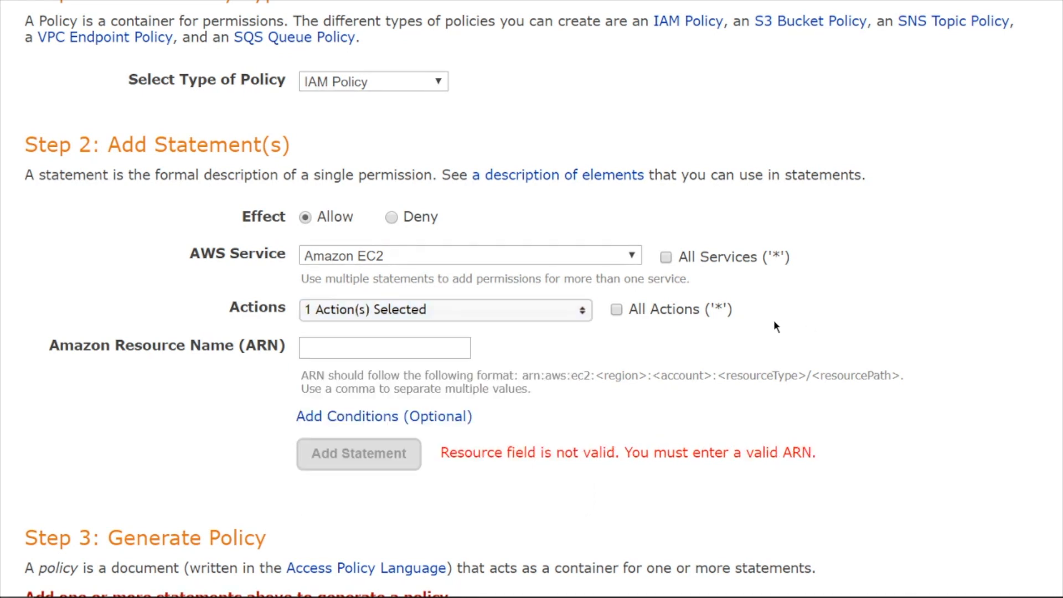
Step: Set the statement's resource ARN to the wildcard *
{"action": "left_click", "coordinate": [384, 348]}
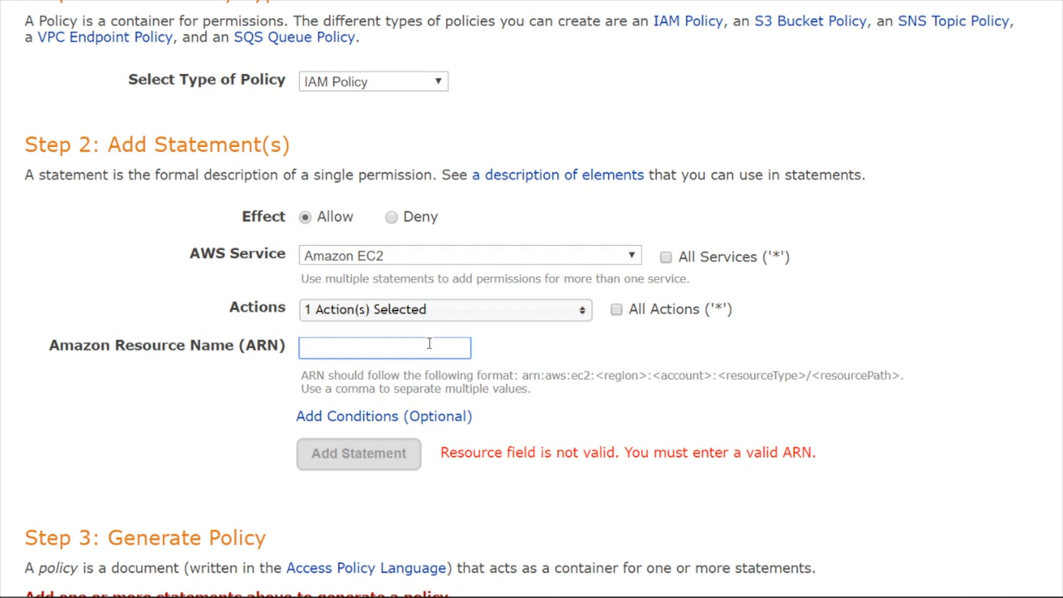
{"action": "type", "text": "*"}
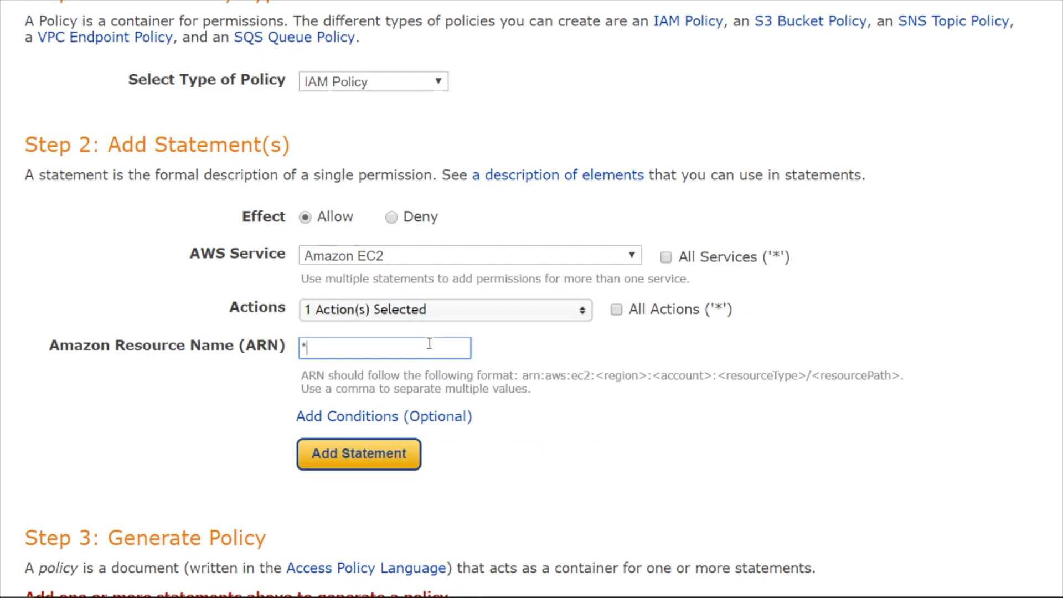
{"action": "mouse_move", "coordinate": [372, 439]}
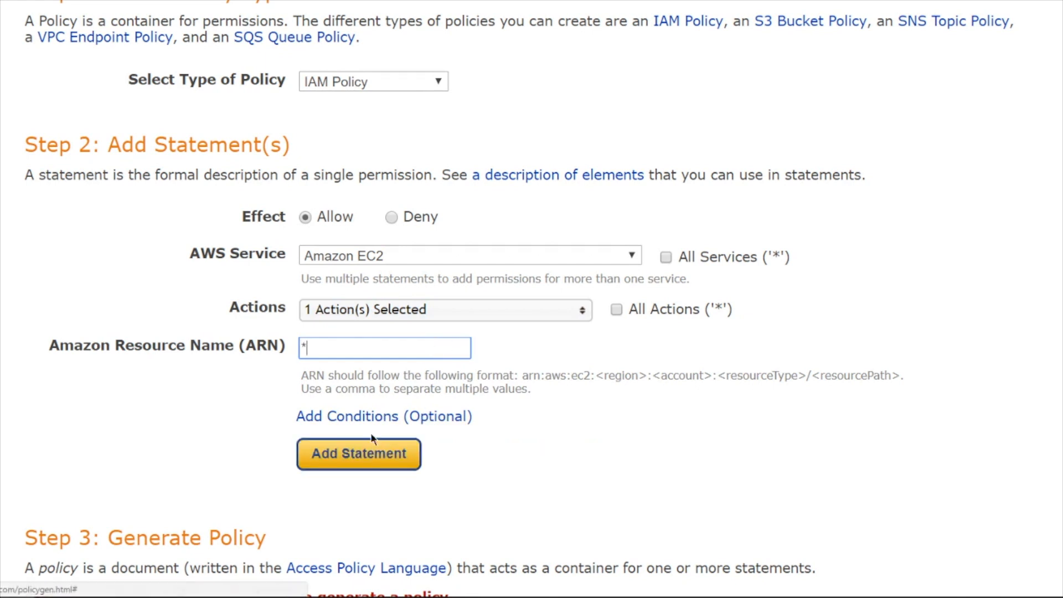
Step: Add the first statement, then a second allowing AllocateAddress and AssociateAddress on resource *
{"action": "left_click", "coordinate": [359, 454]}
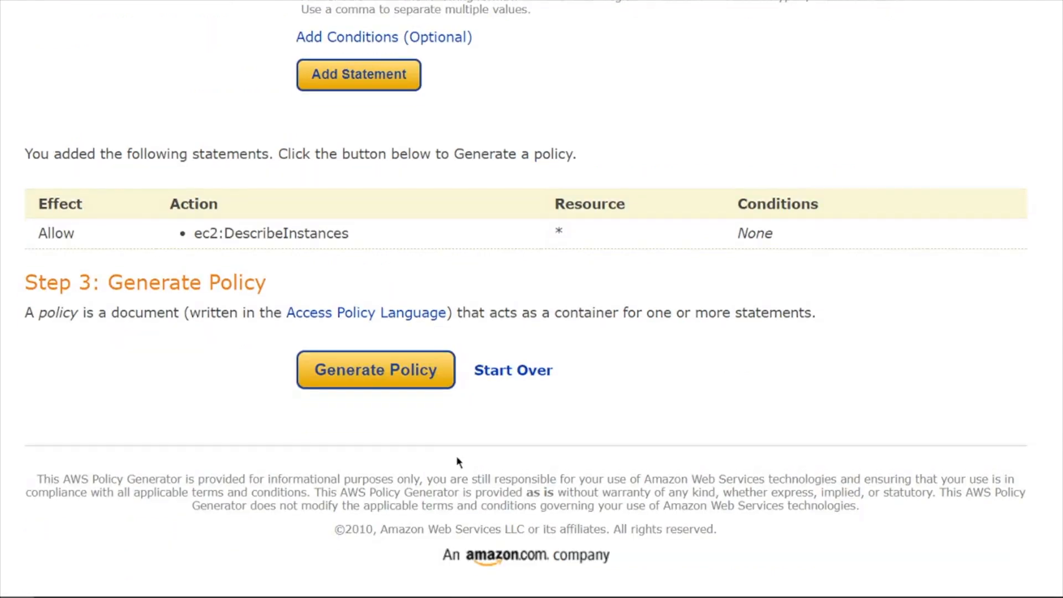
{"action": "mouse_move", "coordinate": [735, 234]}
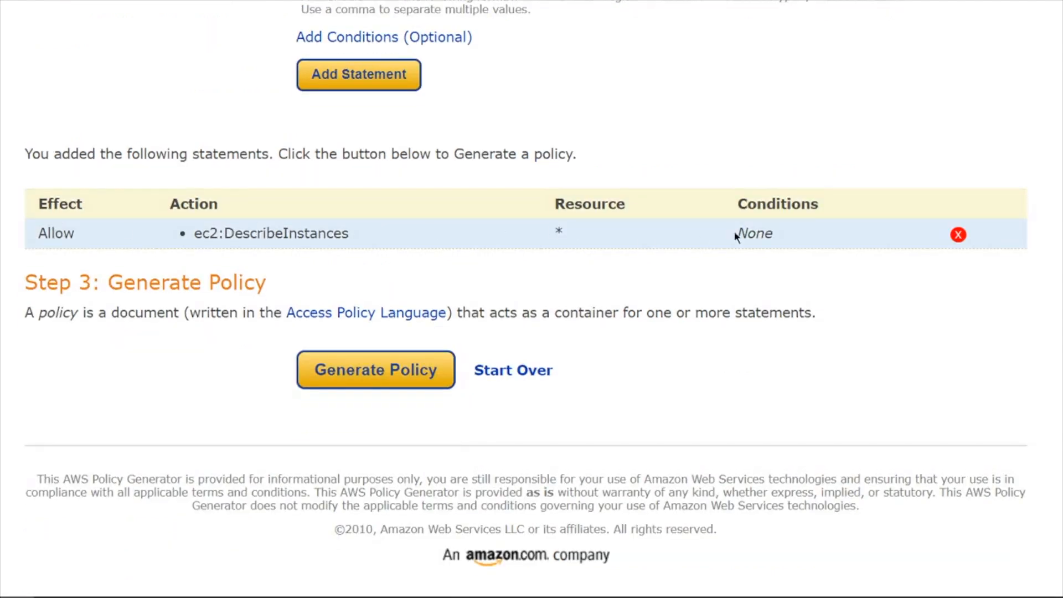
{"action": "scroll", "scroll_direction": "up", "scroll_amount": 3}
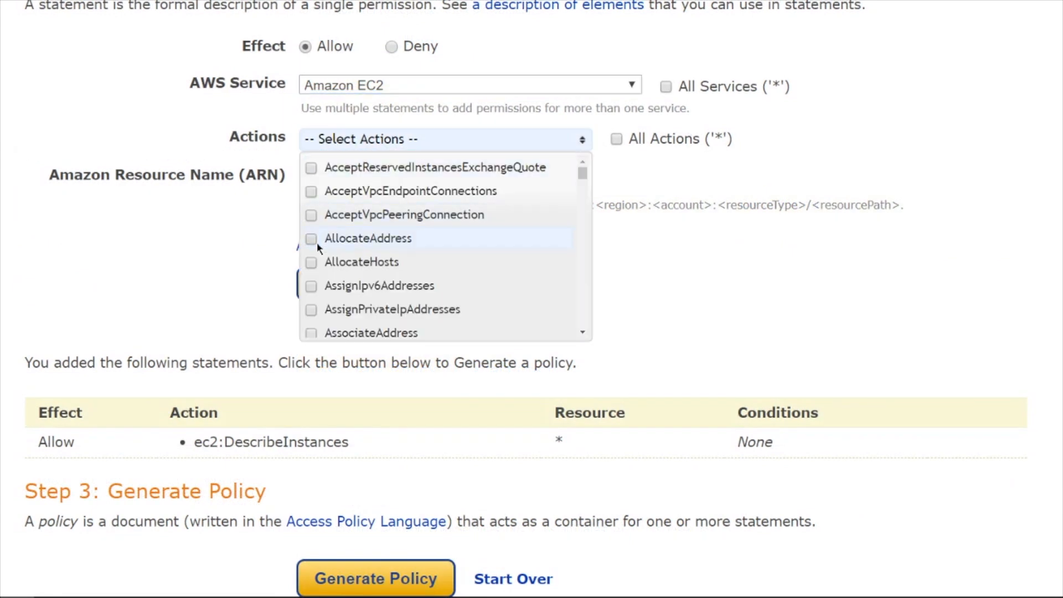
{"action": "left_click", "coordinate": [311, 238]}
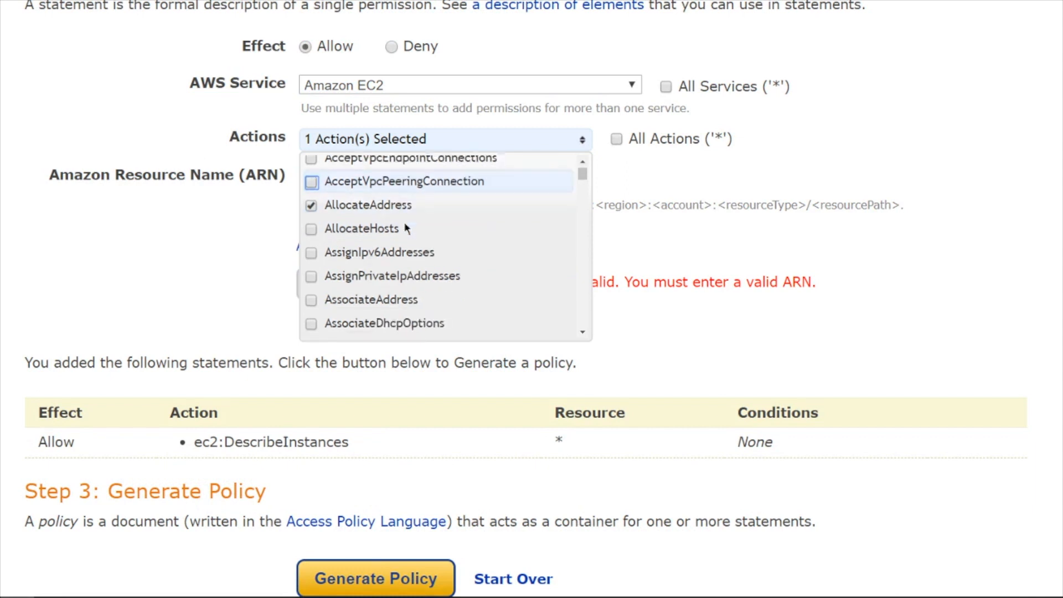
{"action": "scroll", "scroll_direction": "down", "scroll_amount": 3}
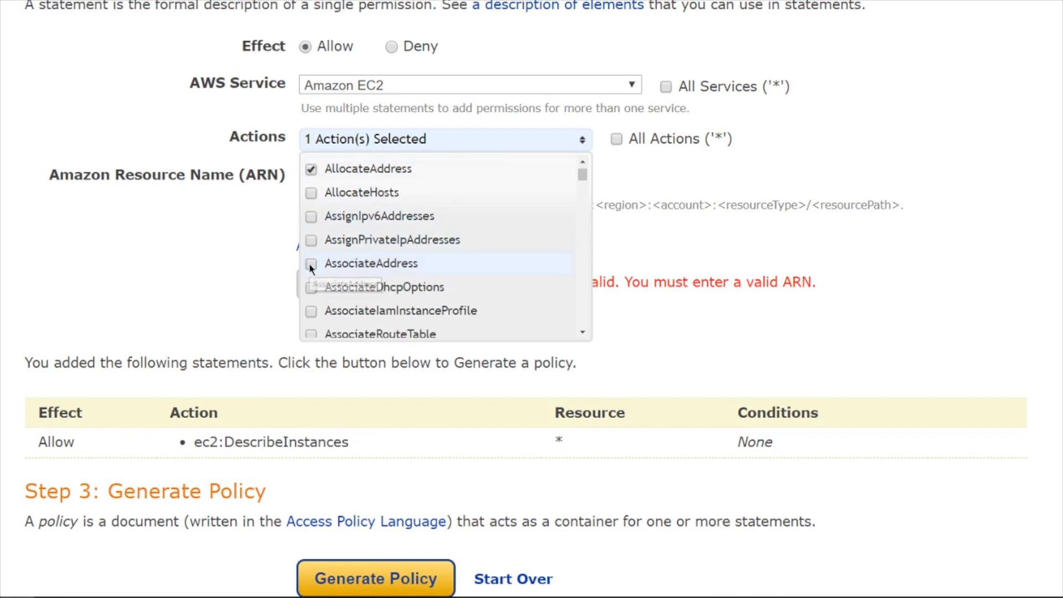
{"action": "left_click", "coordinate": [311, 263]}
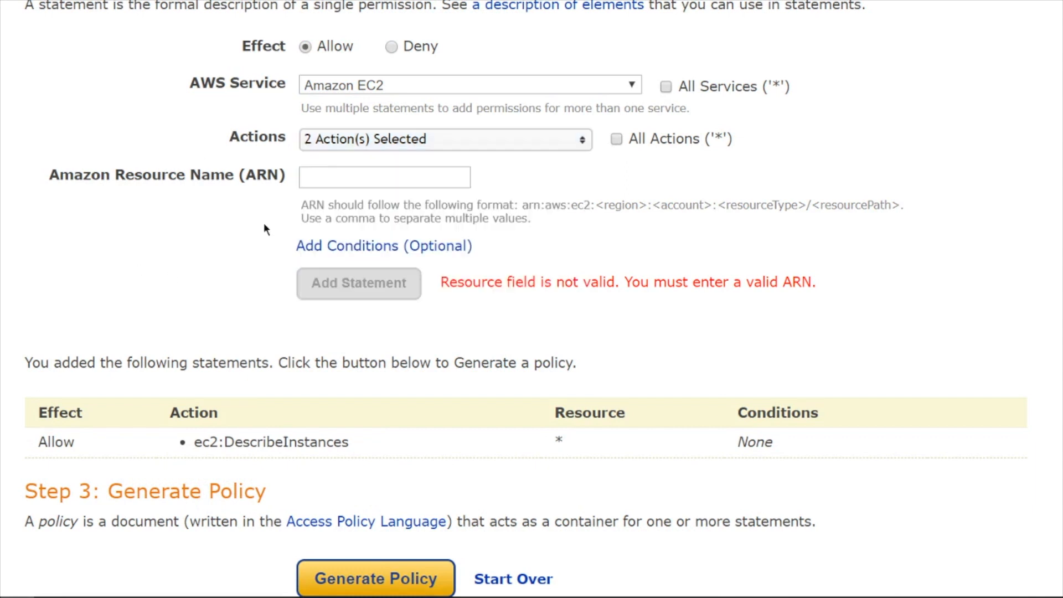
{"action": "left_click", "coordinate": [385, 177]}
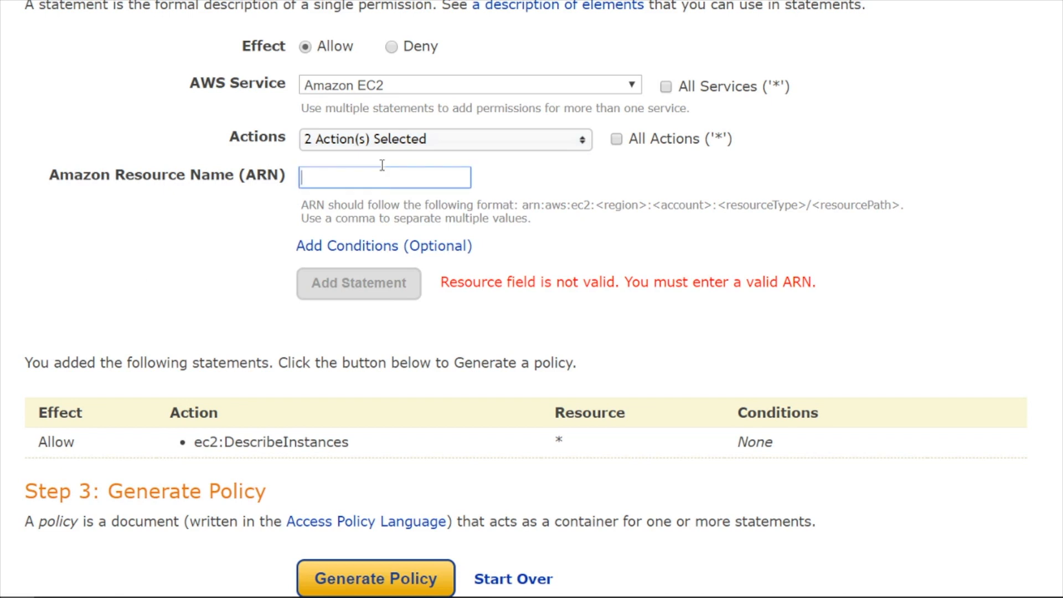
{"action": "type", "text": "*"}
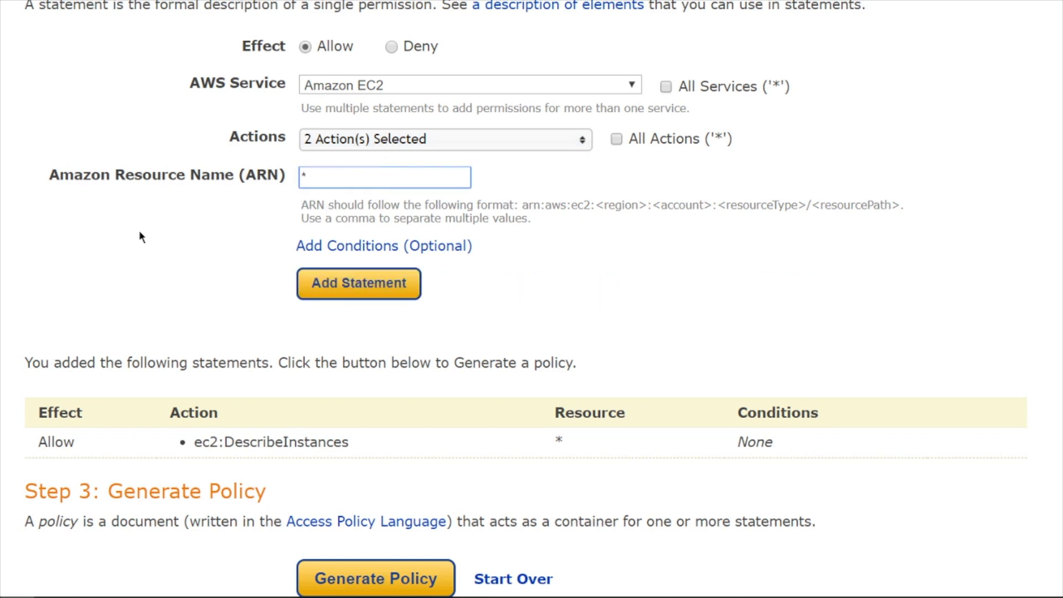
{"action": "left_click", "coordinate": [357, 282]}
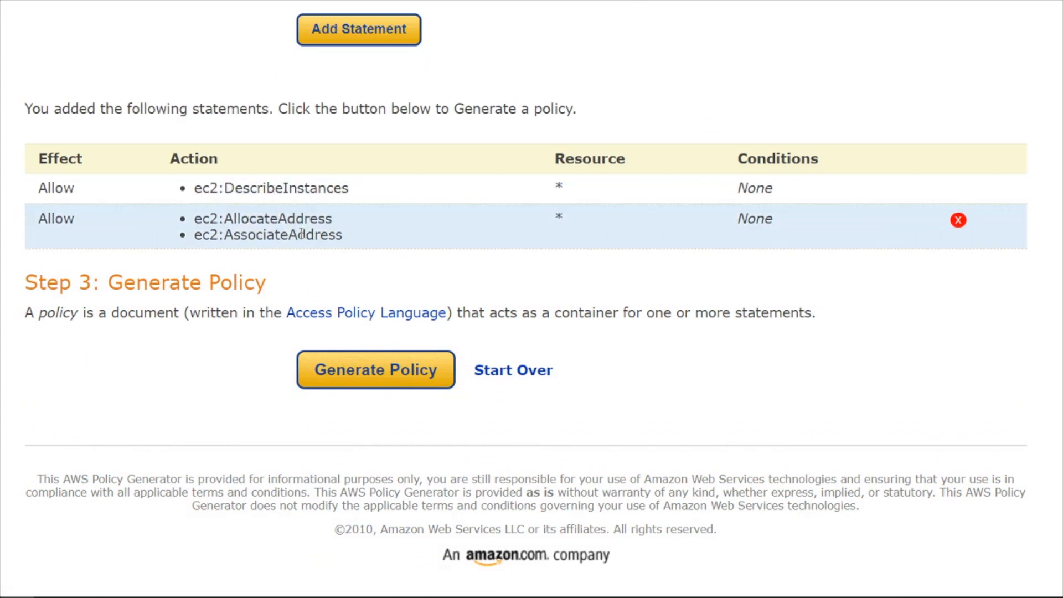
{"action": "mouse_move", "coordinate": [376, 370]}
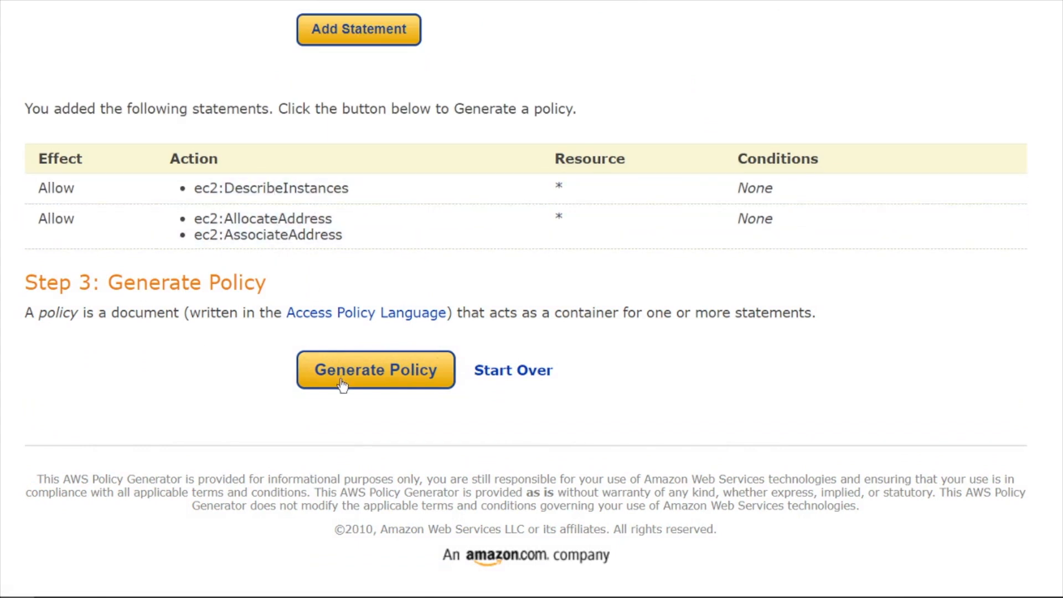
Step: Generate the JSON policy document from both statements and close the dialog
{"action": "left_click", "coordinate": [375, 370]}
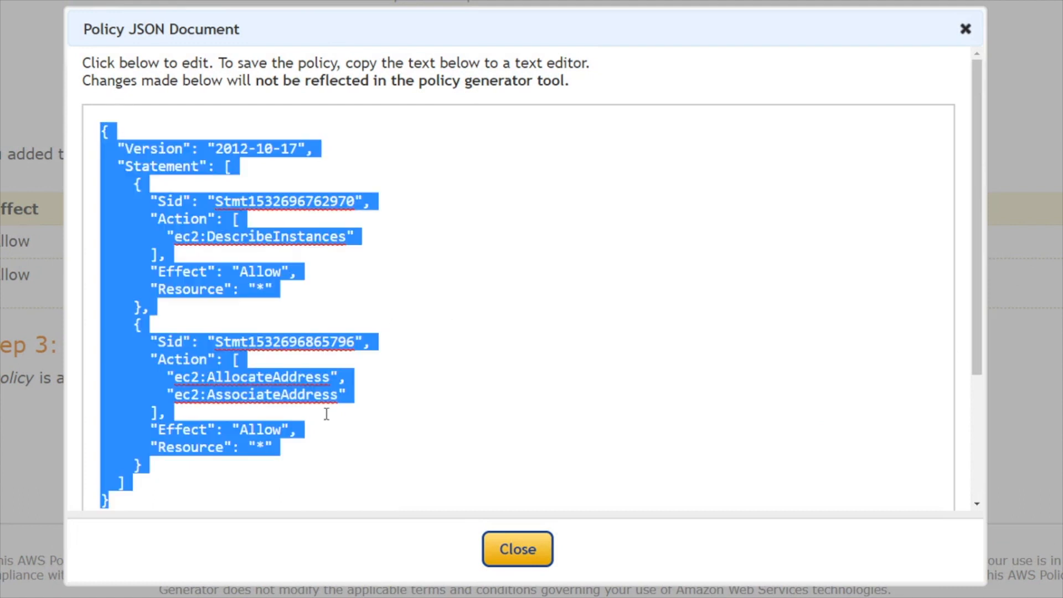
{"action": "left_click", "coordinate": [517, 549]}
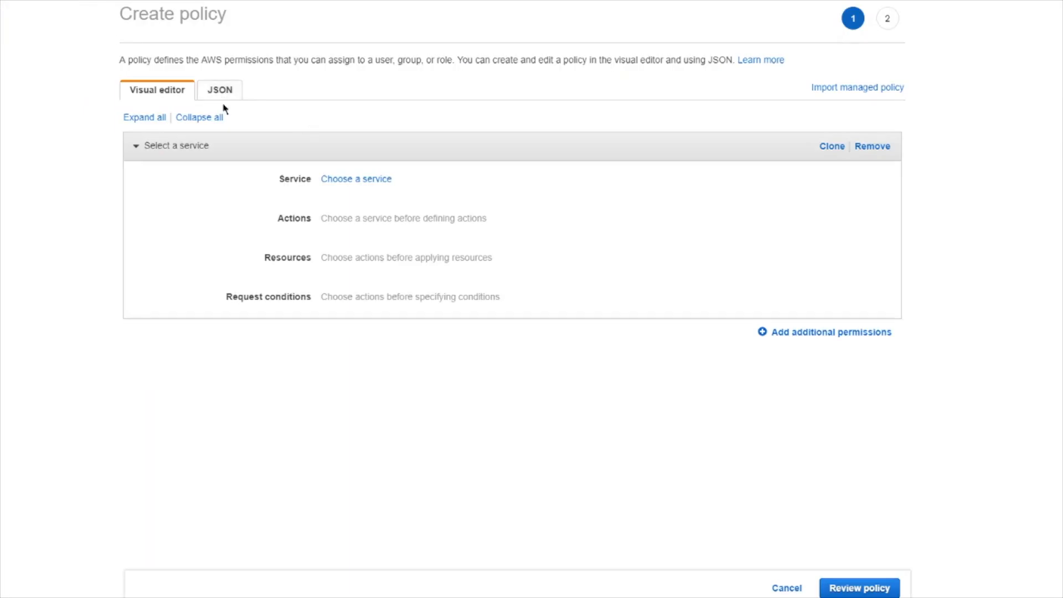
Step: Paste the generated policy into the JSON editor and dismiss the validation warning
{"action": "left_click", "coordinate": [219, 90]}
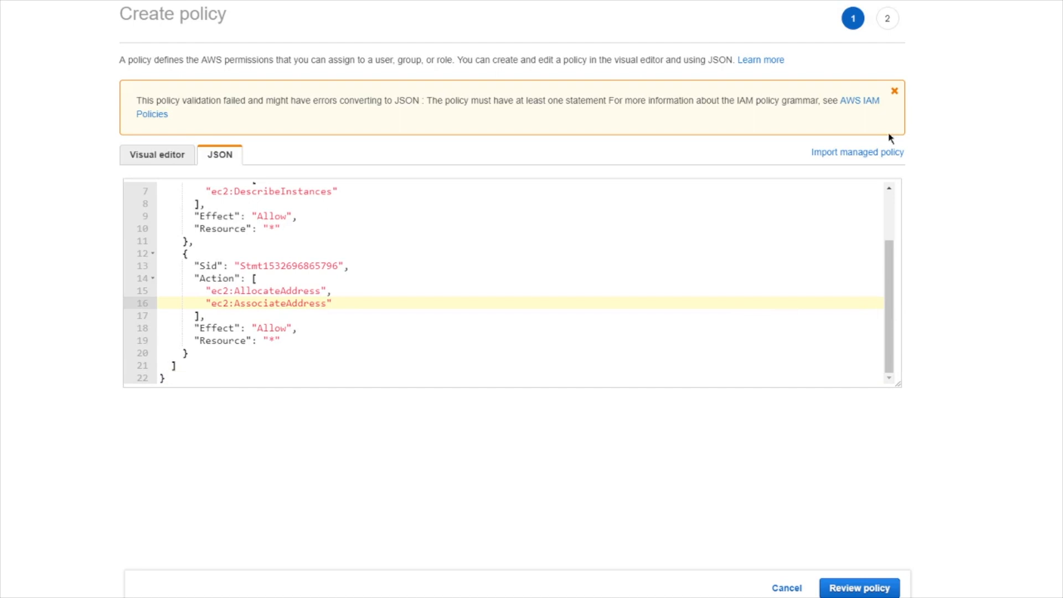
{"action": "left_click", "coordinate": [858, 587]}
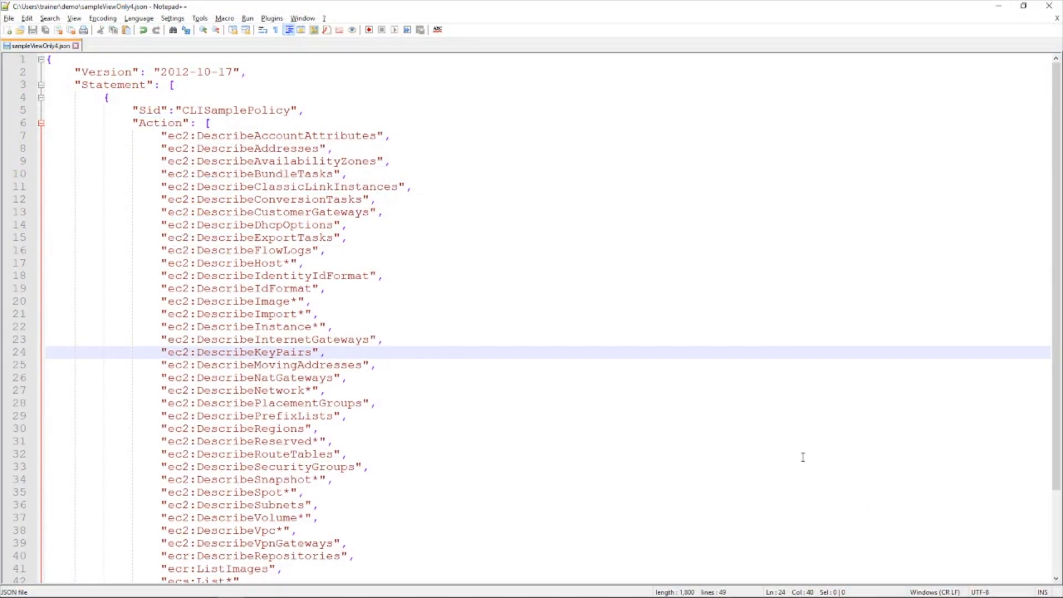
Step: Bring sampleViewOnly4.json into focus to review its CLISamplePolicy EC2 Describe actions
{"action": "left_click", "coordinate": [326, 353]}
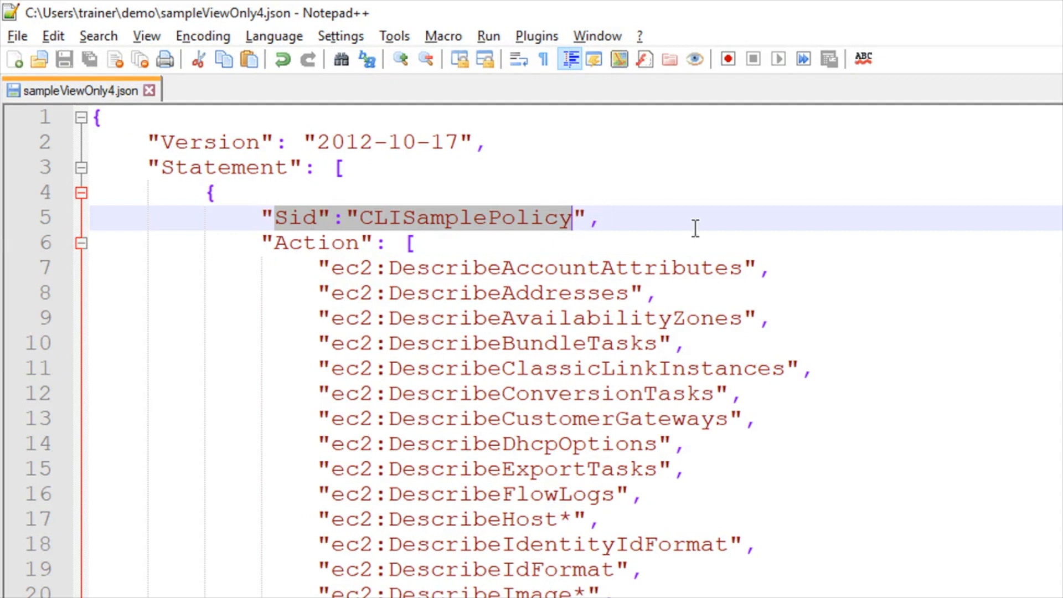
{"action": "mouse_move", "coordinate": [180, 232]}
{"action": "type", "text": "ls"}
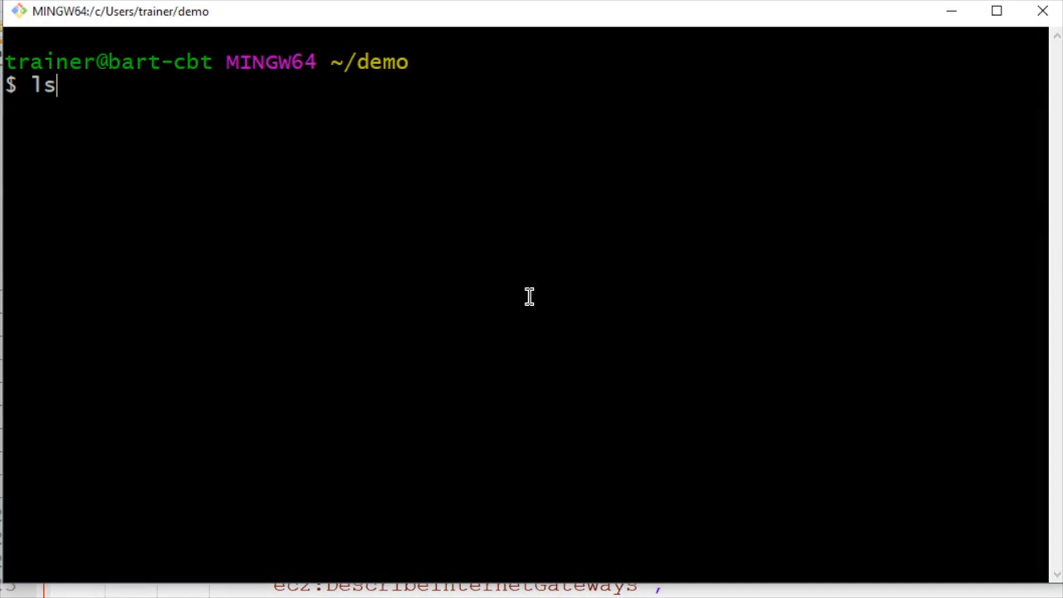
Step: List the folder, then run aws iam create-policy --policy-name sampleViewOnly4 --policy-document file://sampleViewOnly4.json
{"action": "key", "text": "Return"}
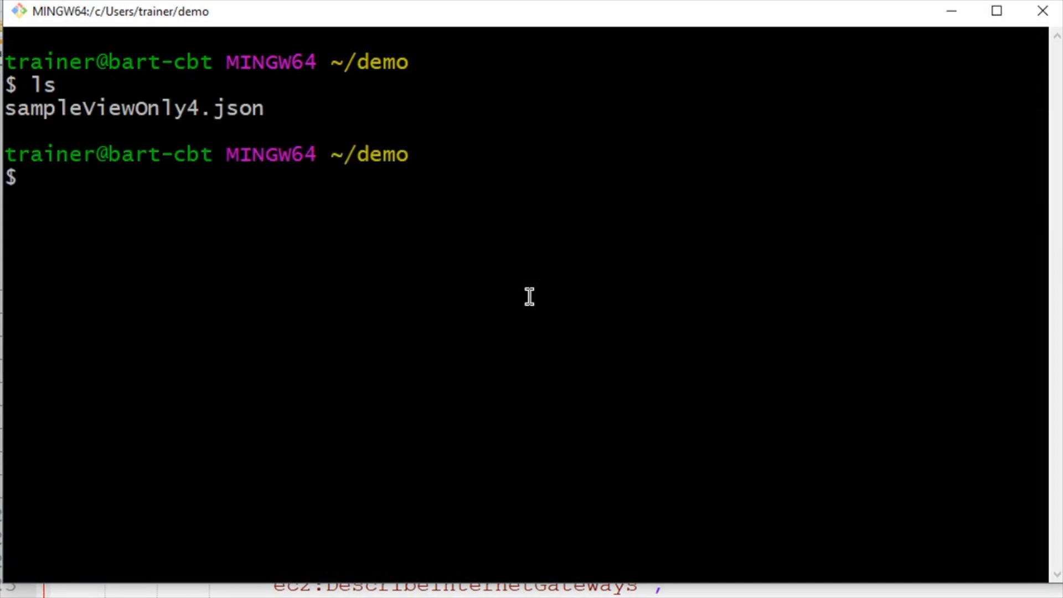
{"action": "type", "text": "aws"}
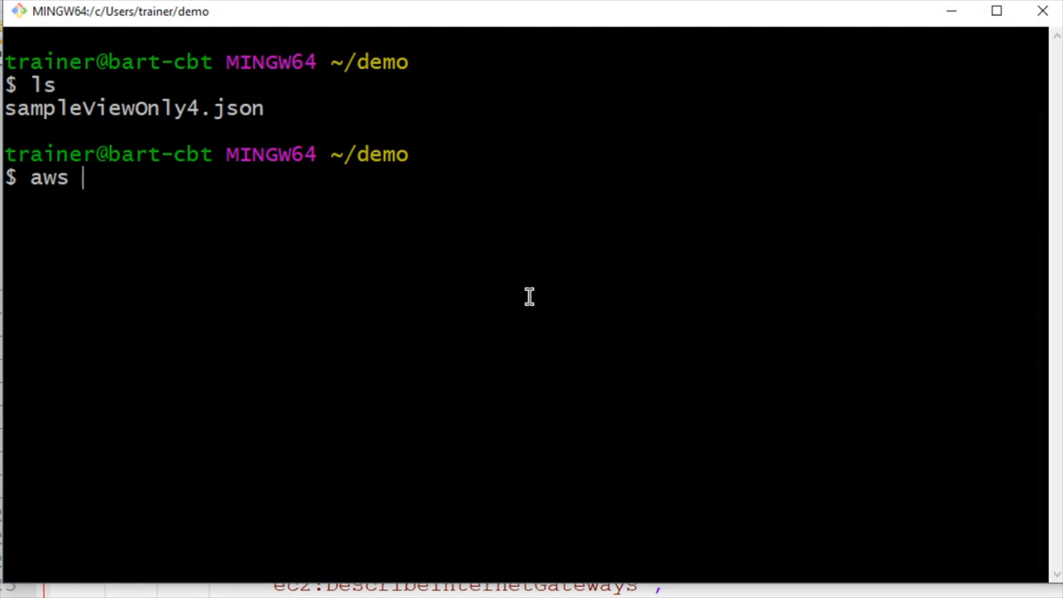
{"action": "type", "text": "iam creat"}
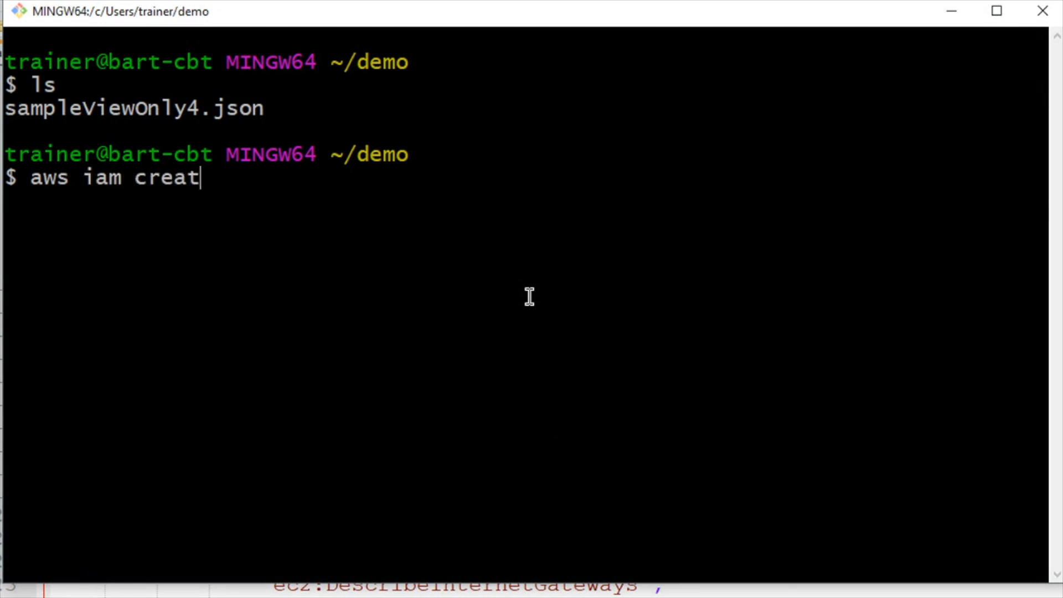
{"action": "type", "text": "e-polic"}
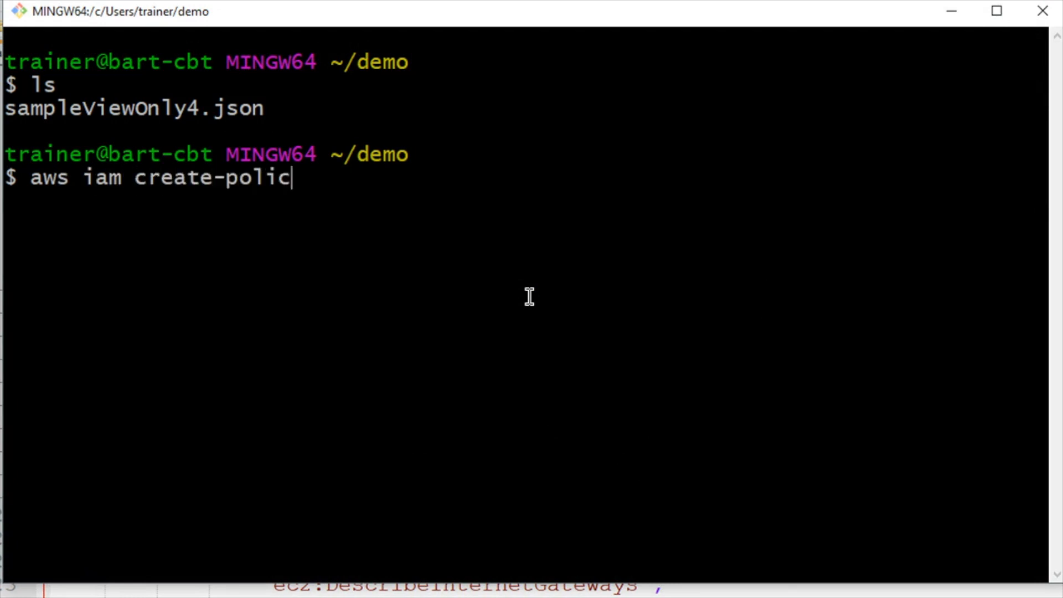
{"action": "type", "text": "y"}
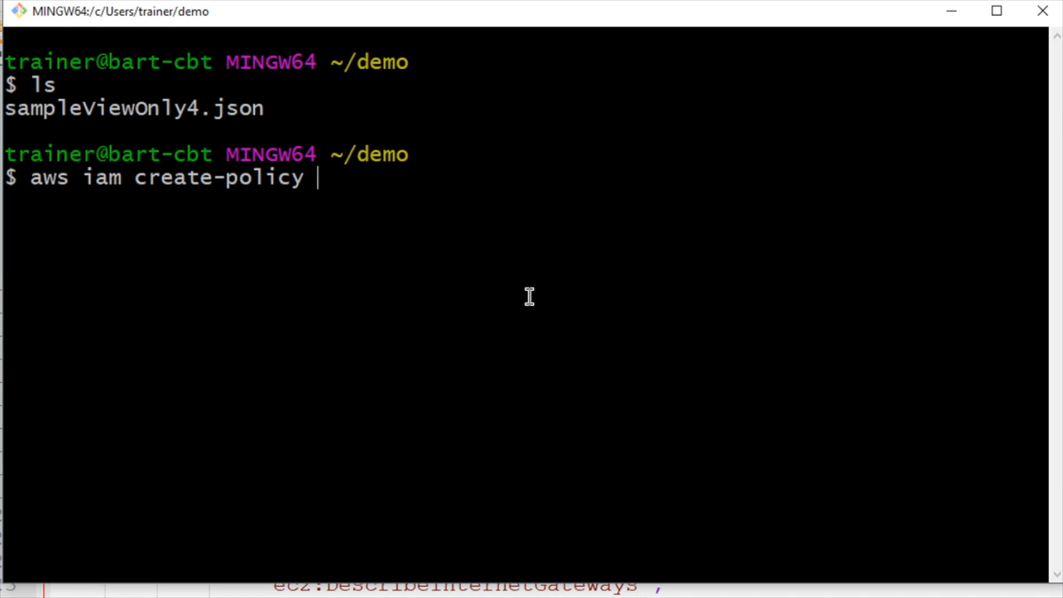
{"action": "type", "text": "--policy"}
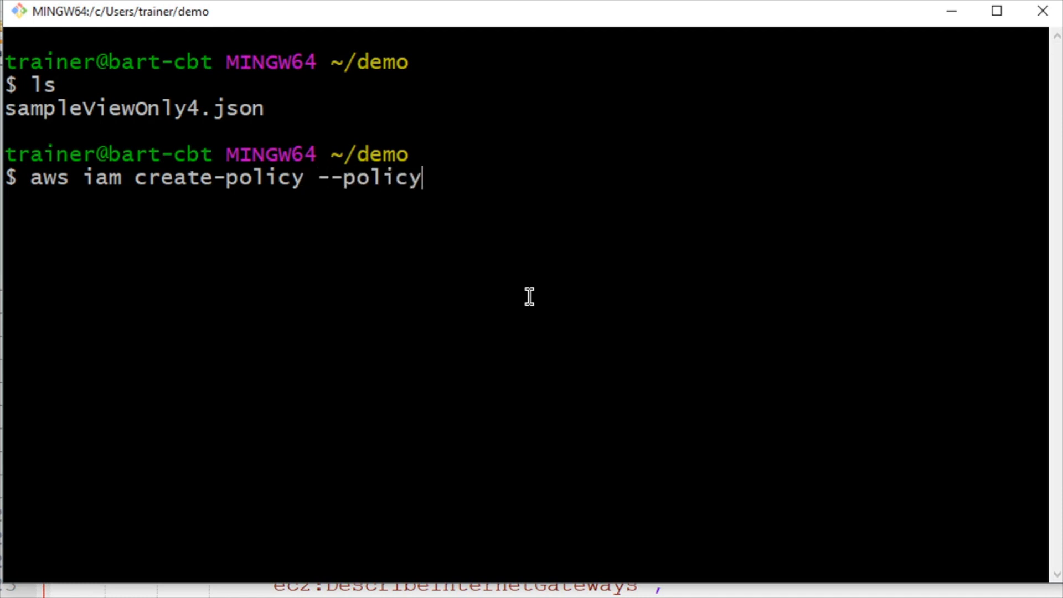
{"action": "type", "text": "-name"}
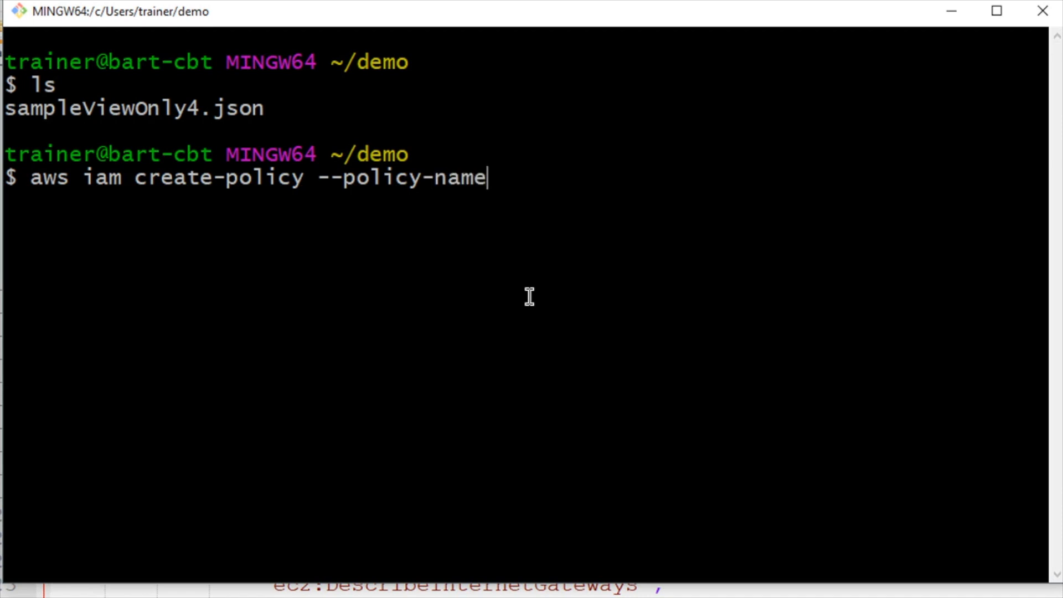
{"action": "type", "text": "sampleView"}
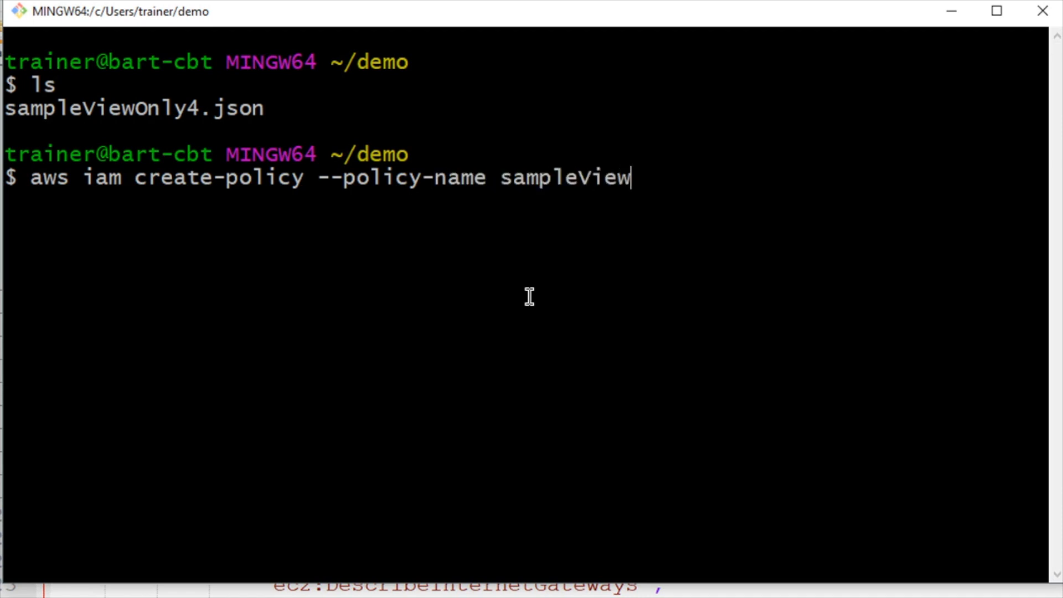
{"action": "type", "text": "Only4 --"}
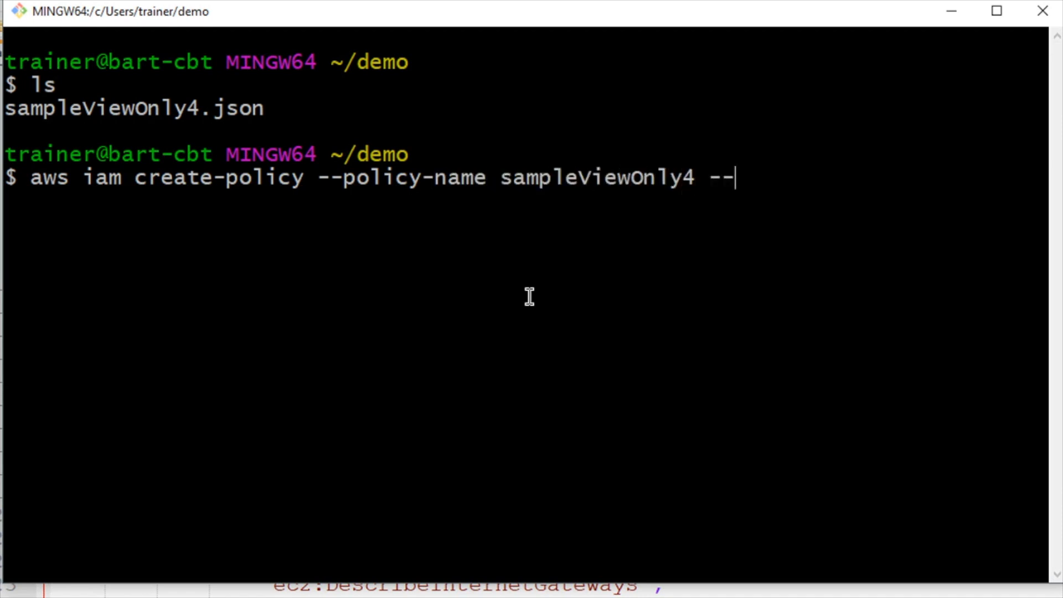
{"action": "type", "text": "policy-do"}
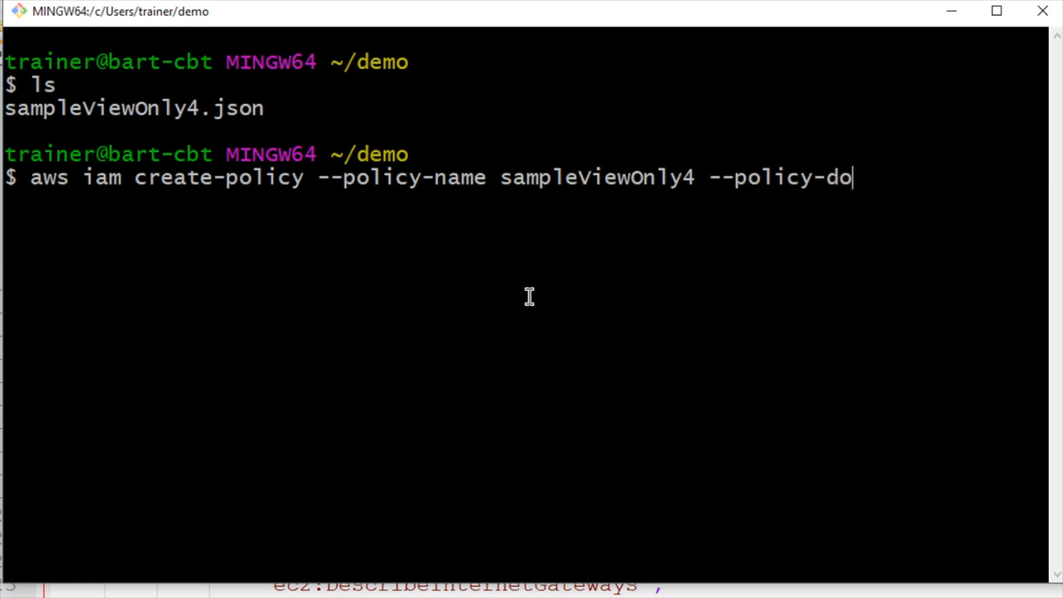
{"action": "type", "text": "cument fi"}
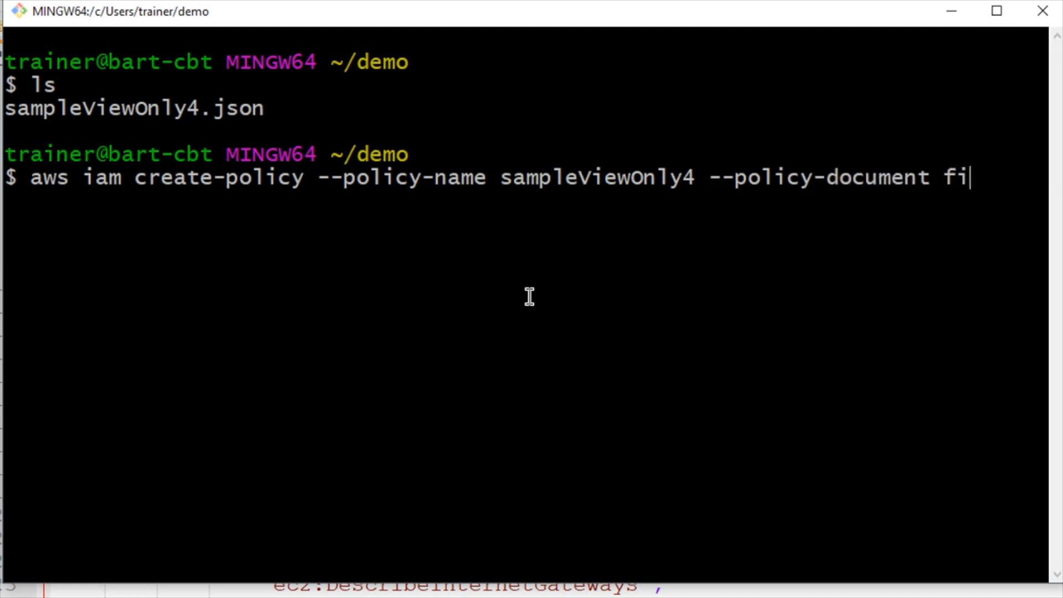
{"action": "type", "text": "le://"}
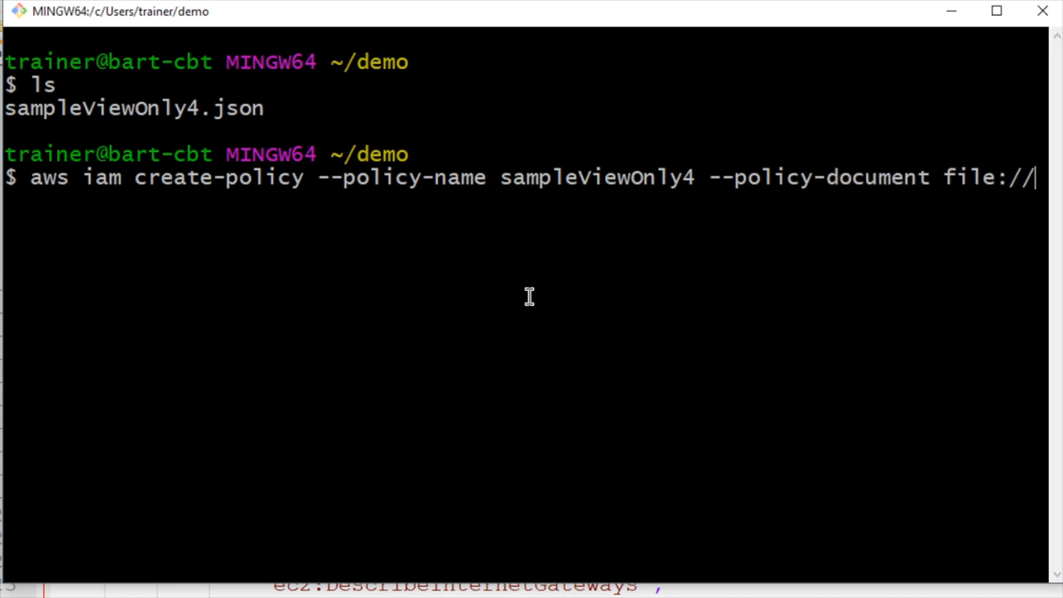
{"action": "mouse_move", "coordinate": [17, 112]}
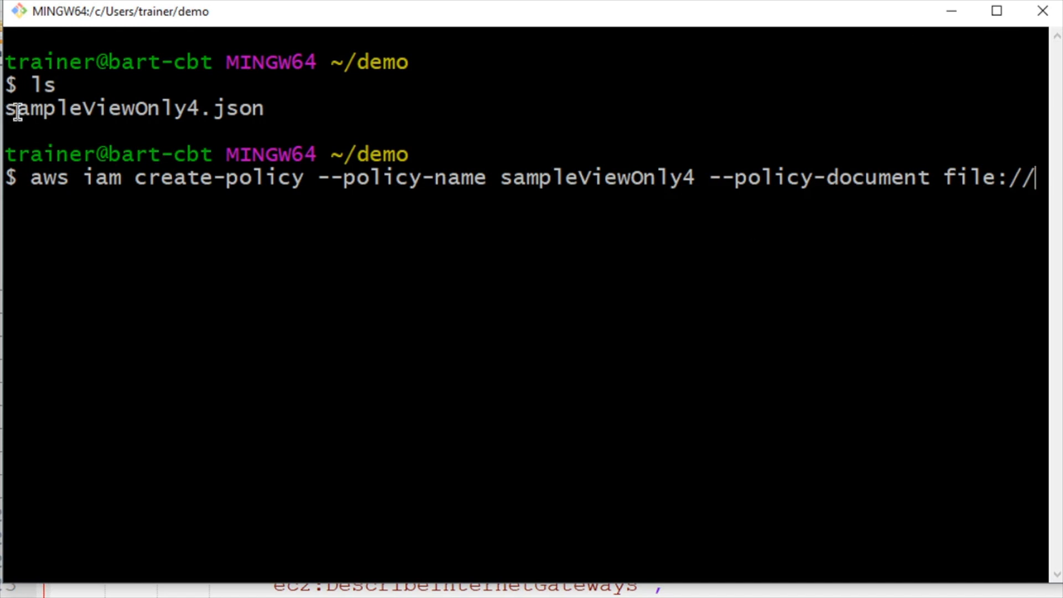
{"action": "double_click", "coordinate": [132, 108]}
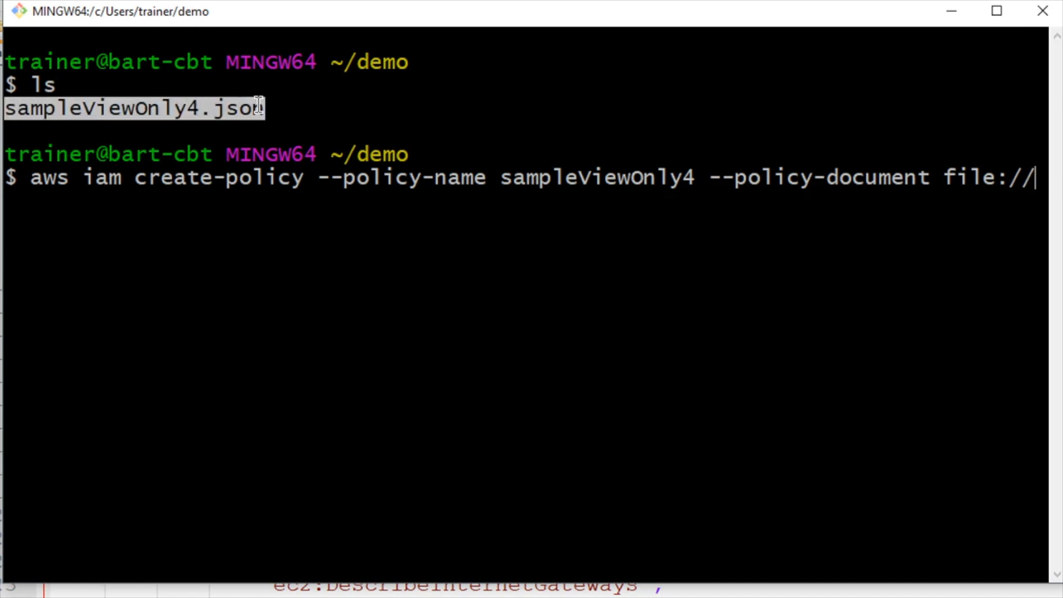
{"action": "type", "text": "sampleViewOnly4.json"}
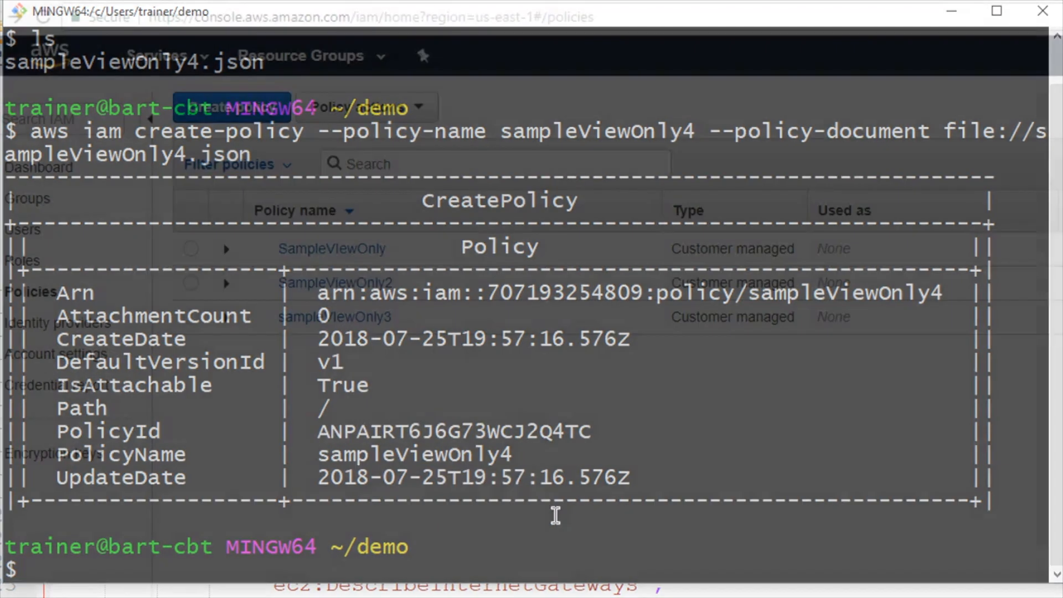
Step: Reload the Policies list and filter it to customer managed policies
{"action": "left_click", "coordinate": [45, 16]}
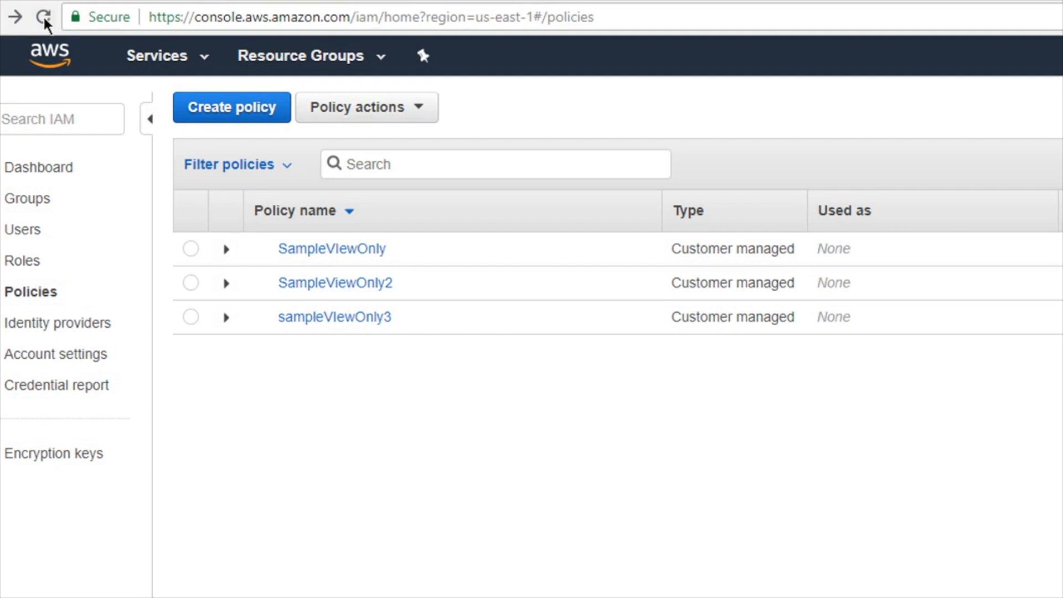
{"action": "left_click", "coordinate": [44, 16]}
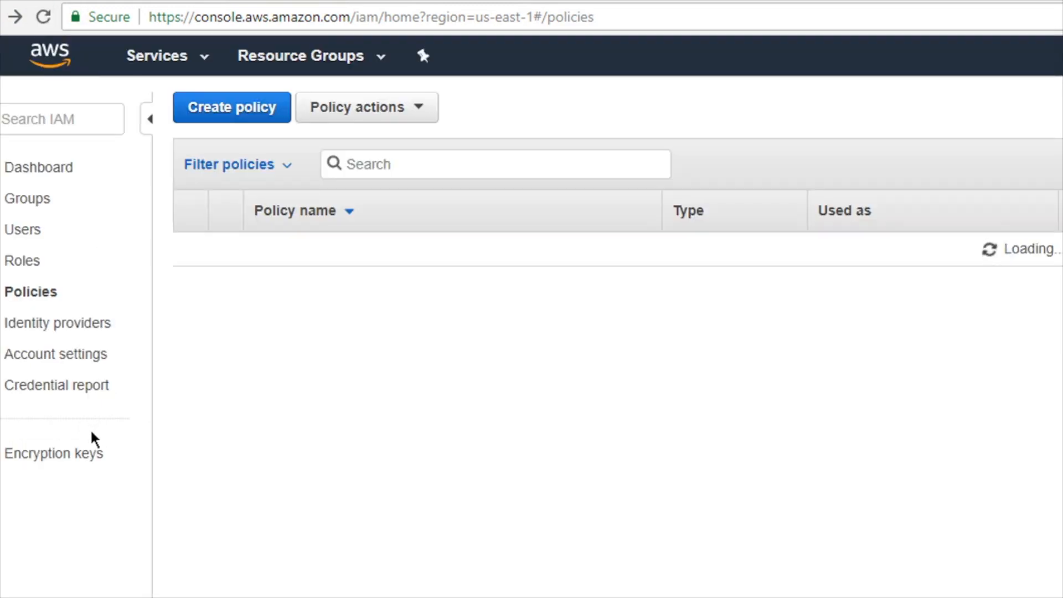
{"action": "left_click", "coordinate": [229, 164]}
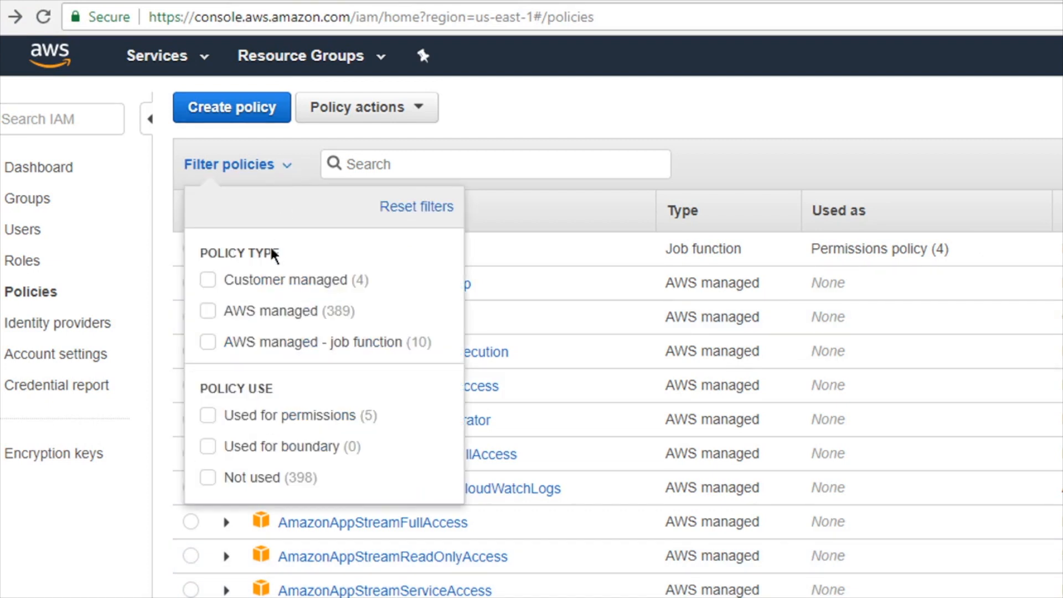
{"action": "left_click", "coordinate": [207, 279]}
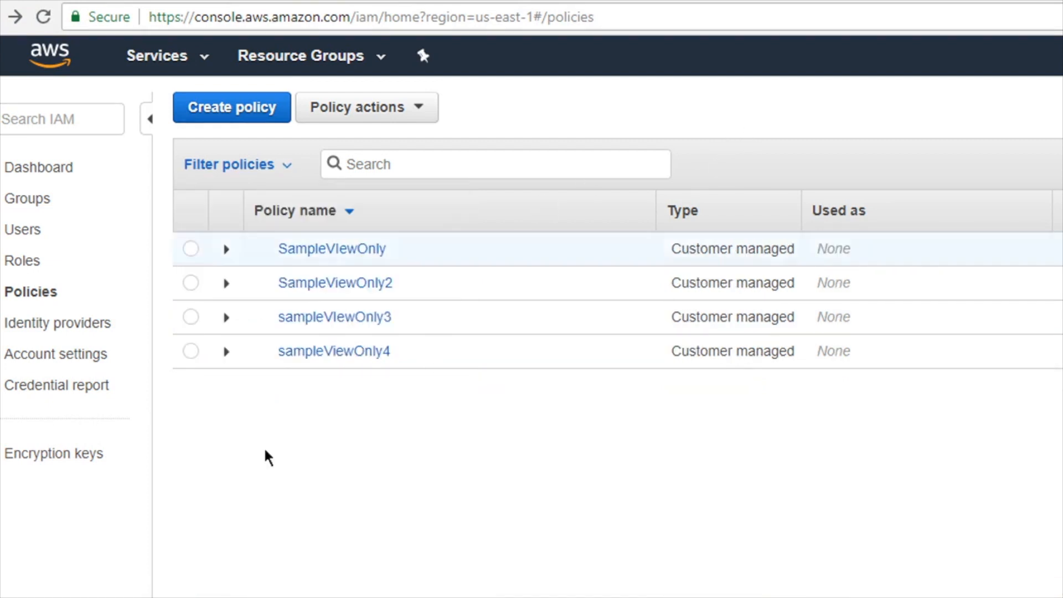
Step: Expand sampleViewOnly4 and highlight its CLISamplePolicy statement id in the JSON
{"action": "left_click", "coordinate": [227, 351]}
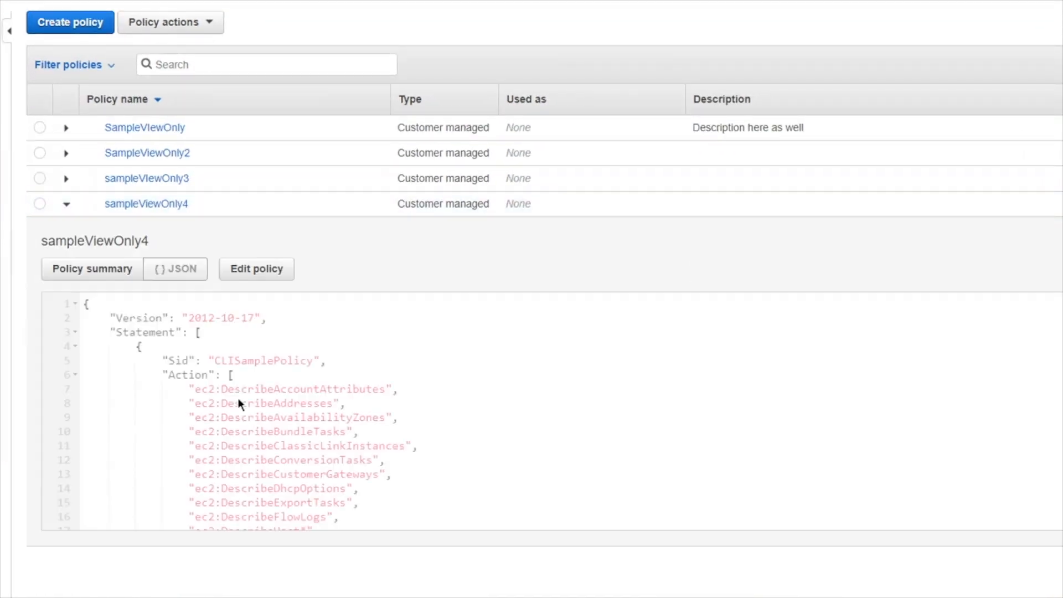
{"action": "double_click", "coordinate": [264, 360]}
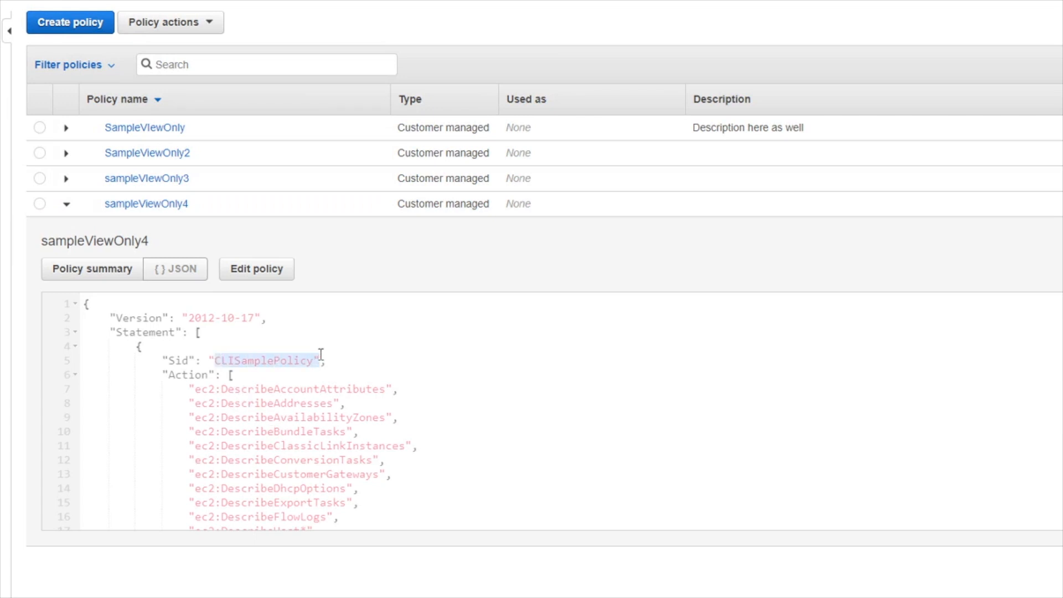
{"action": "mouse_move", "coordinate": [437, 388]}
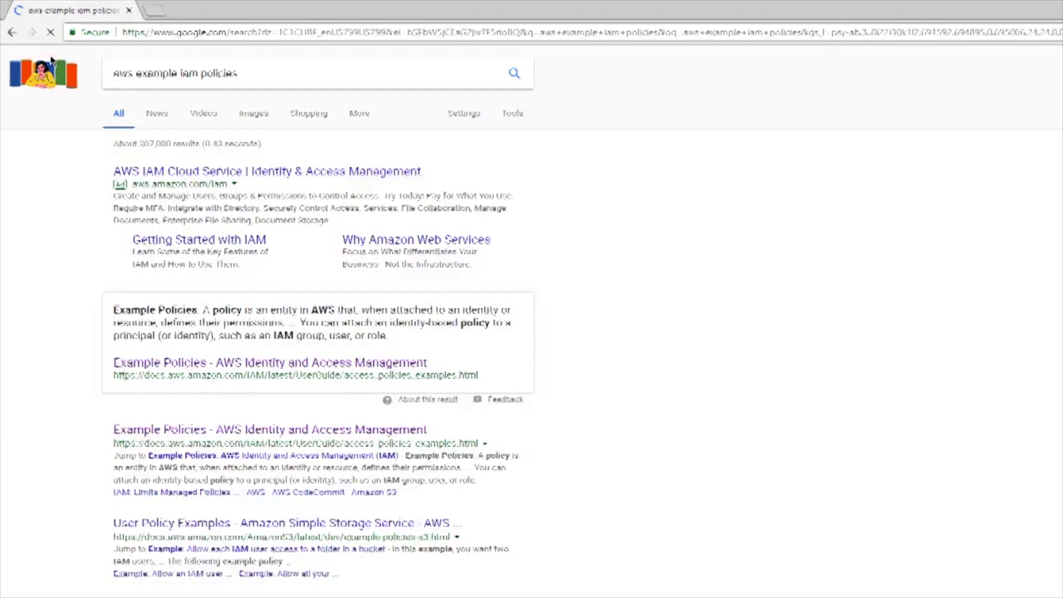
Step: Open the 'Example Policies - AWS Identity and Access Management' documentation page
{"action": "left_click", "coordinate": [269, 362]}
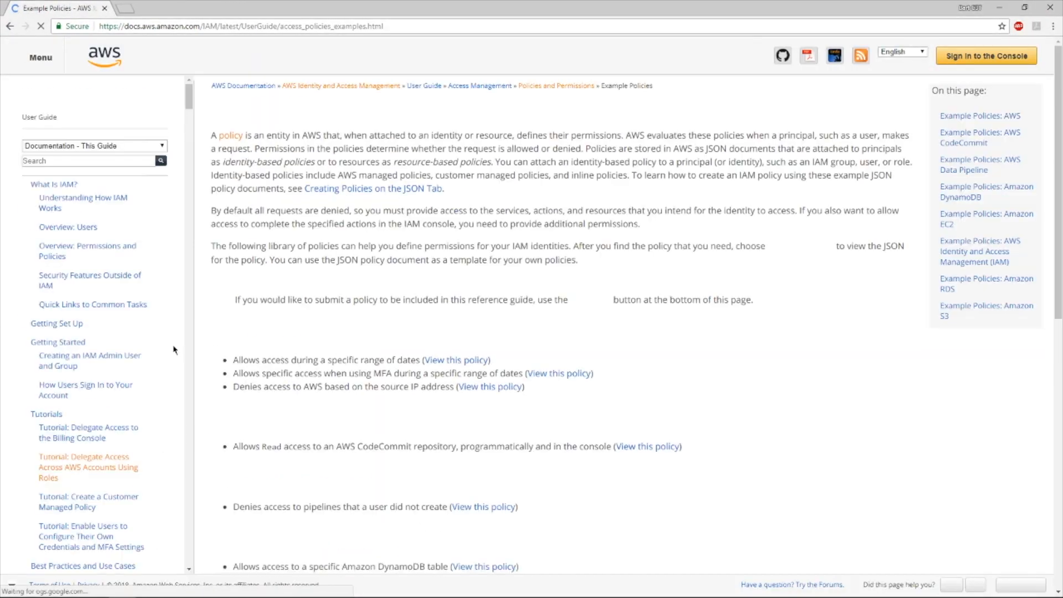